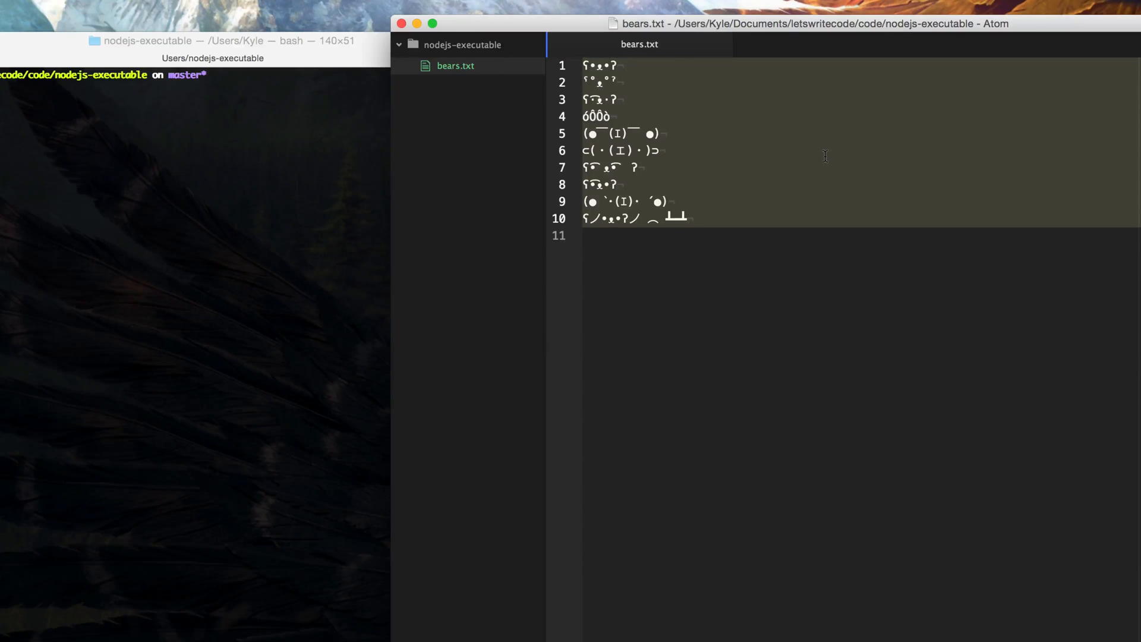
Run bearme in the Terminal, which reports 'command not found'
click(658, 150)
text(bea)
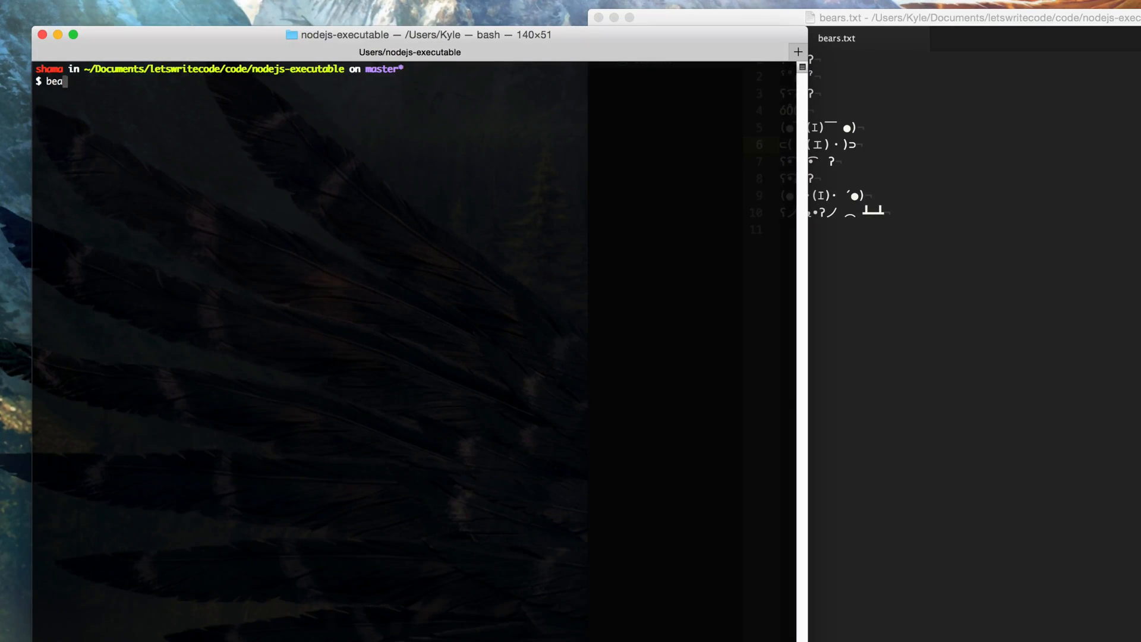
text(rme)
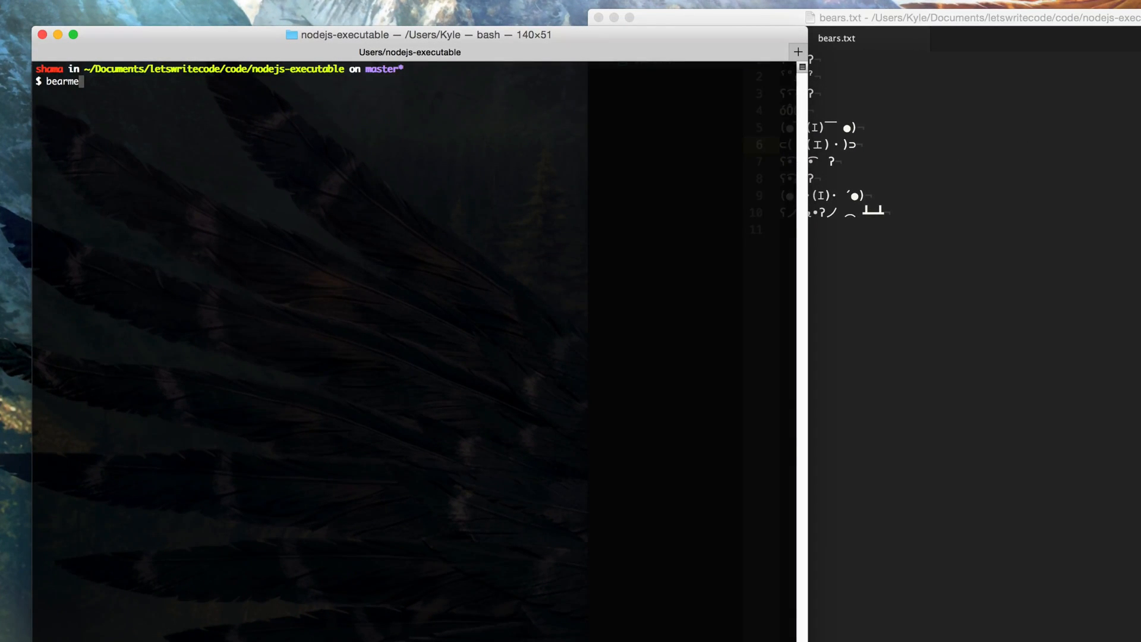
key(Return)
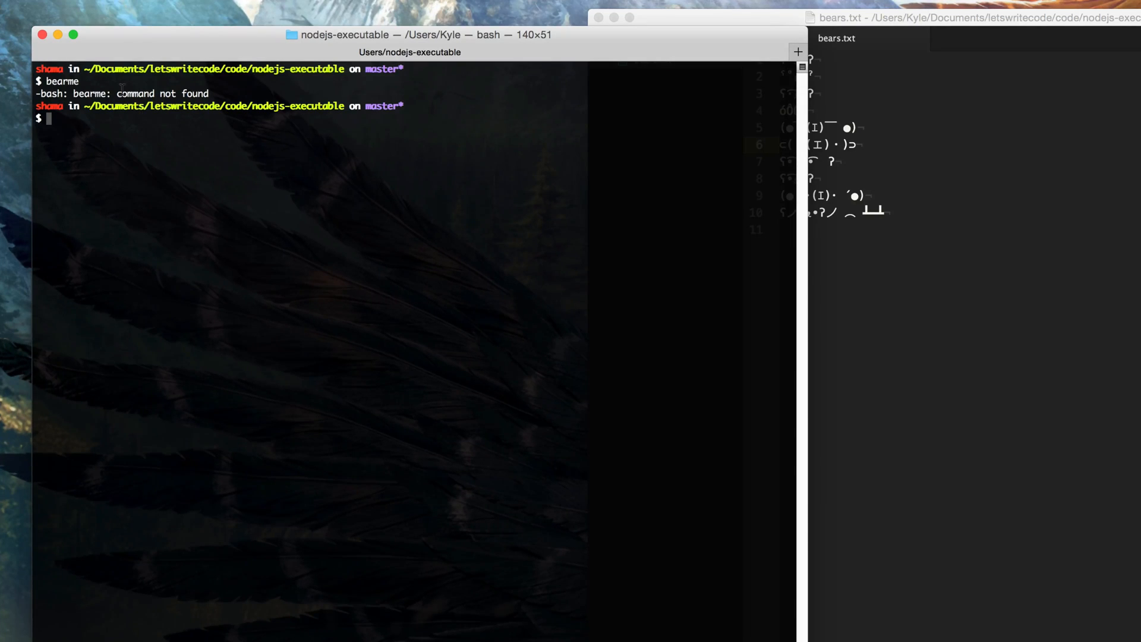
mouse_move(878, 207)
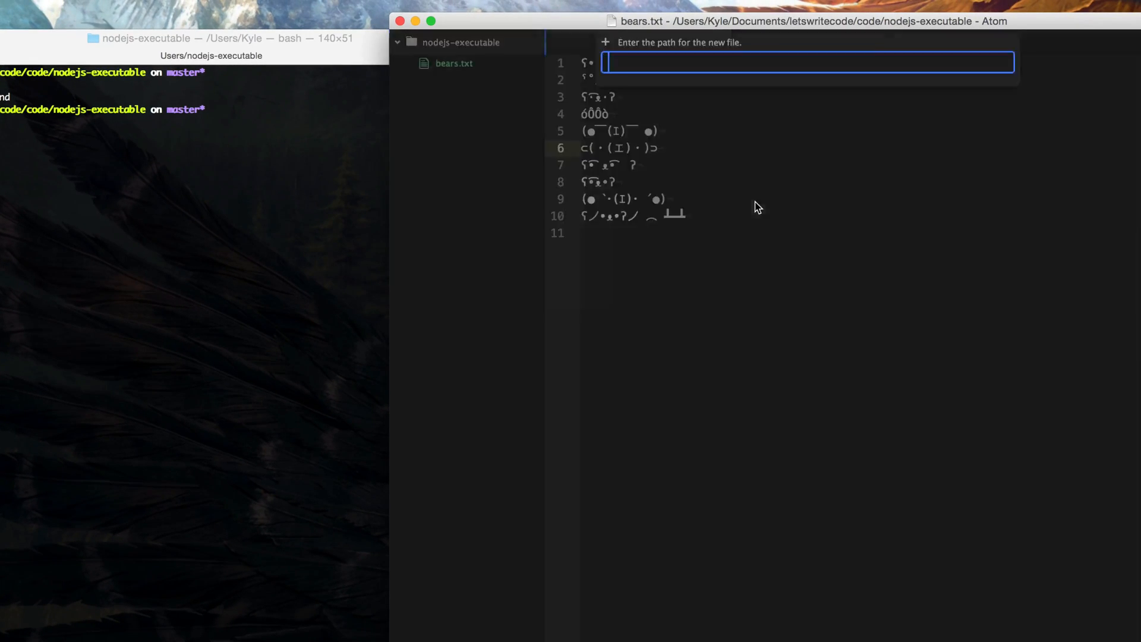
Create cli.js that reads bears.txt and splits its contents into lines as bears
text(cli.js)
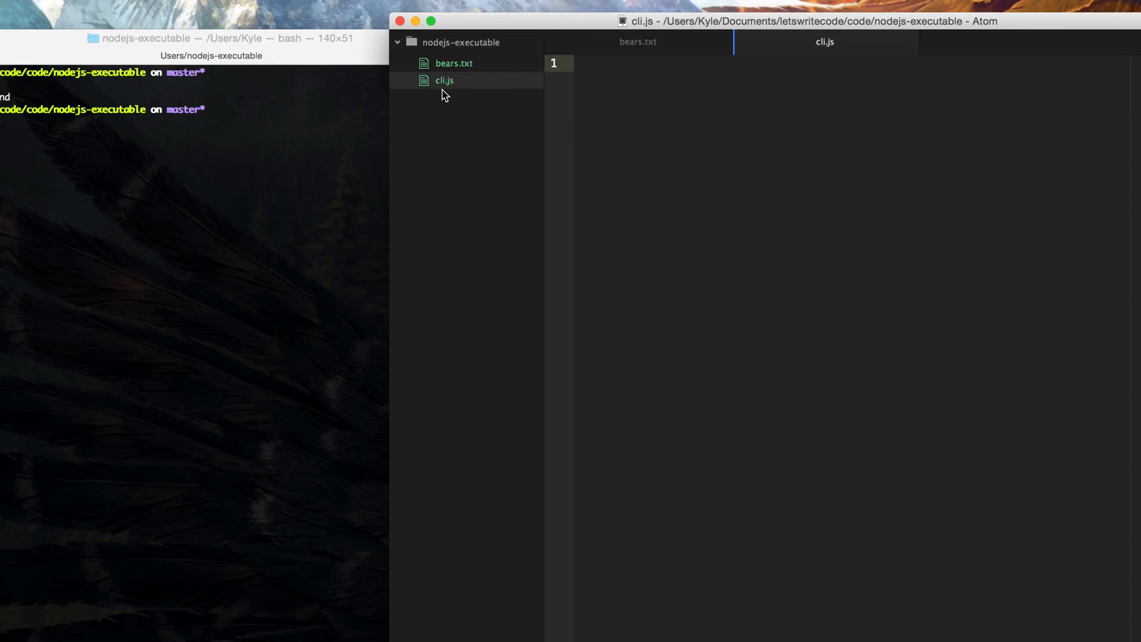
text(var fs = require('fs');)
text(fs.)
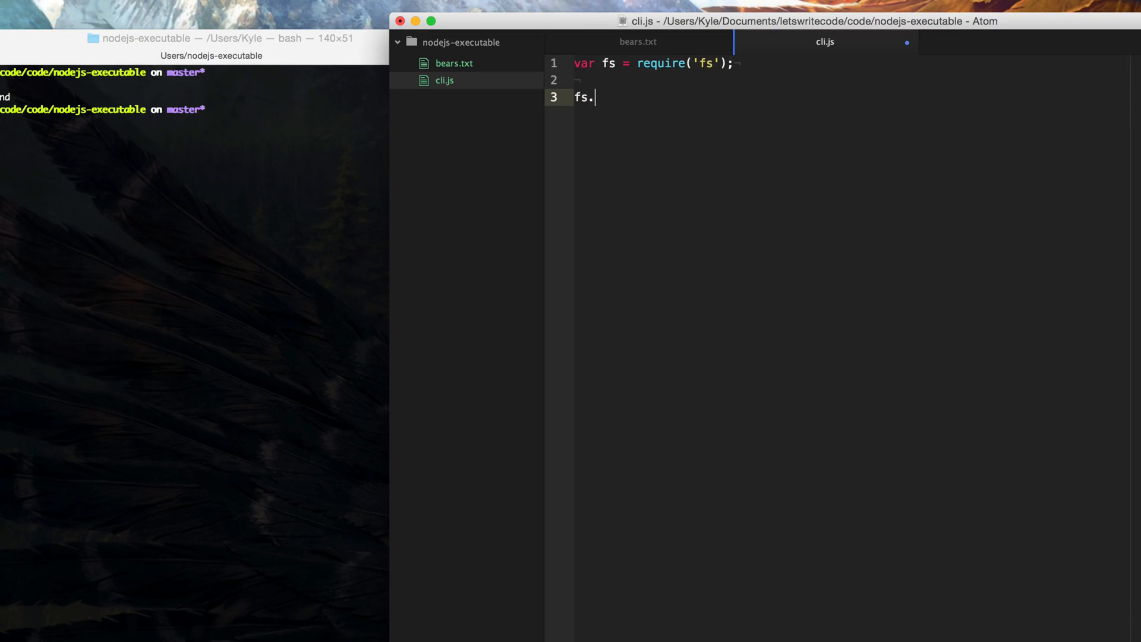
text(readFile('bears.t)
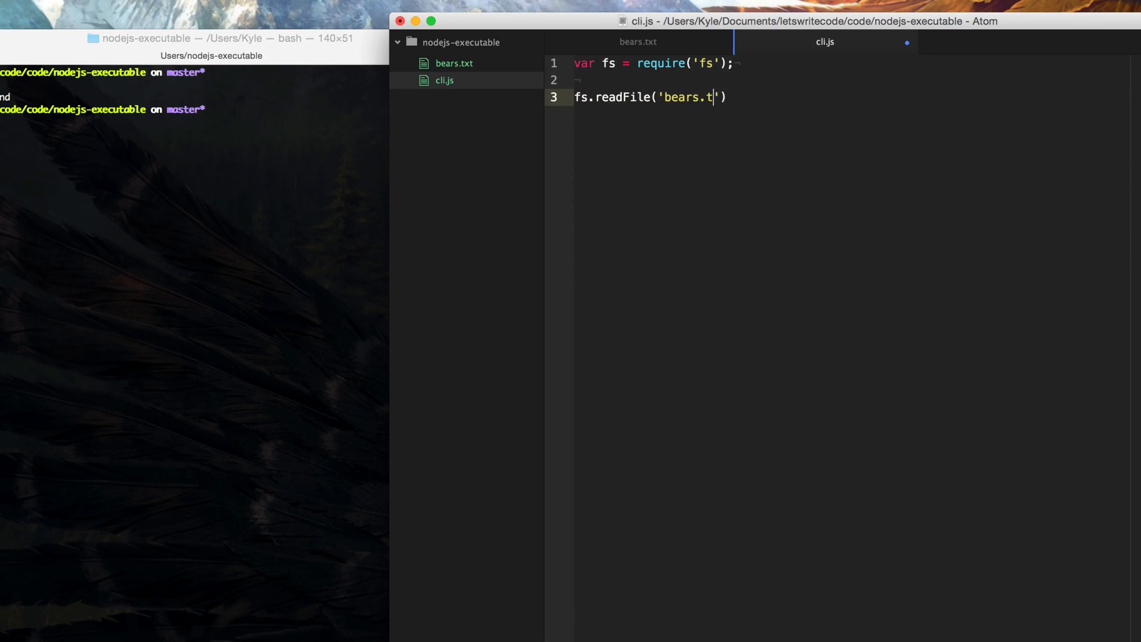
text(xt', function ()
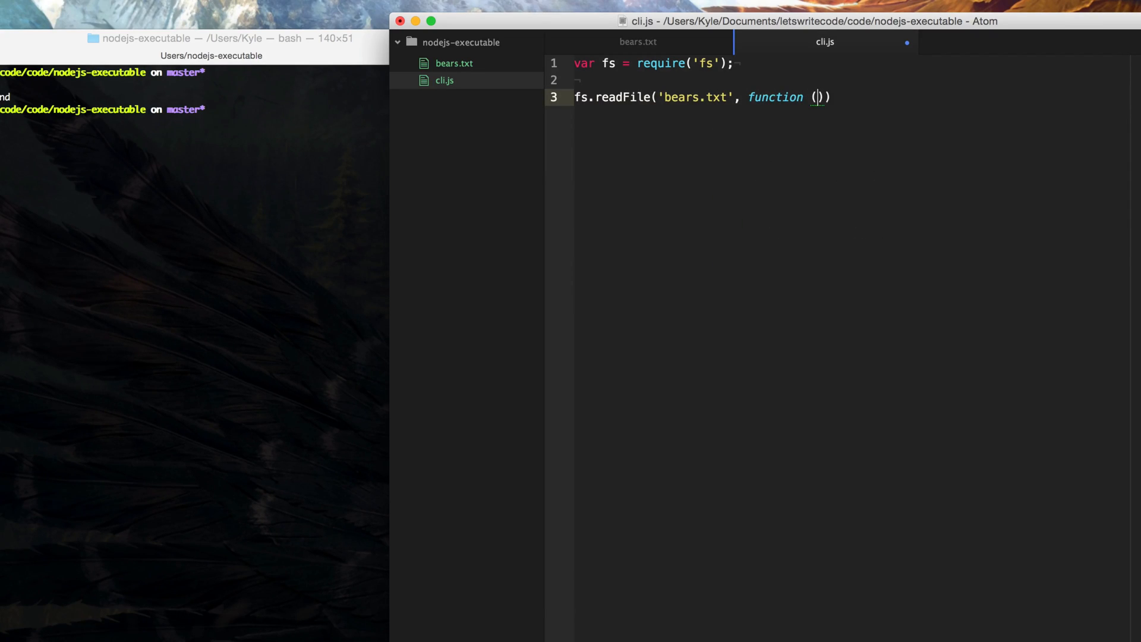
text(err, data)
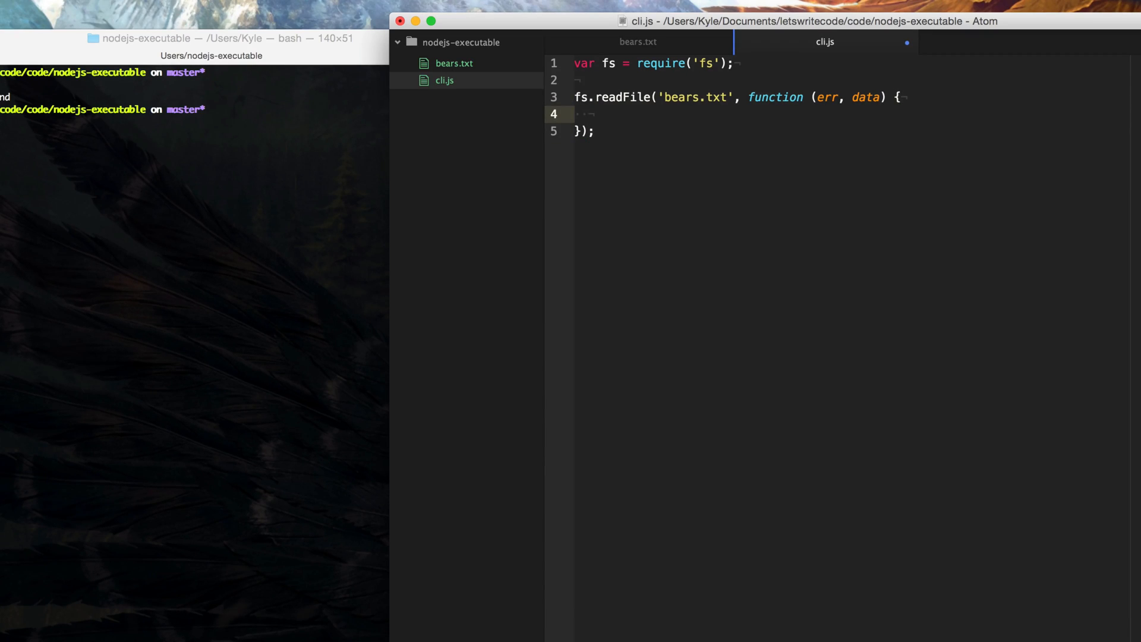
text(var)
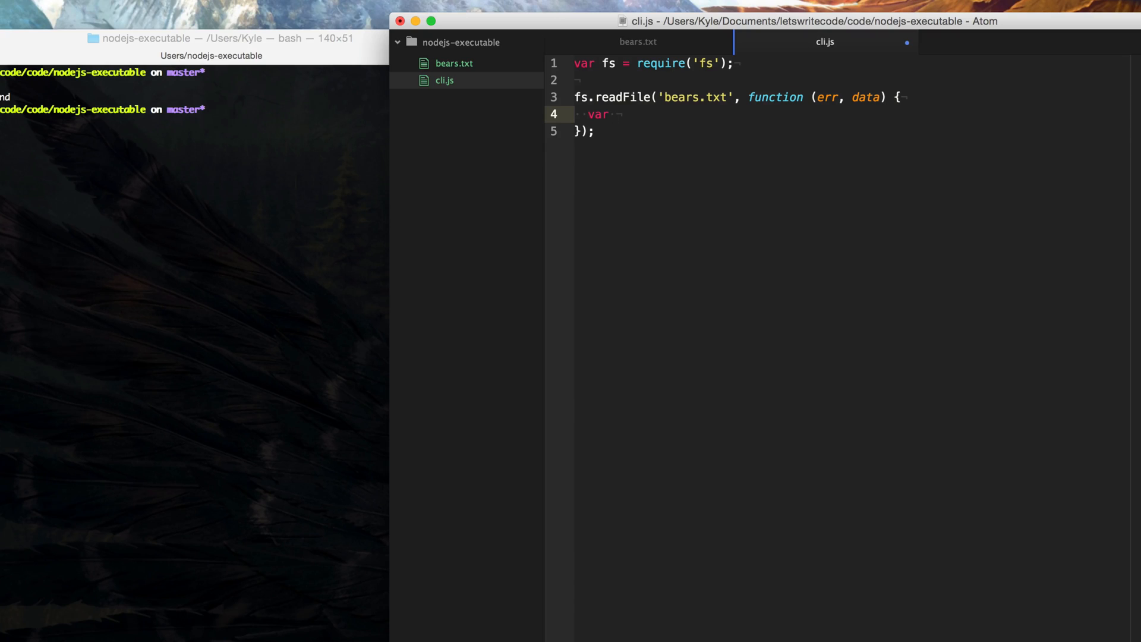
text(bears =)
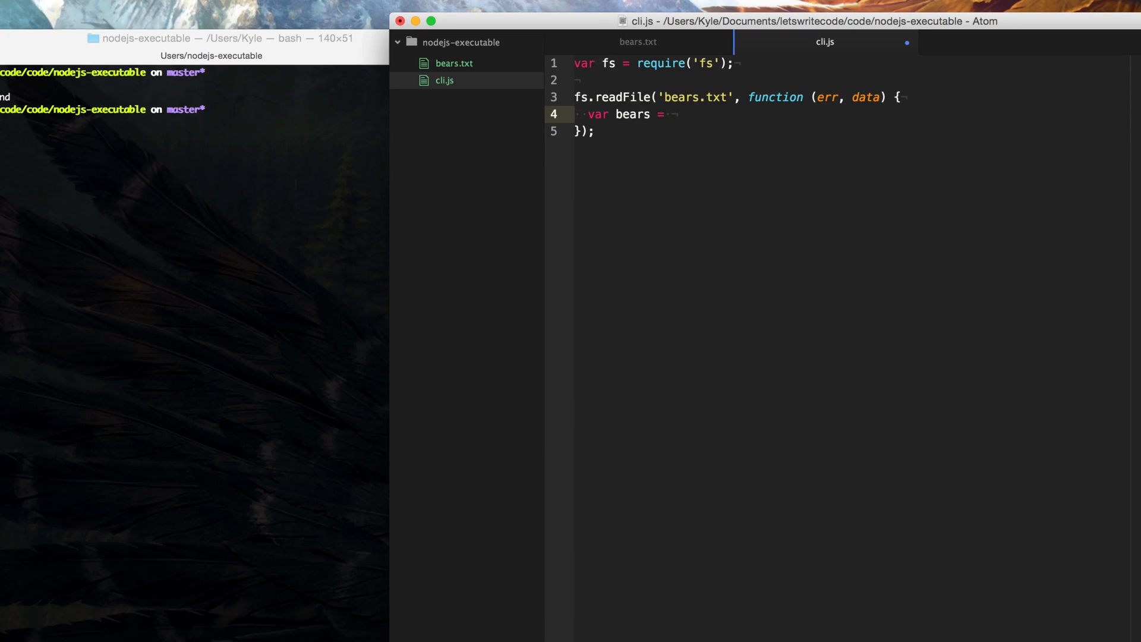
text(data.toS)
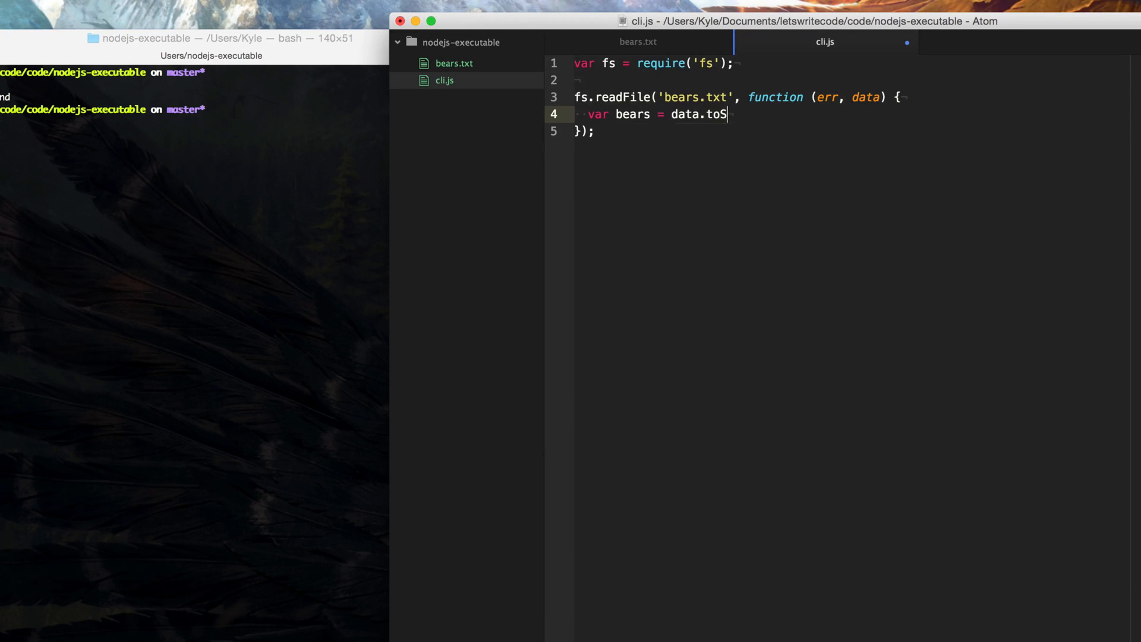
text(tring().split)
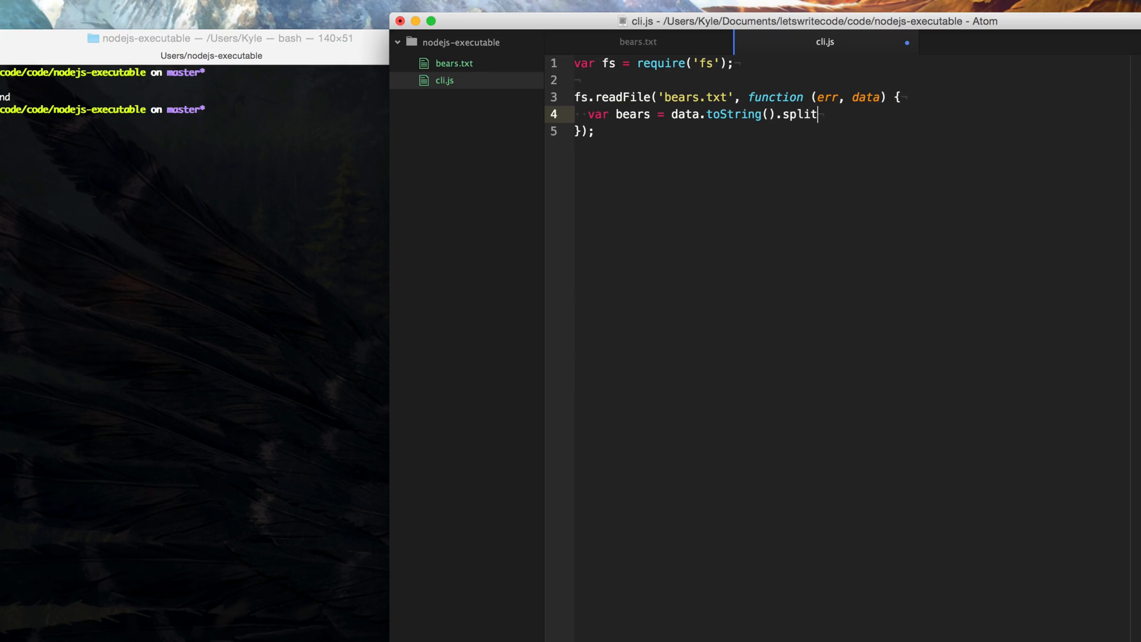
text(('\n'))
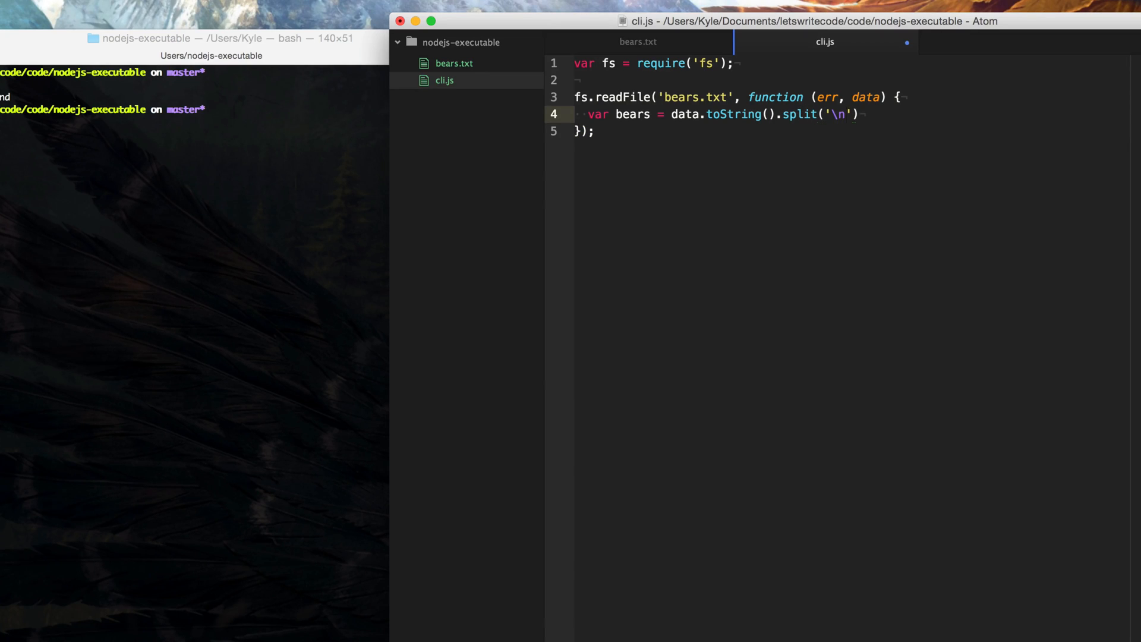
text(;)
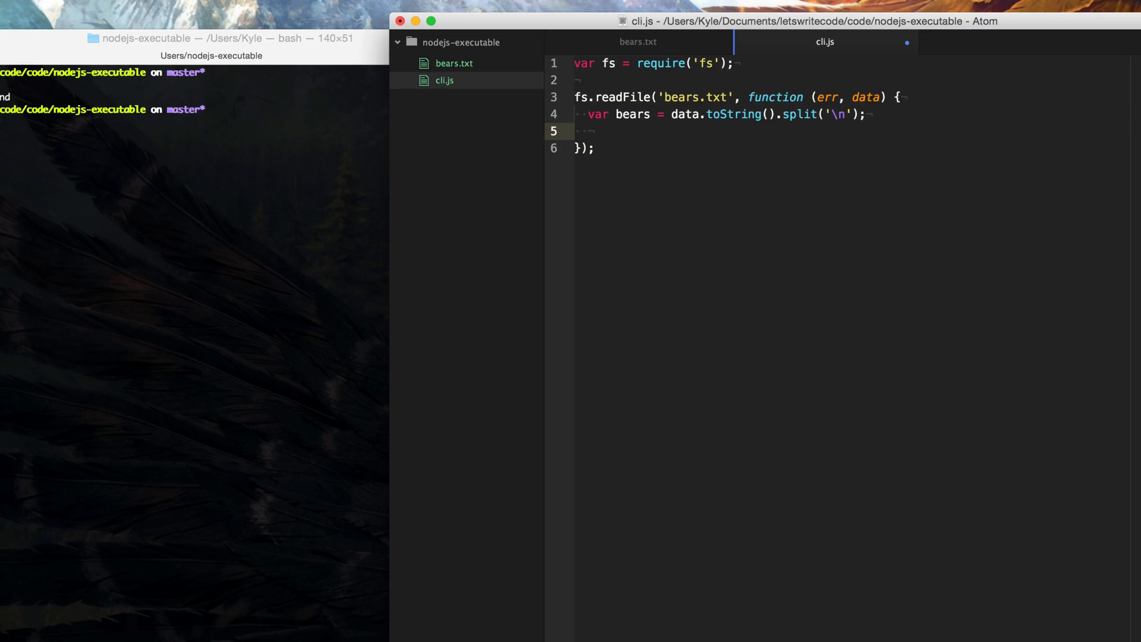
Pick a random bear with Math.floor(Math.random() * bears.length) and console.log it
text(var)
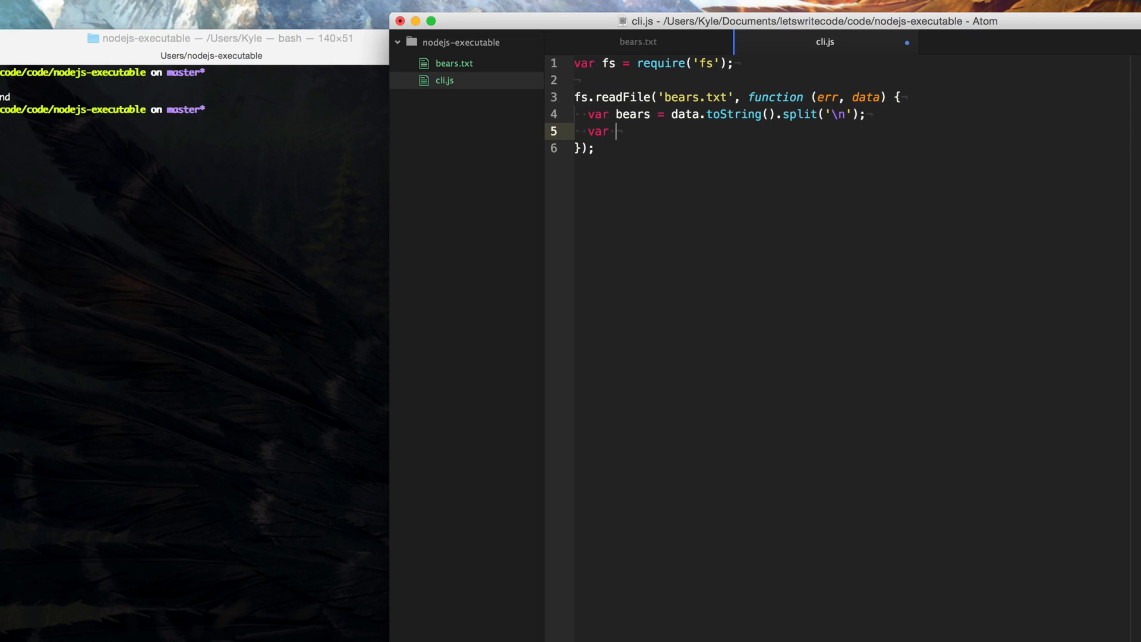
text(bear =)
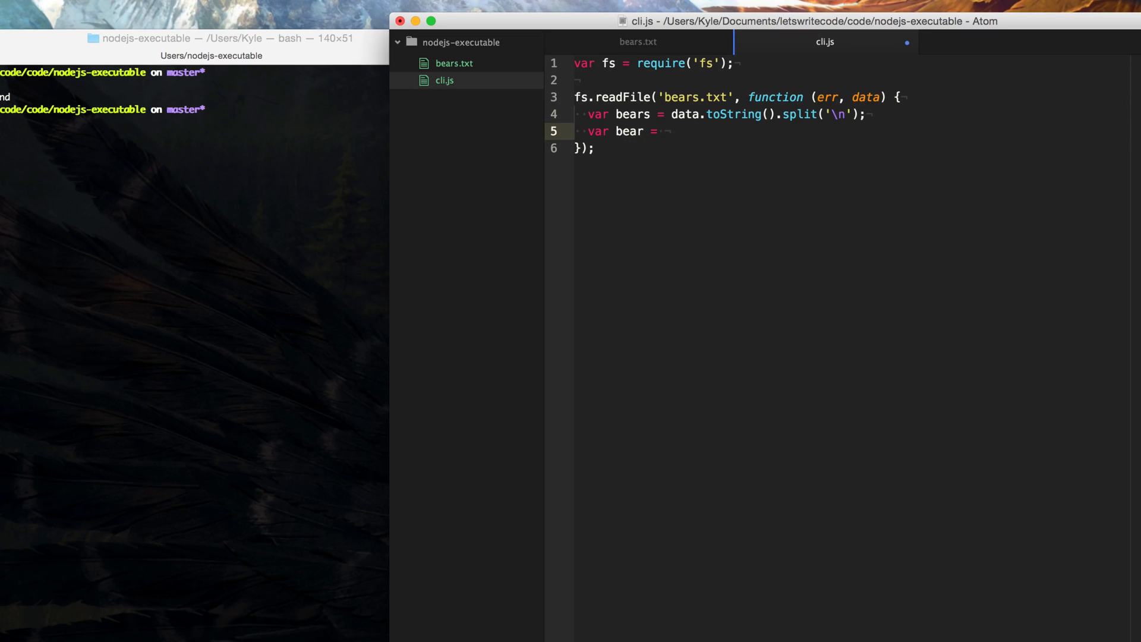
text(bears)
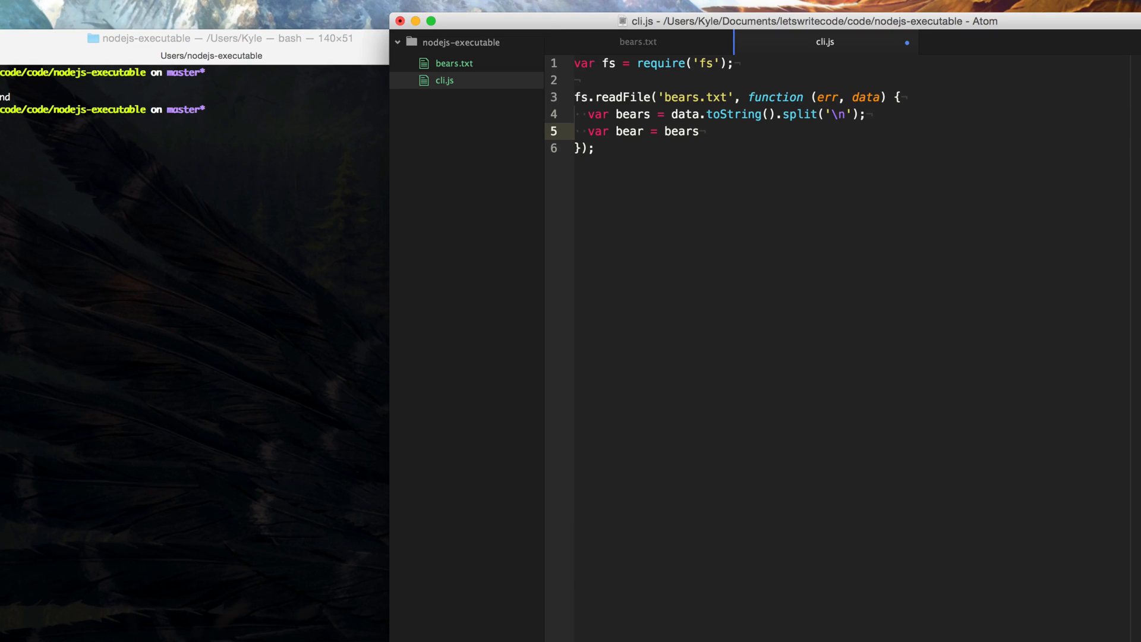
text([Math)
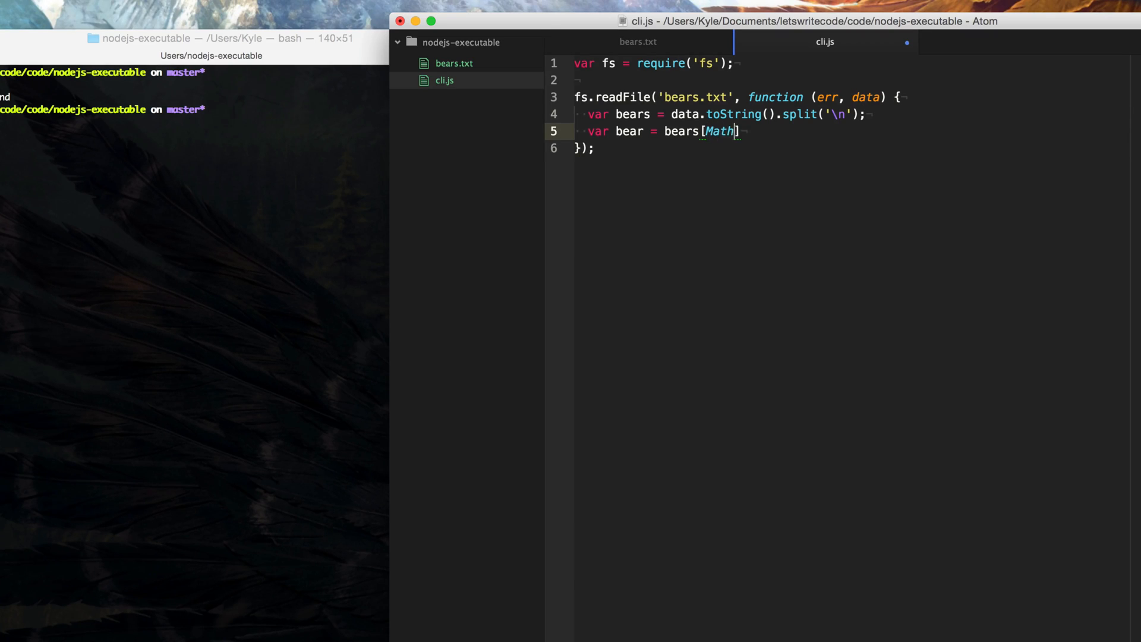
text(.floor(Mat)
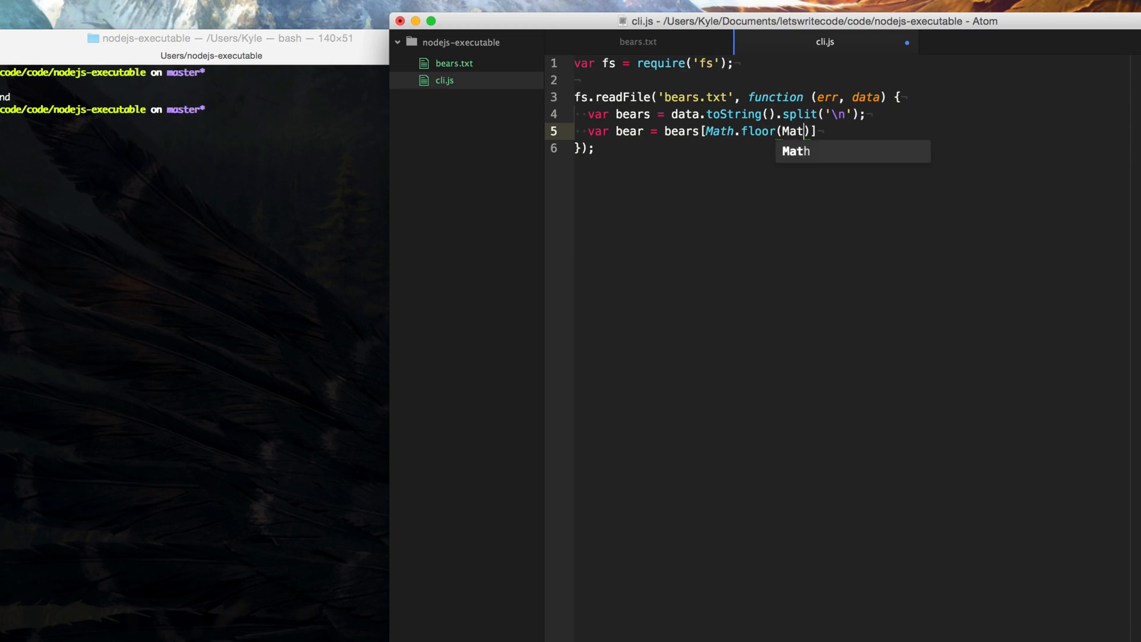
text(.random()
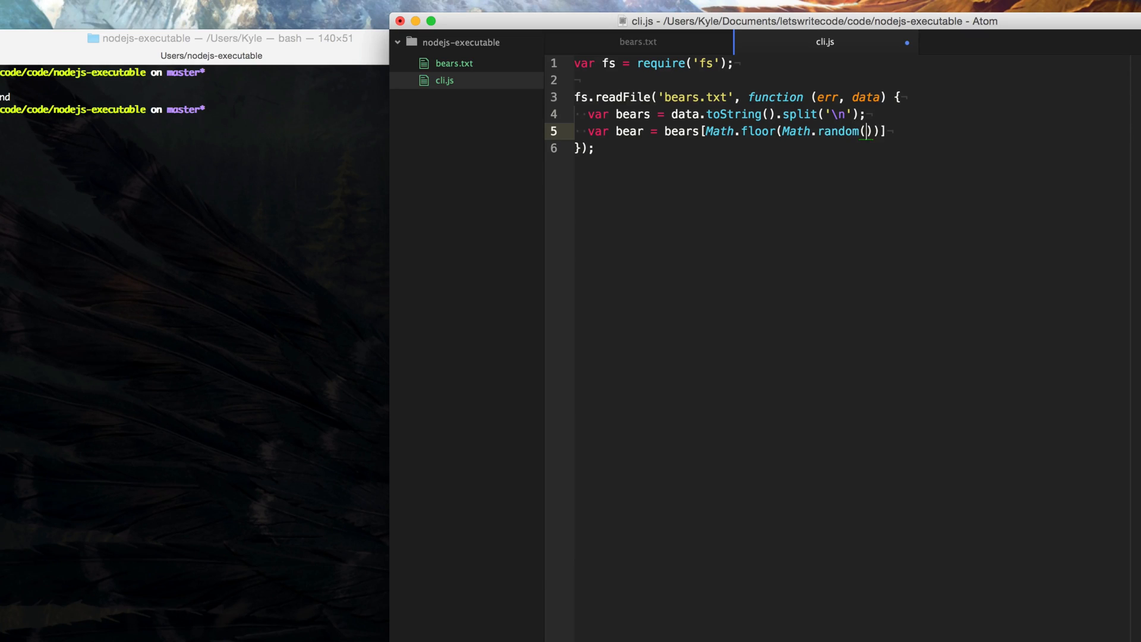
text(* bear)
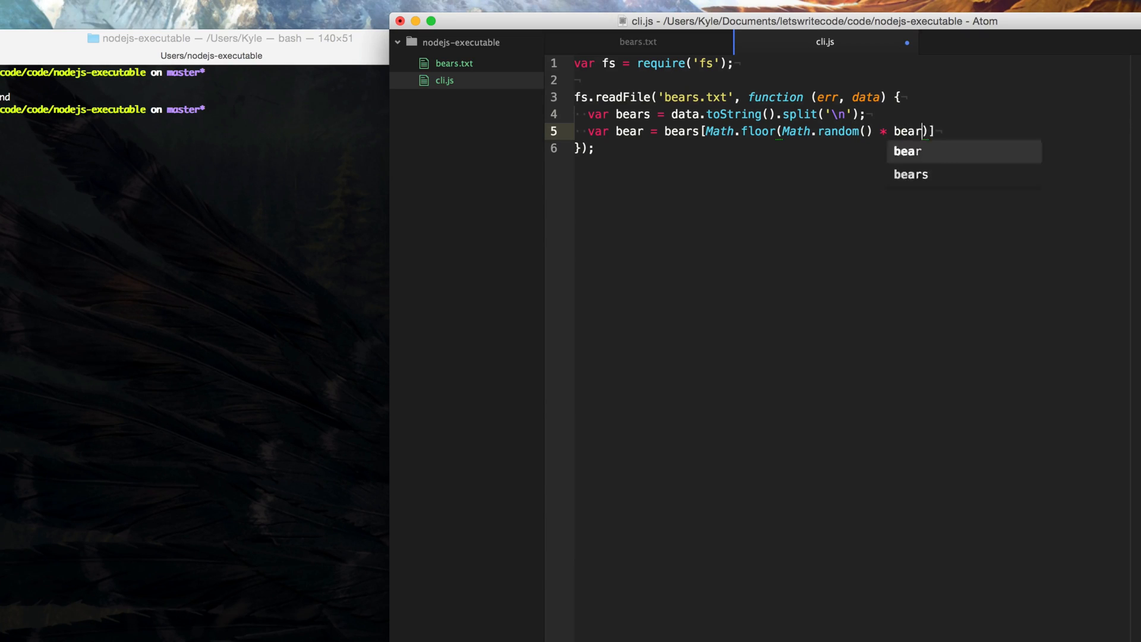
text(s.length)
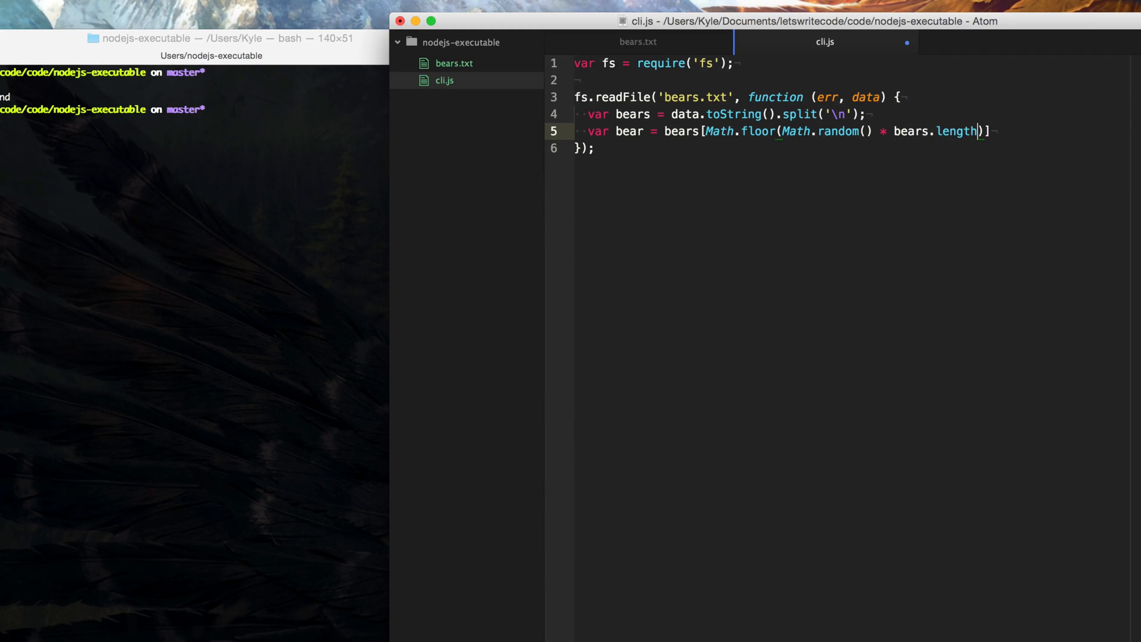
text(consoel.)
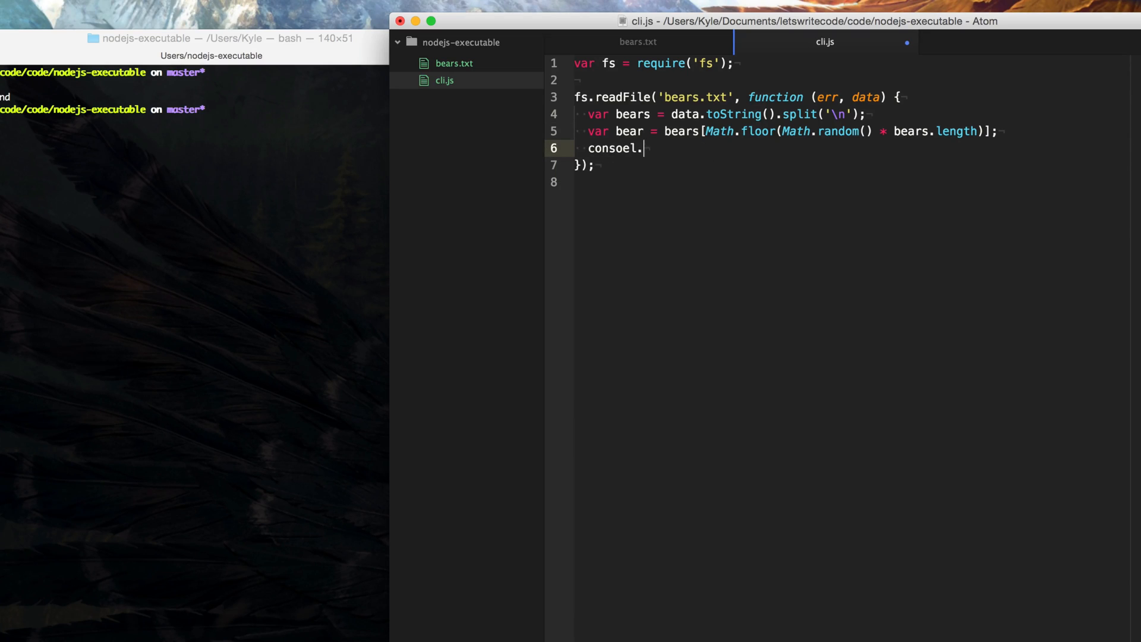
text(console.log)
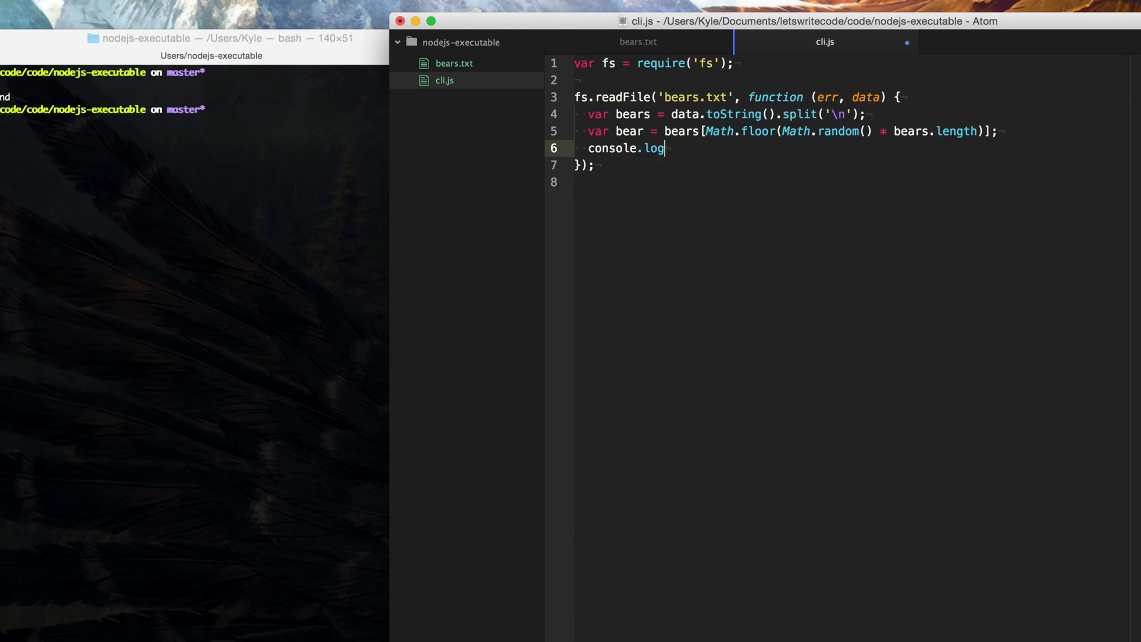
text((bears))
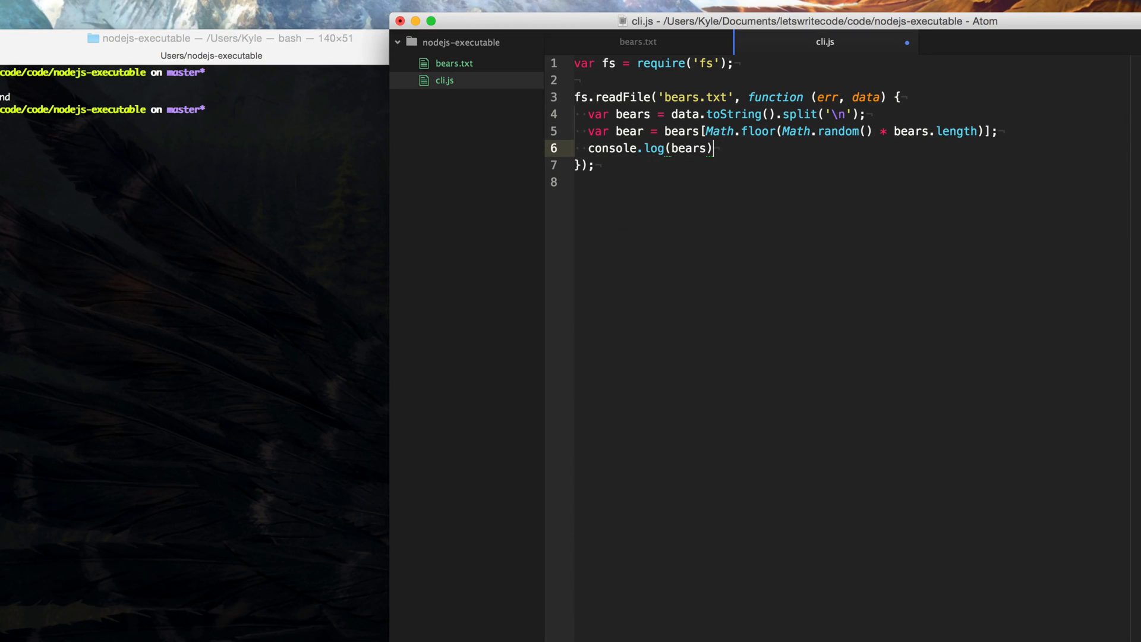
text(bear);)
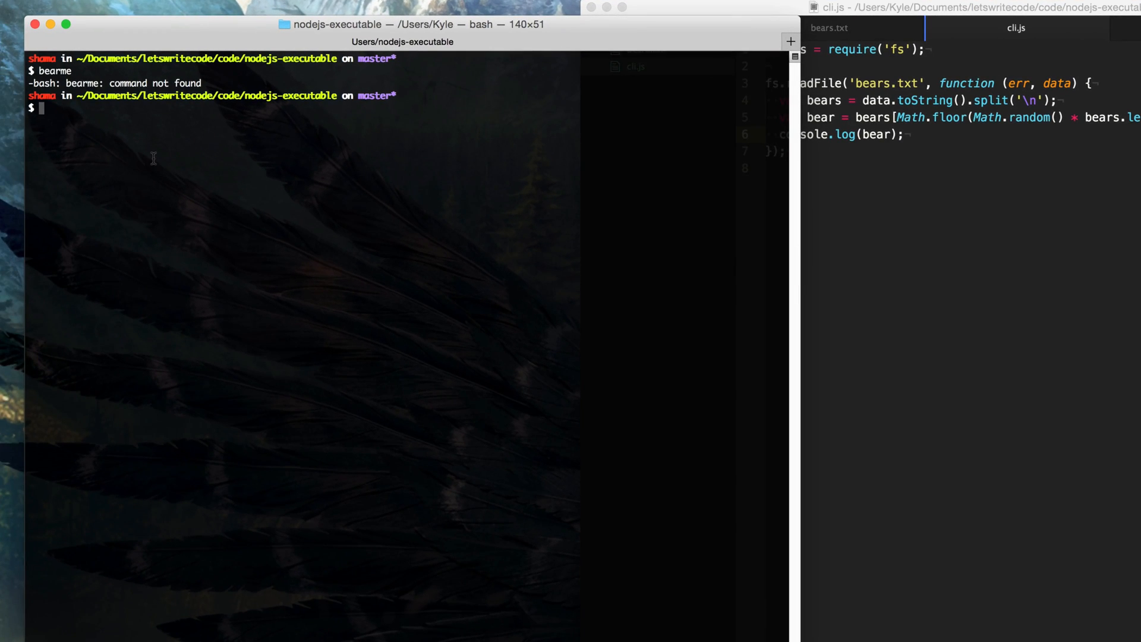
Run node cli.js twice to print random bear faces
text(node cli.js)
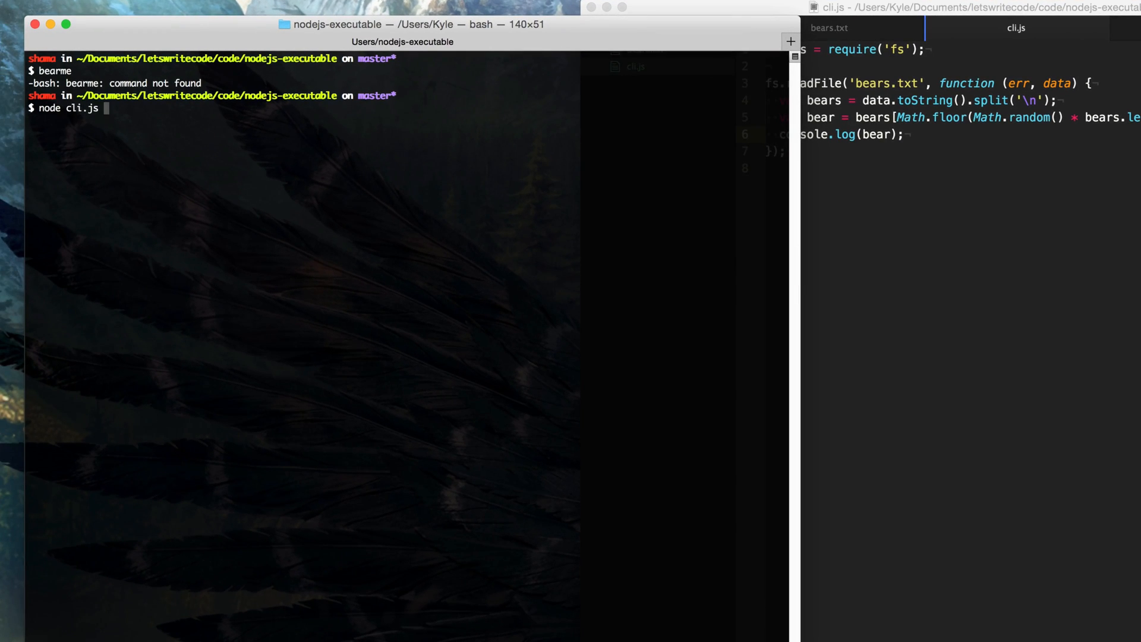
key(Return)
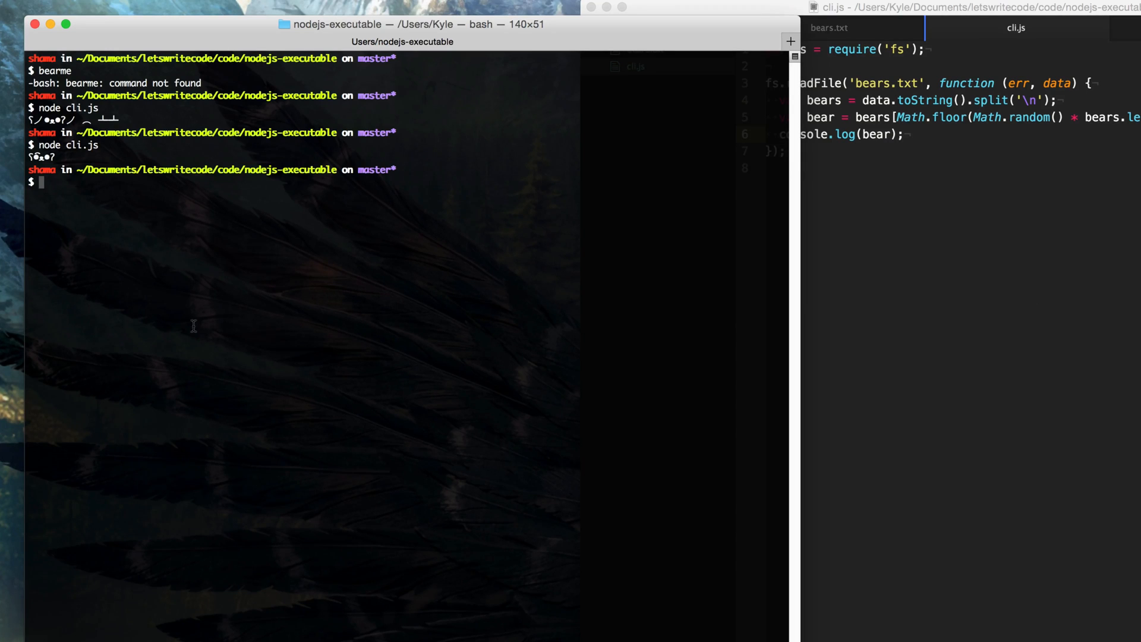
text(node cli)
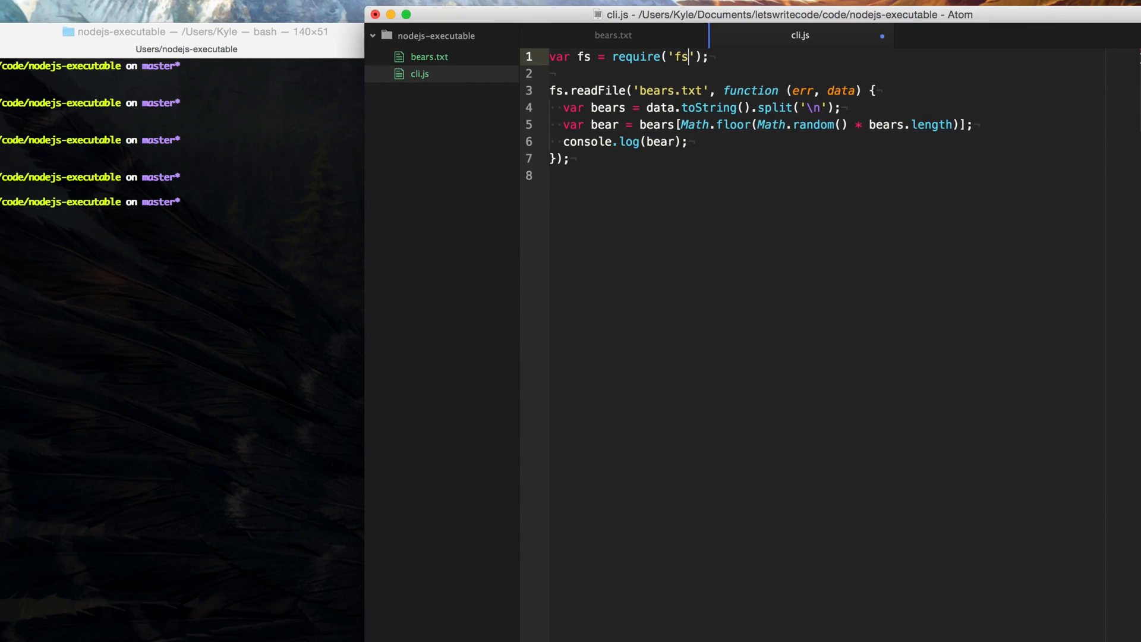
Add a #!/usr/bin/env node shebang as the first line of cli.js
key(Enter)
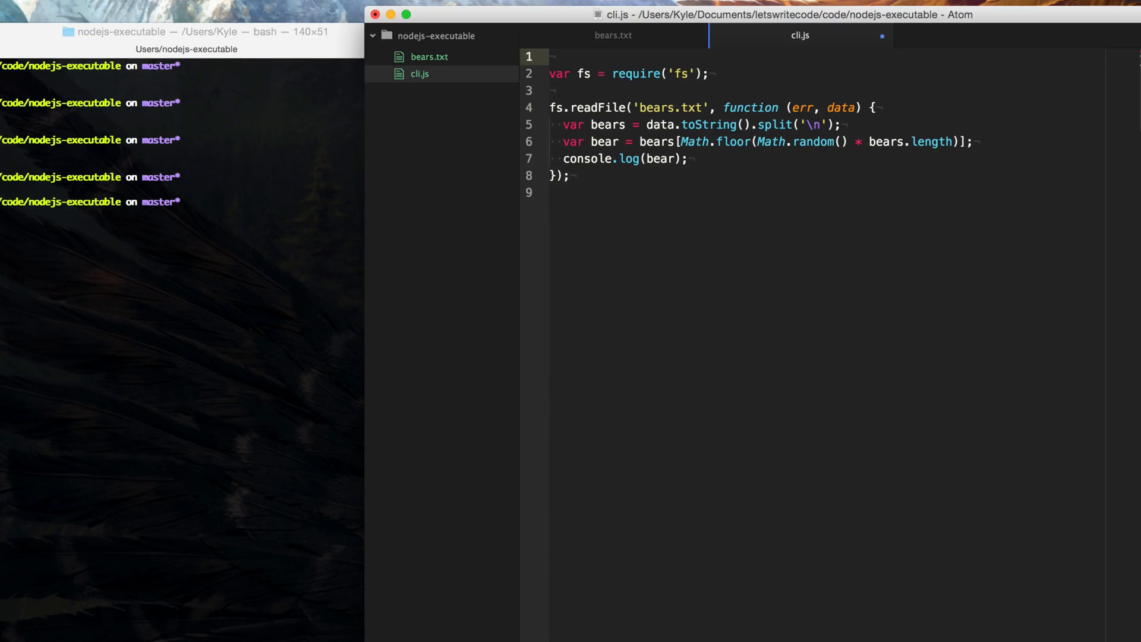
text(#)
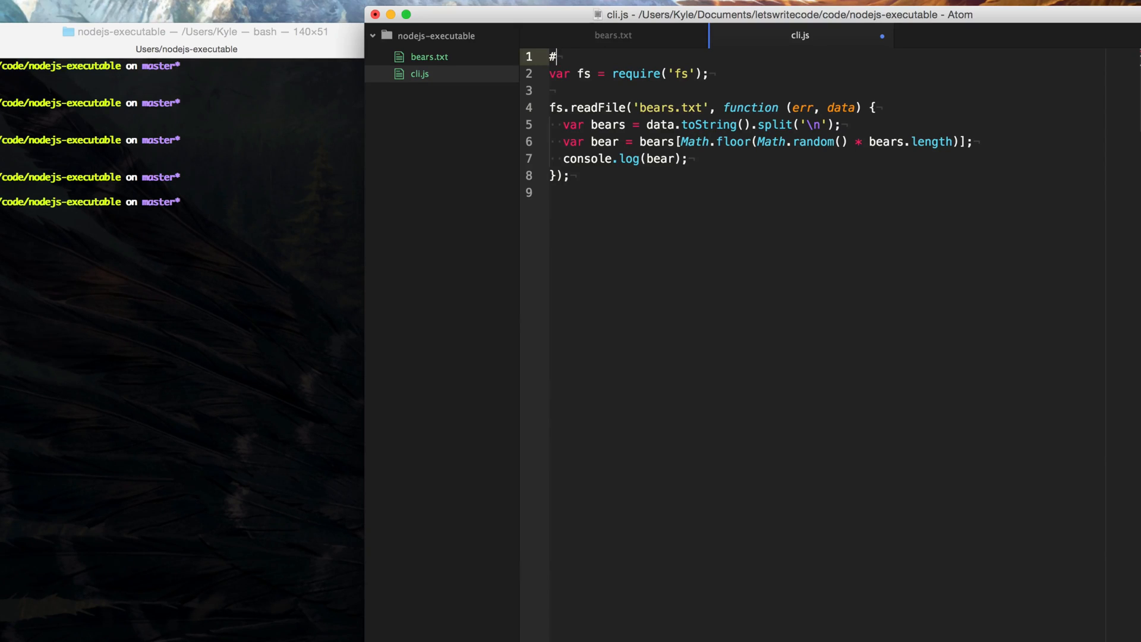
text(!)
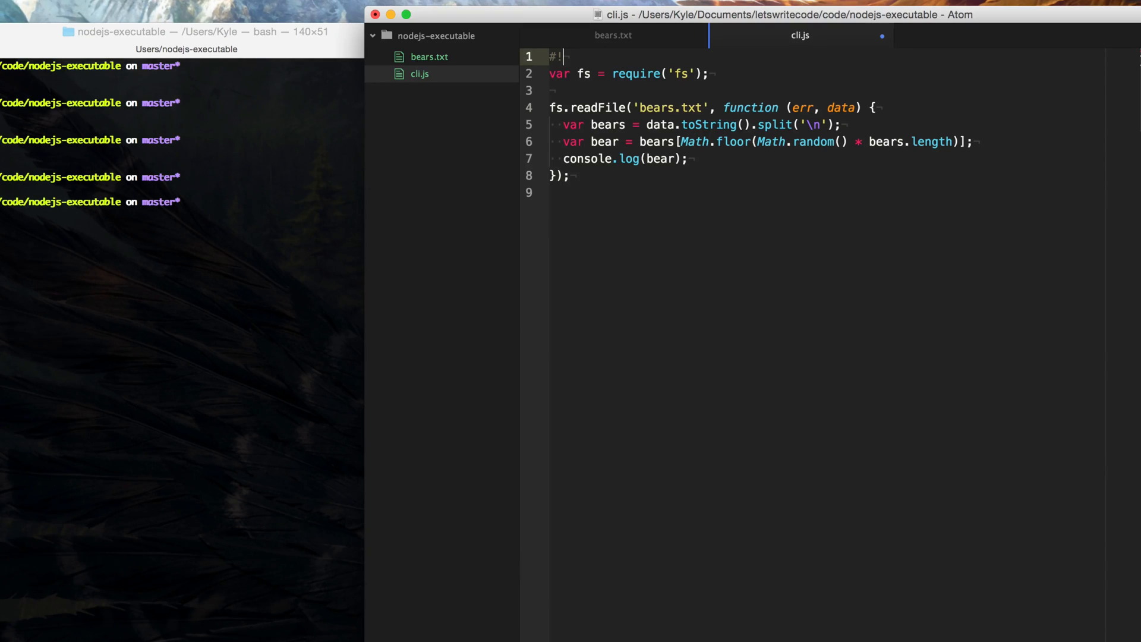
text(/usr/bin)
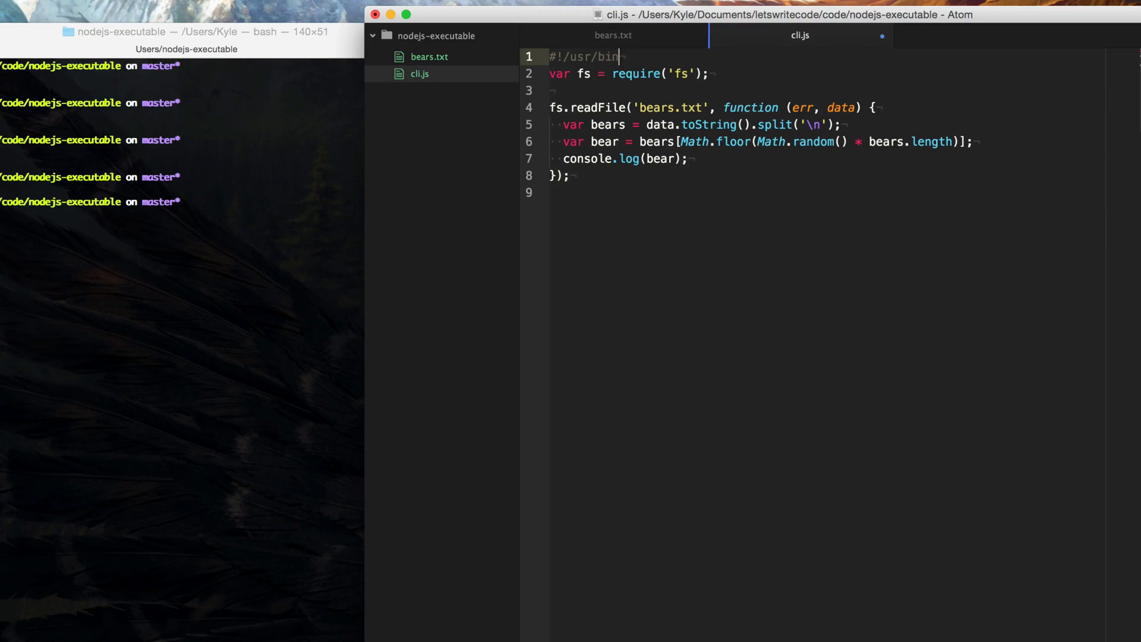
text(/env)
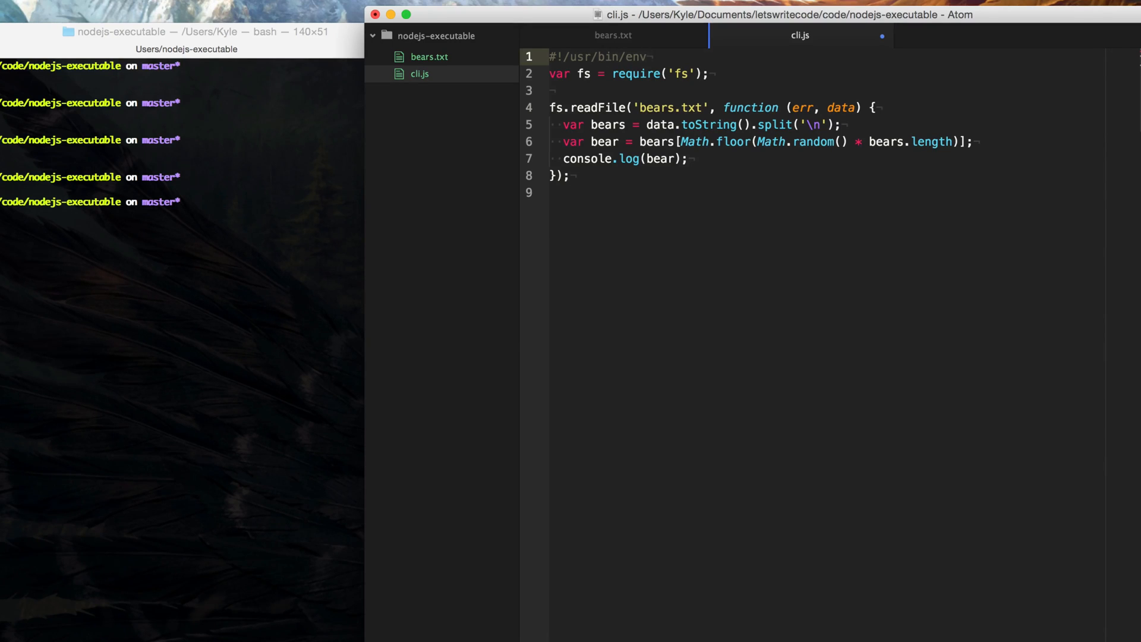
text(node)
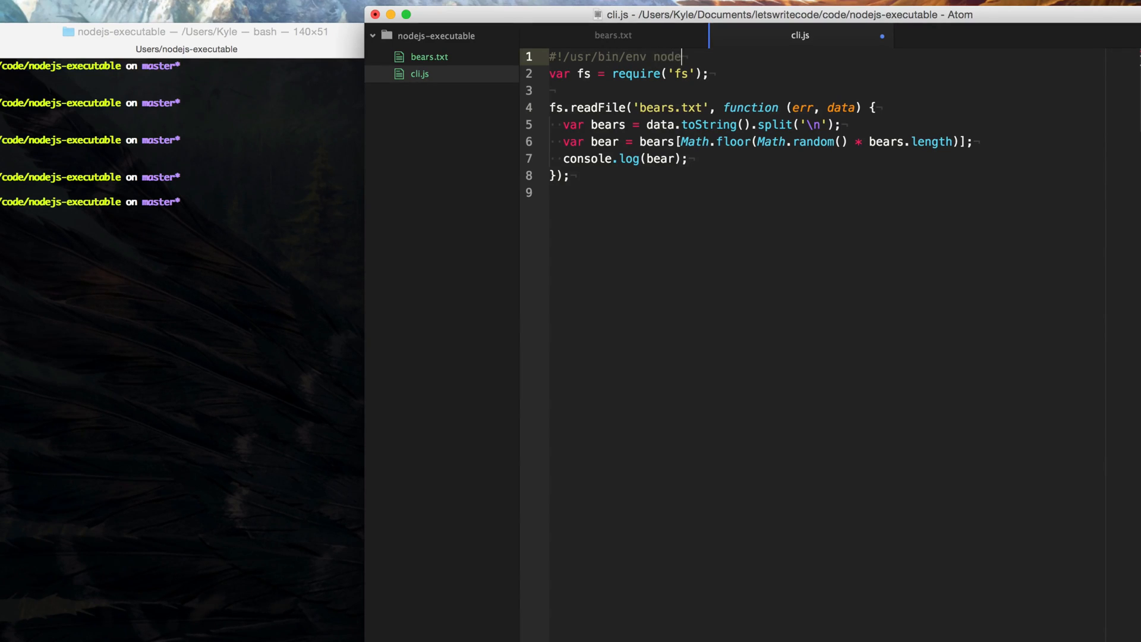
key(Return)
text(n)
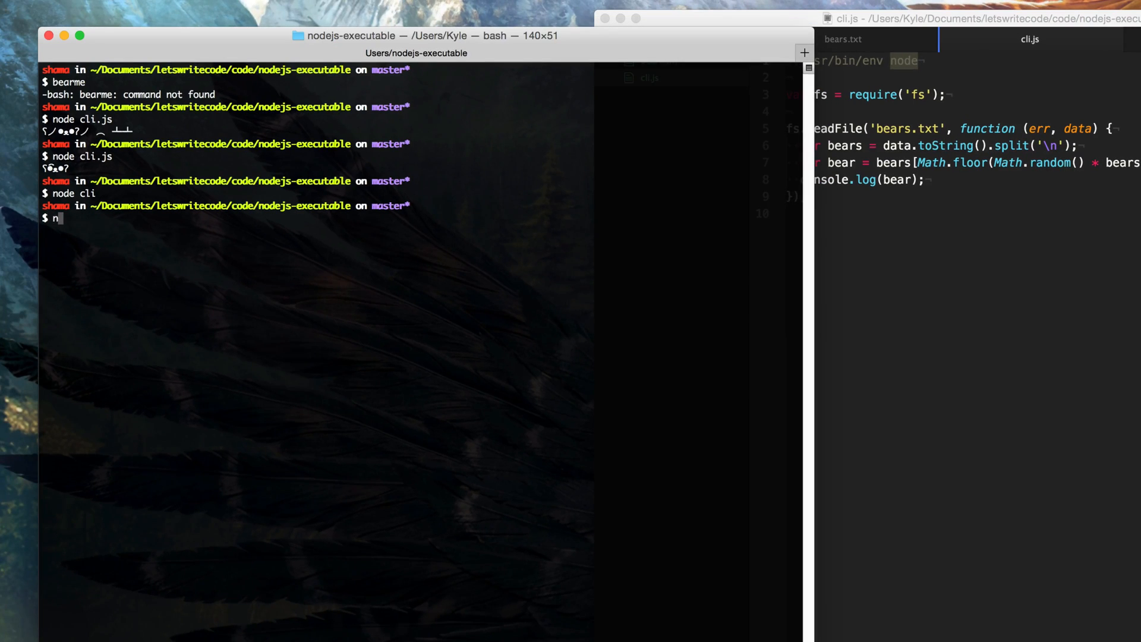
Run the script with node cli.js, then directly as ./cli.js
text(ode cli.js)
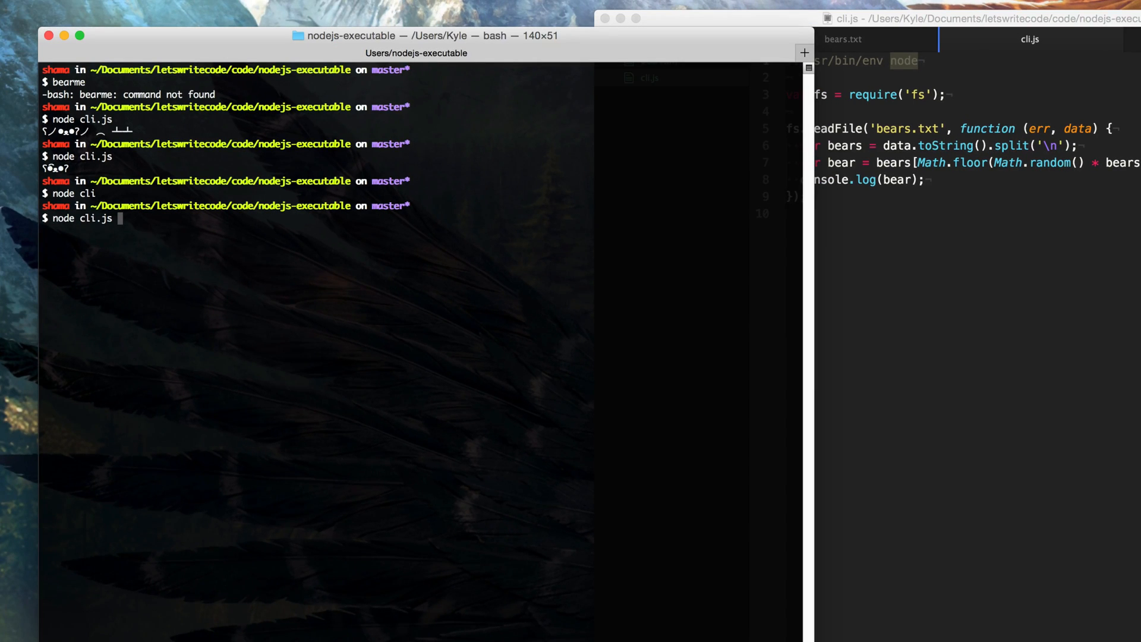
key(Return)
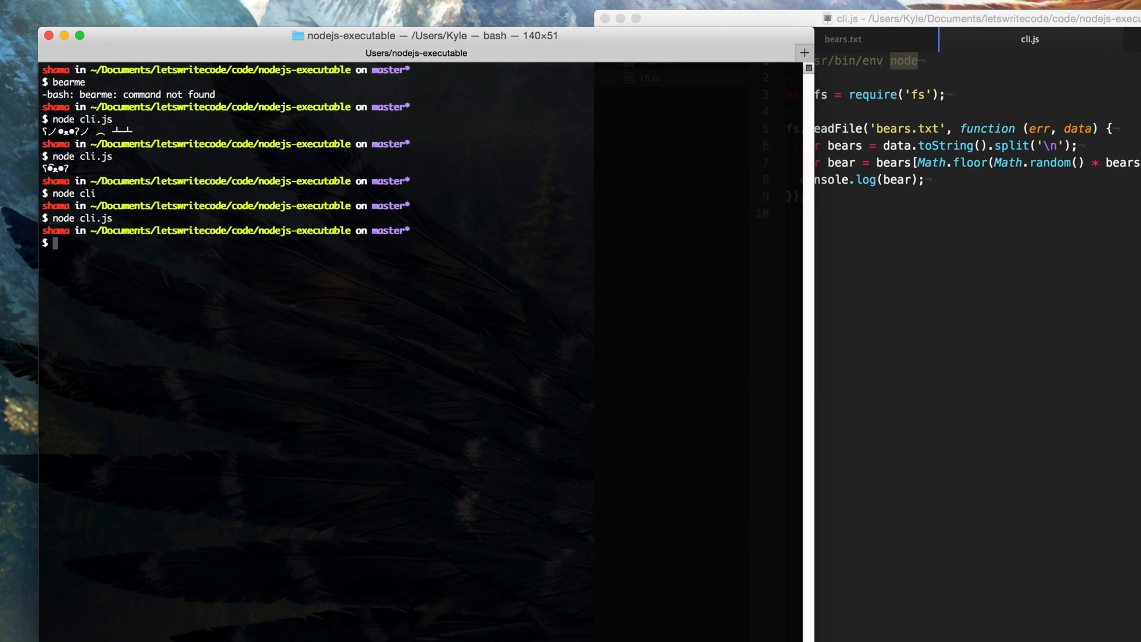
text(./cli.js)
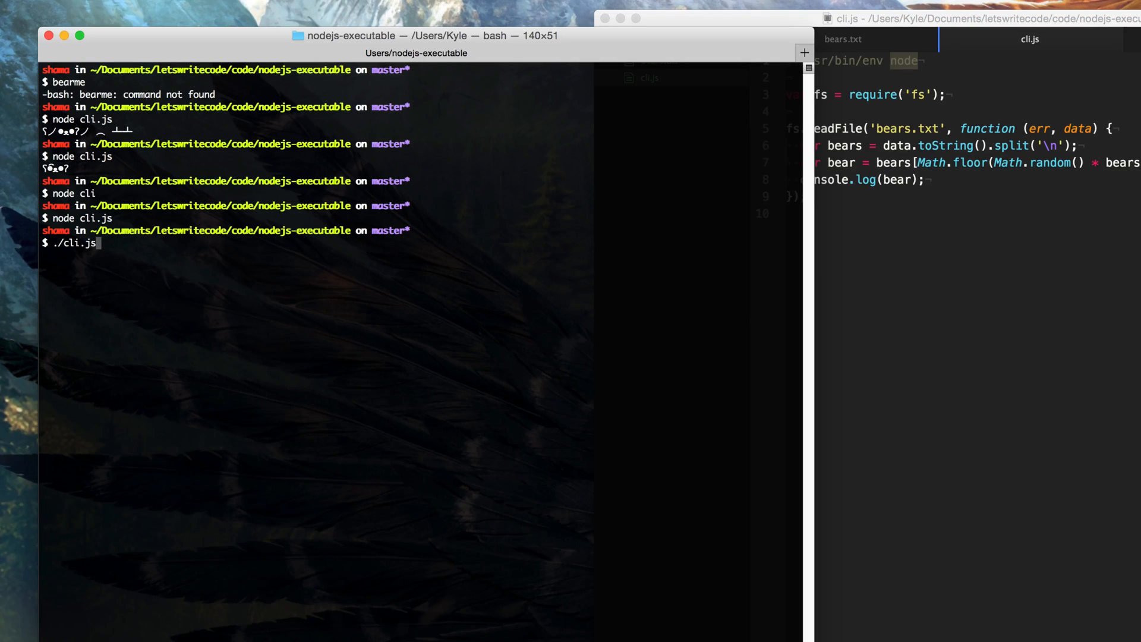
key(Return)
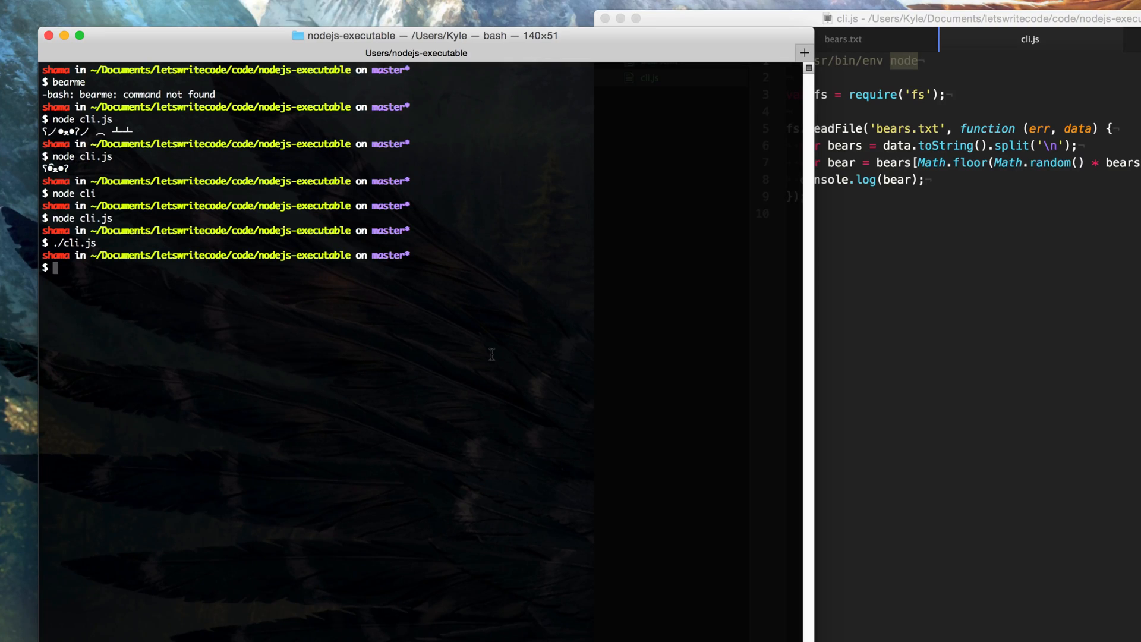
Check cli.js permissions with ls -al and make it executable with chmod +x
text(ls -)
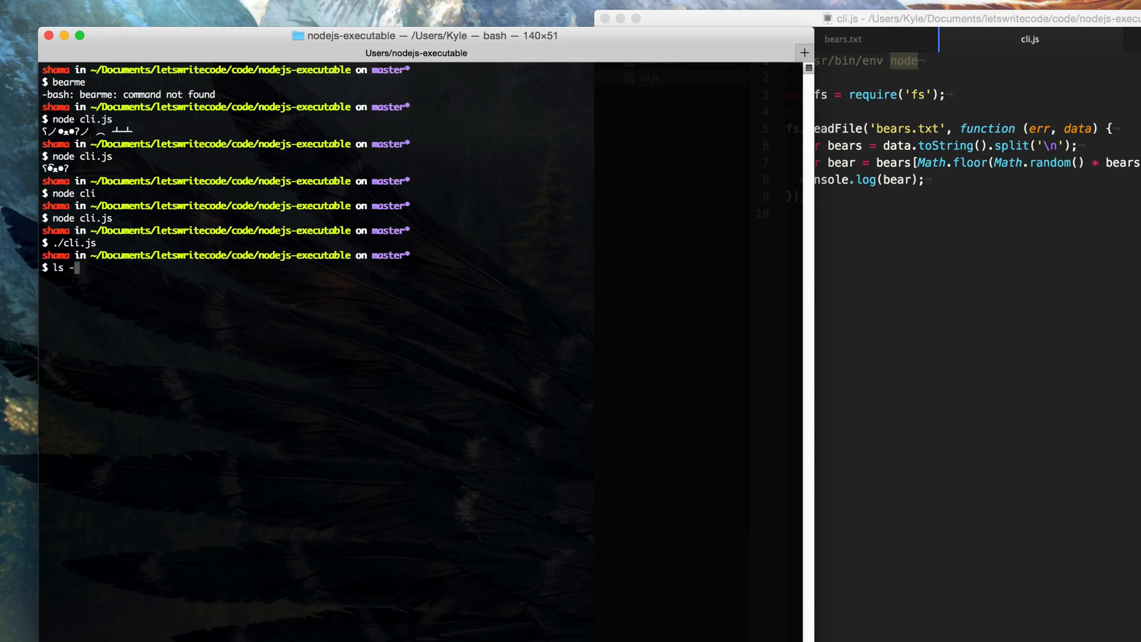
text(al cli.js)
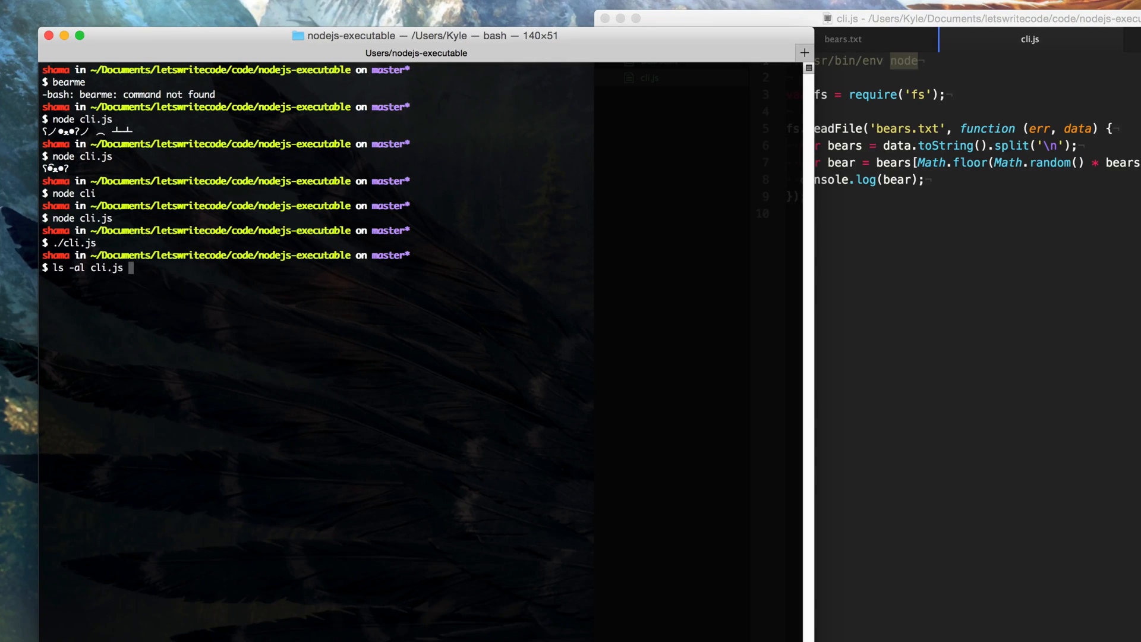
key(Return)
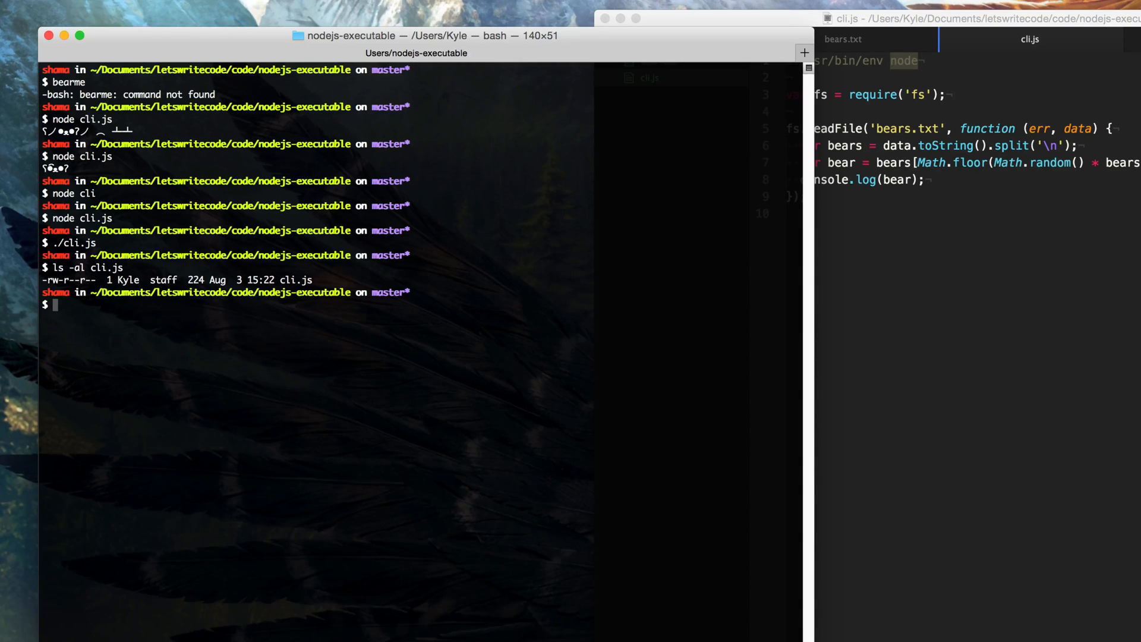
text(chmod +x)
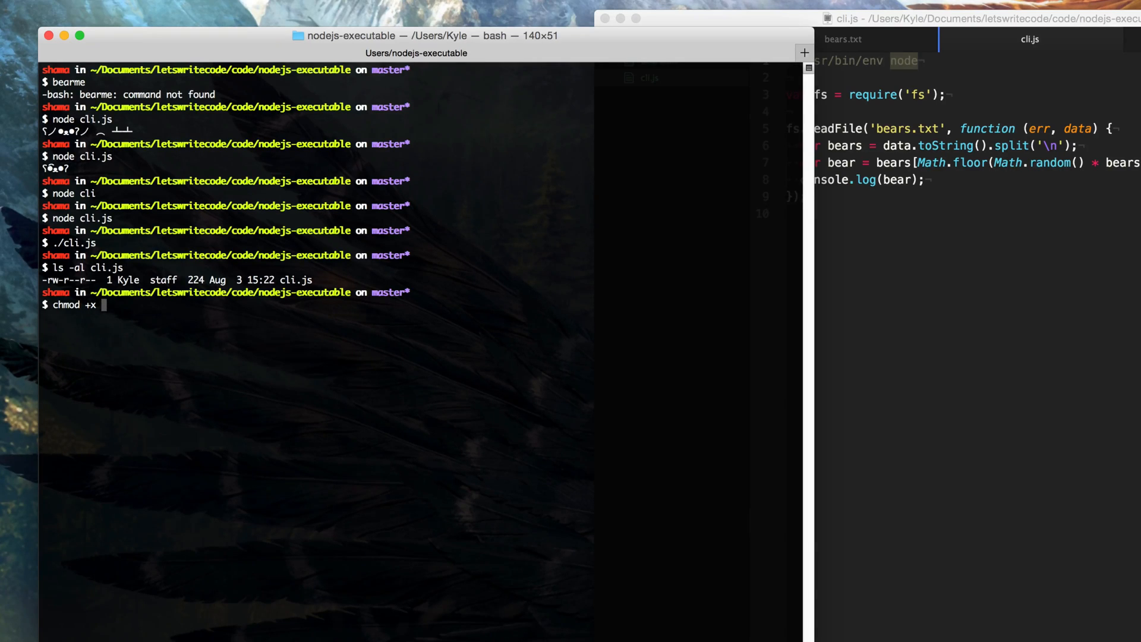
text(cli.js)
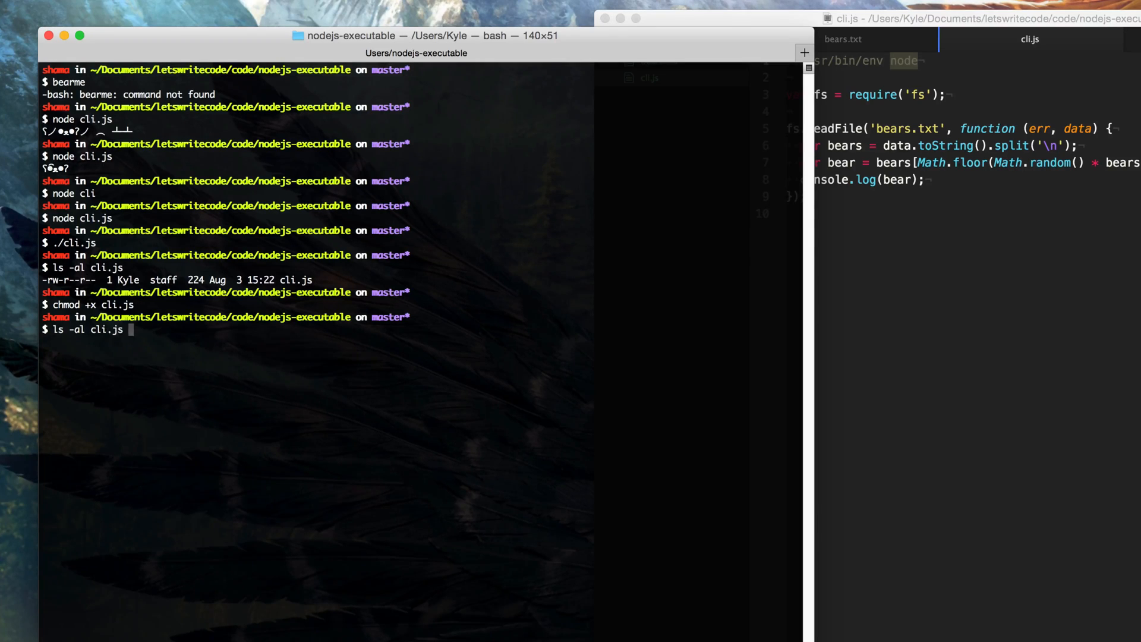
key(Return)
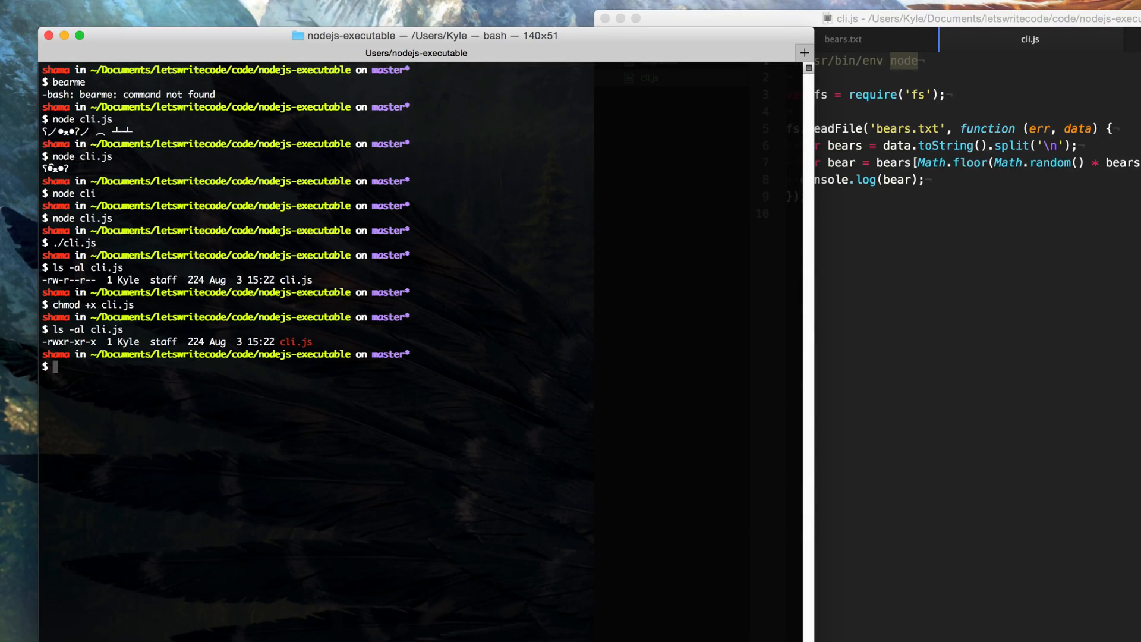
Run ./cli.js directly to print bears, and inspect the shebang's node word
text(./)
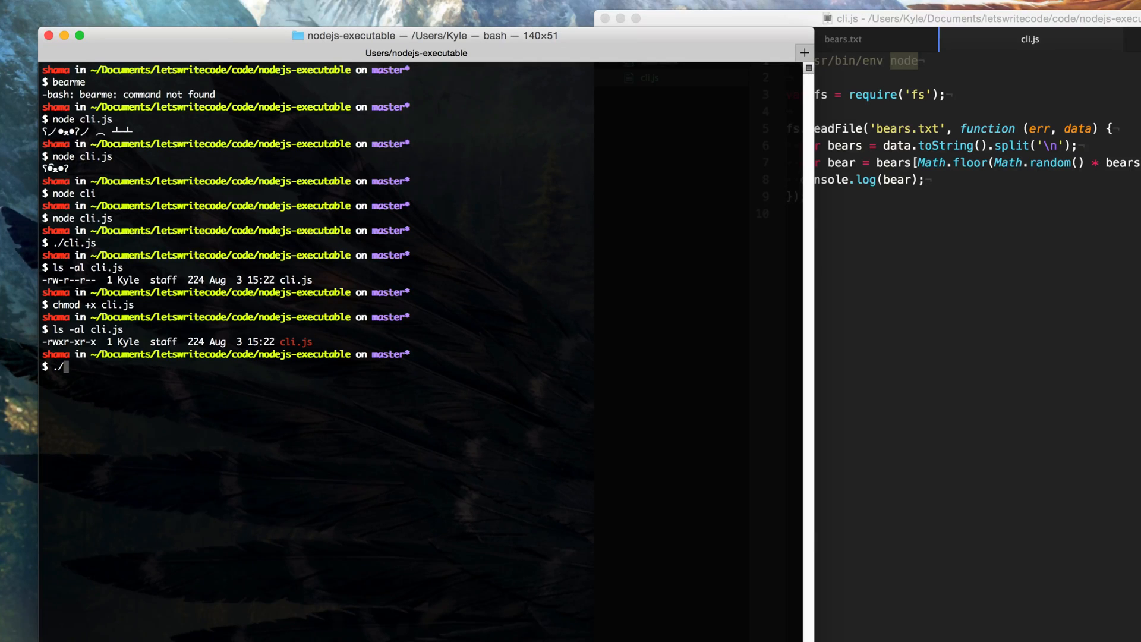
text(cli.js)
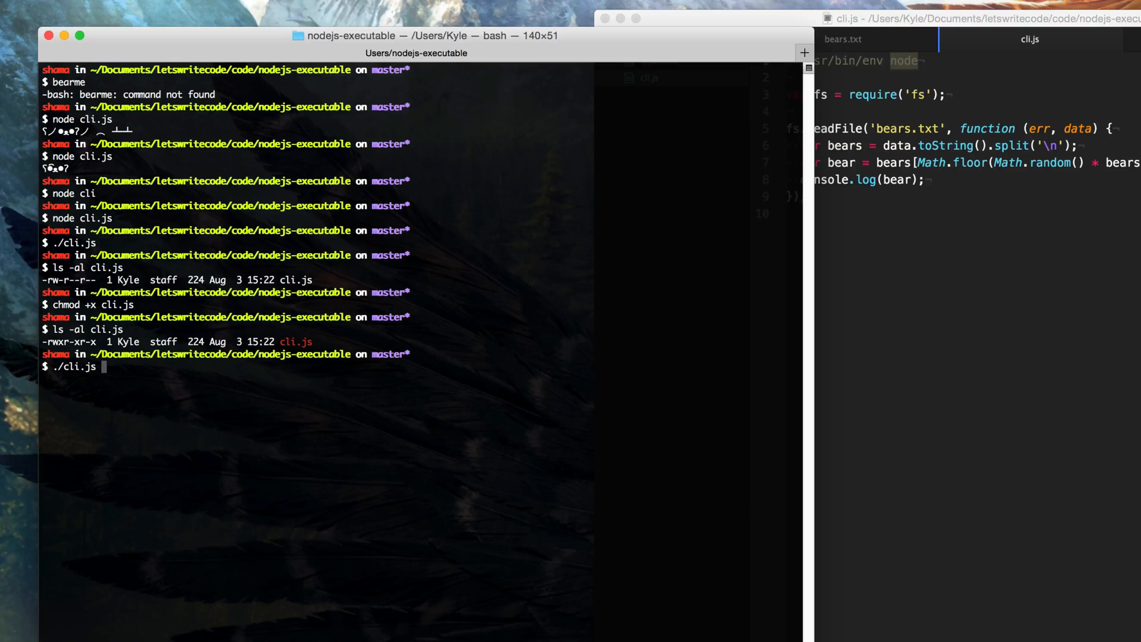
key(Return)
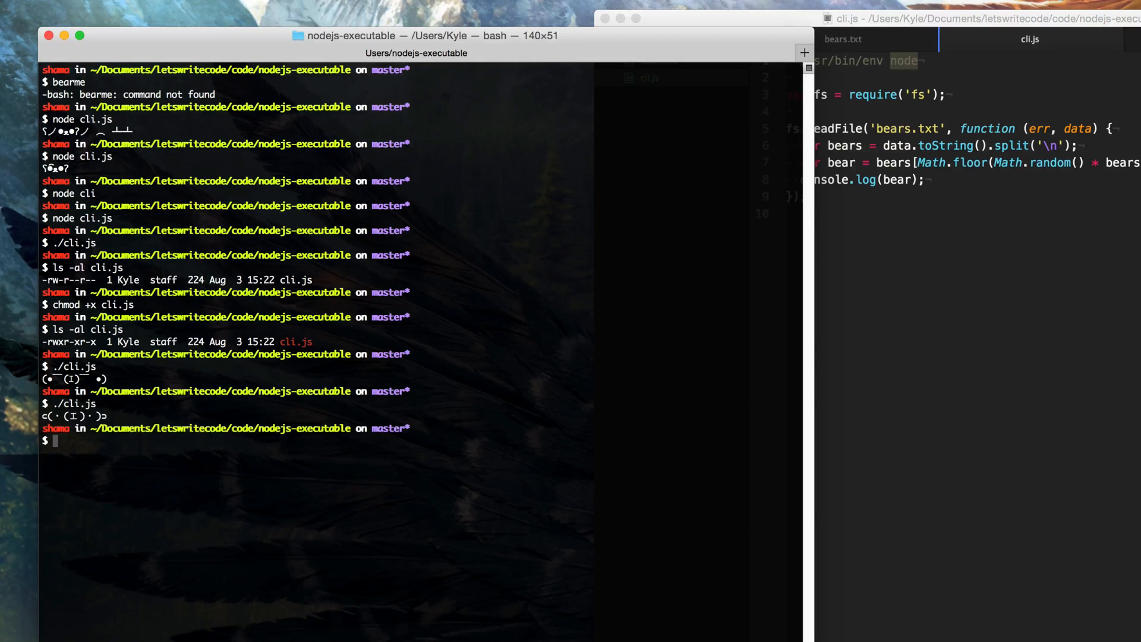
mouse_move(490, 363)
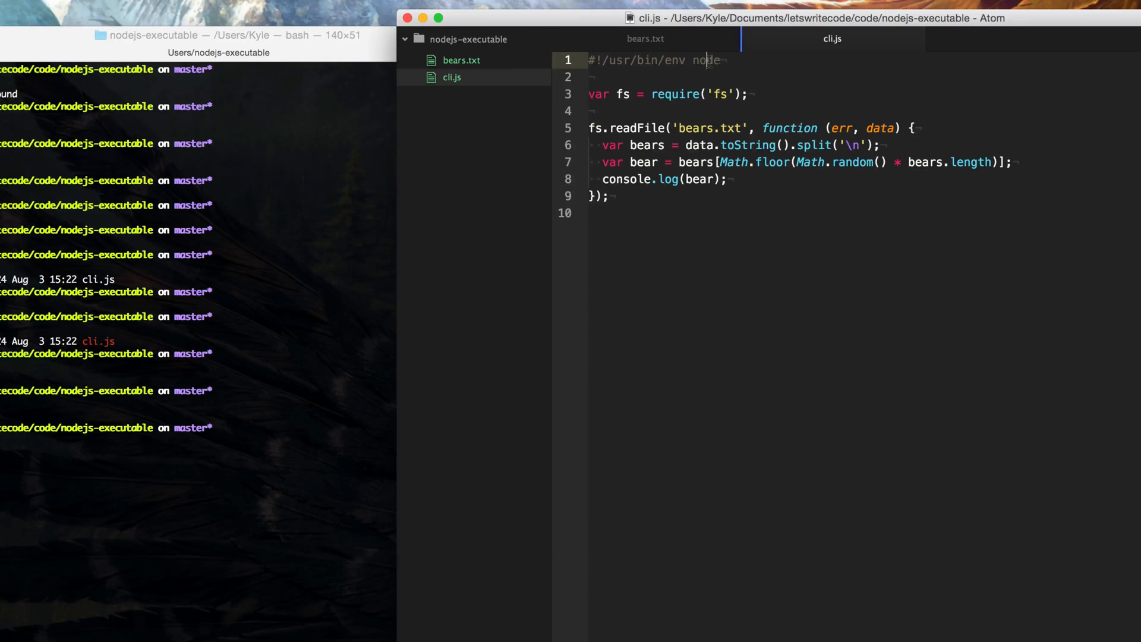
double_click(701, 61)
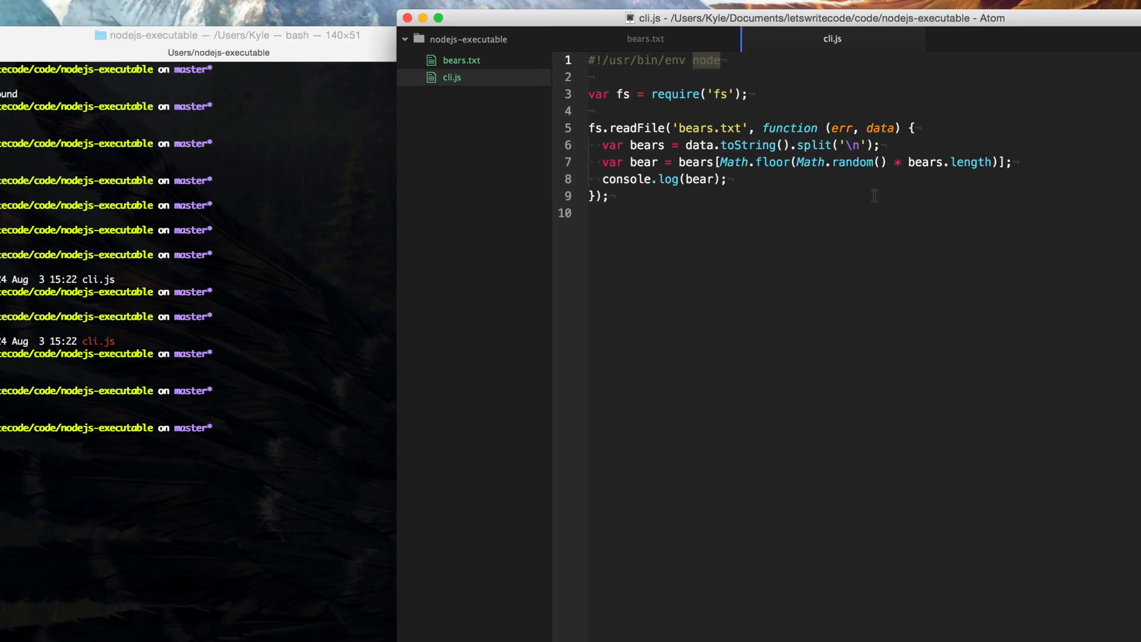
mouse_move(873, 342)
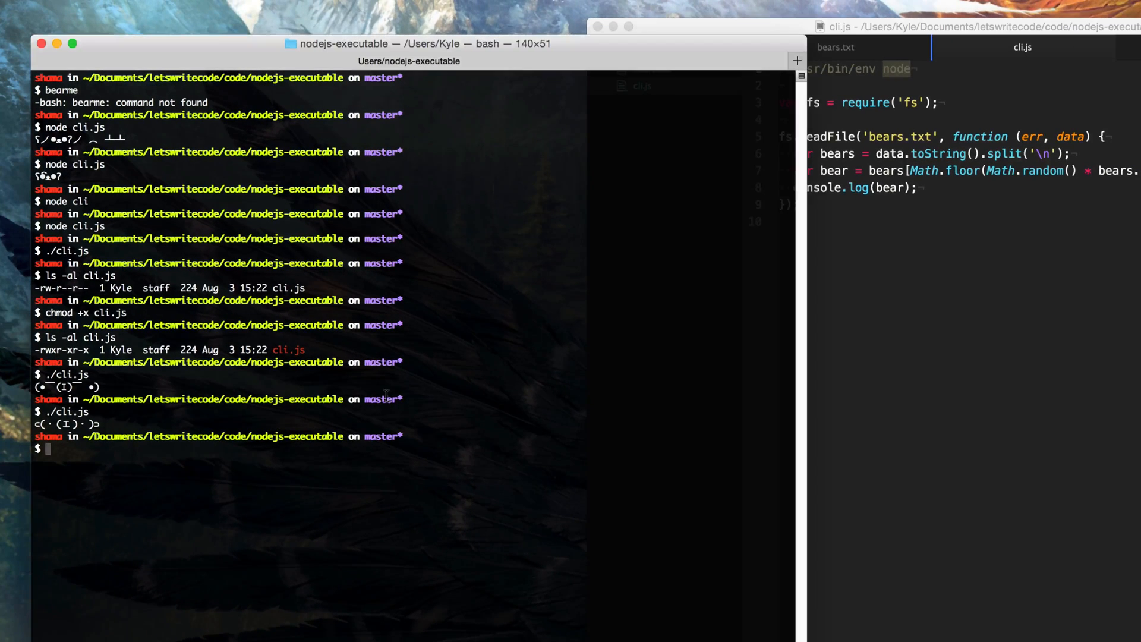
mouse_move(497, 403)
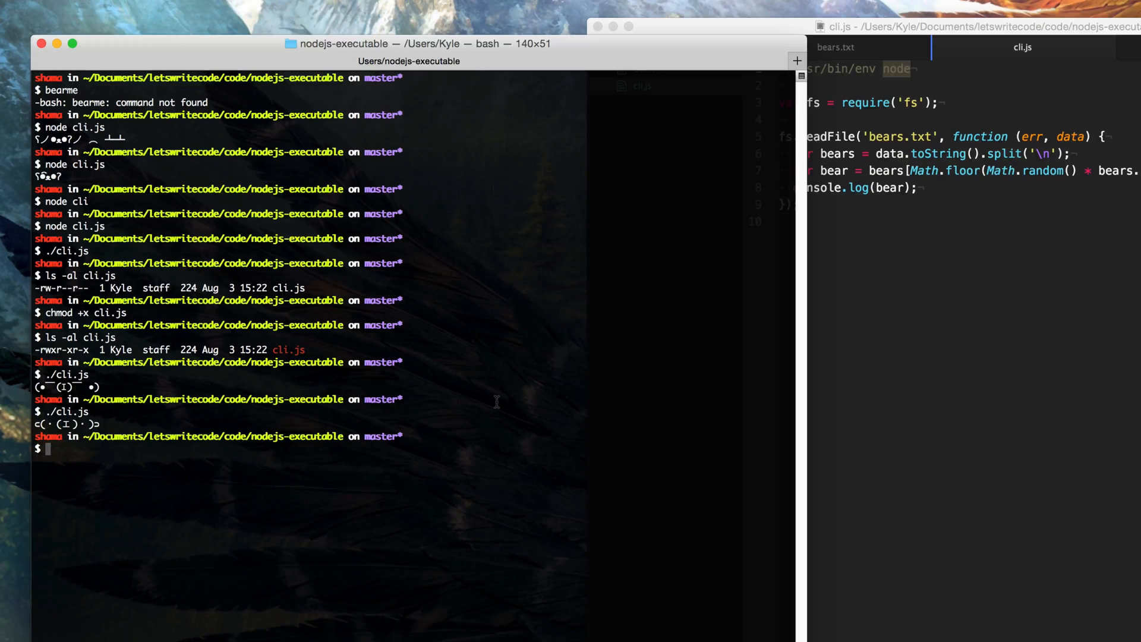
Move bearme into /usr/local/bin with mv
text(mv)
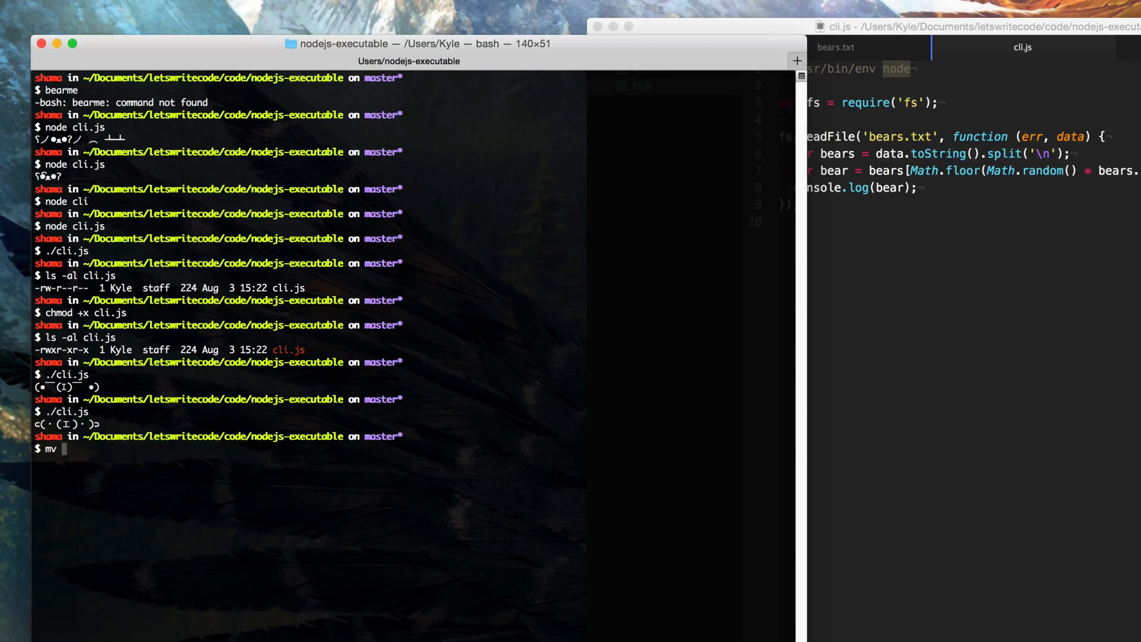
text(bearme /usr)
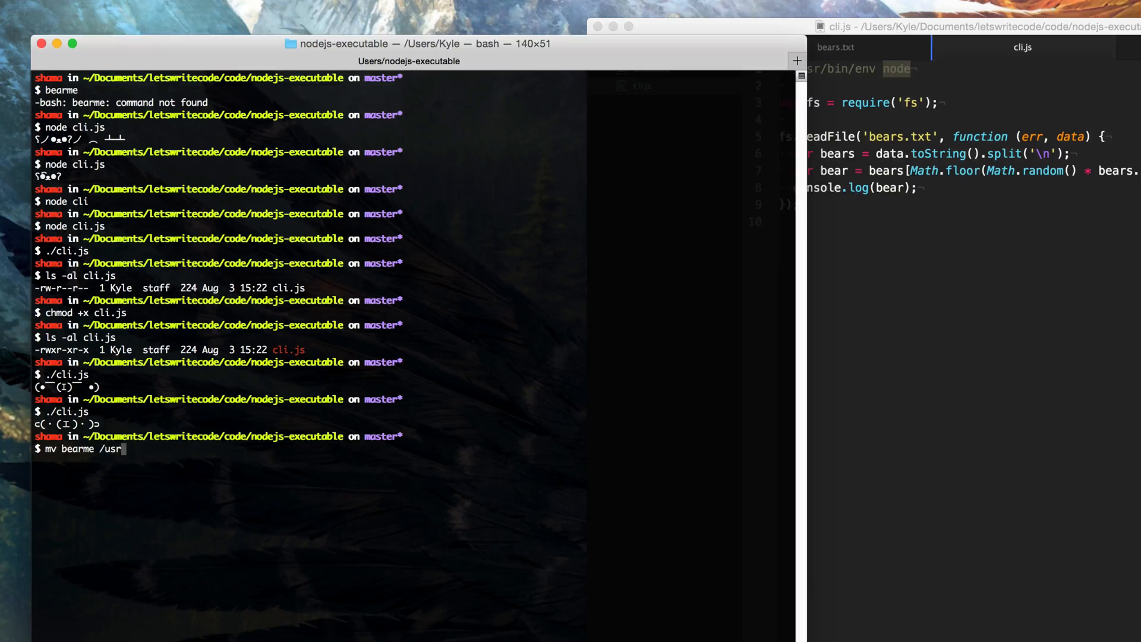
text(/local/bin)
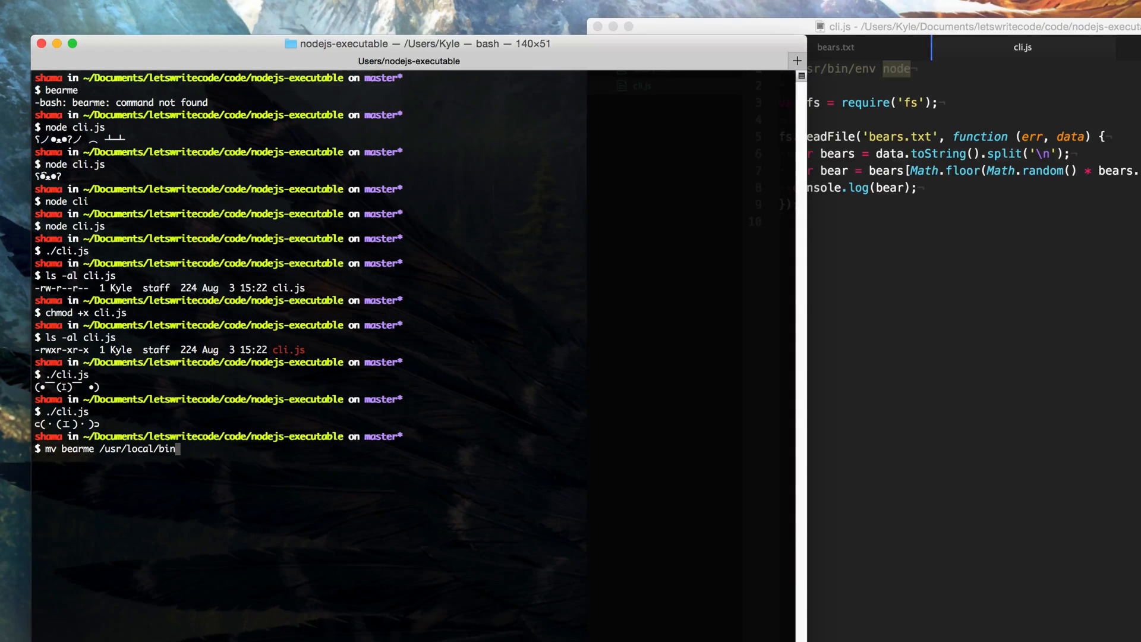
key(Return)
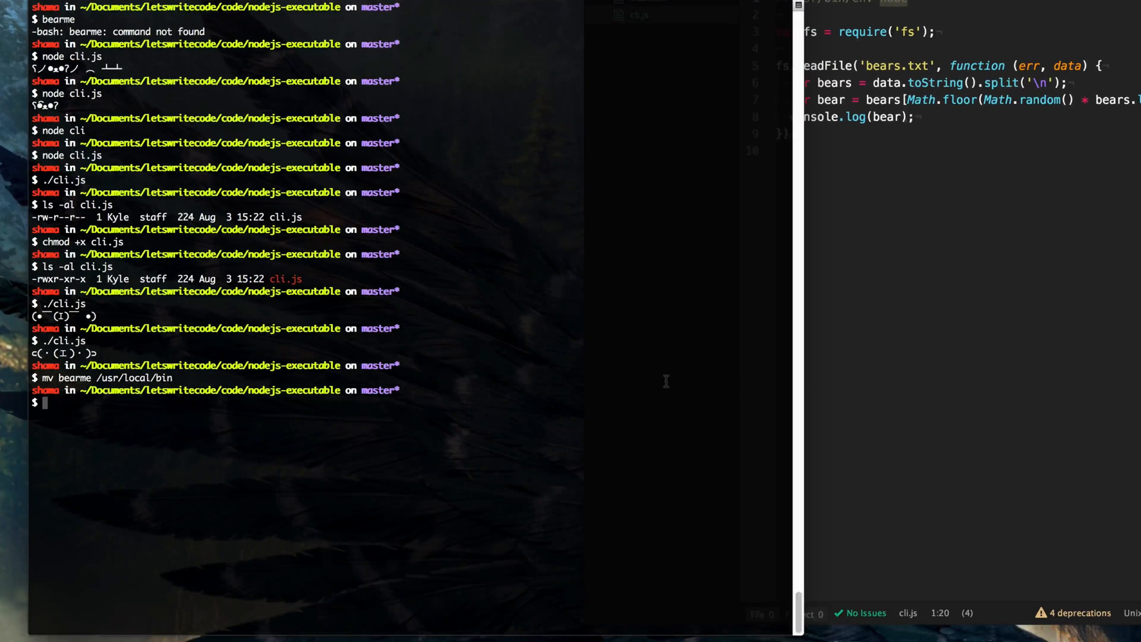
Run npm init and accept the defaults to write package.json
text(npm init)
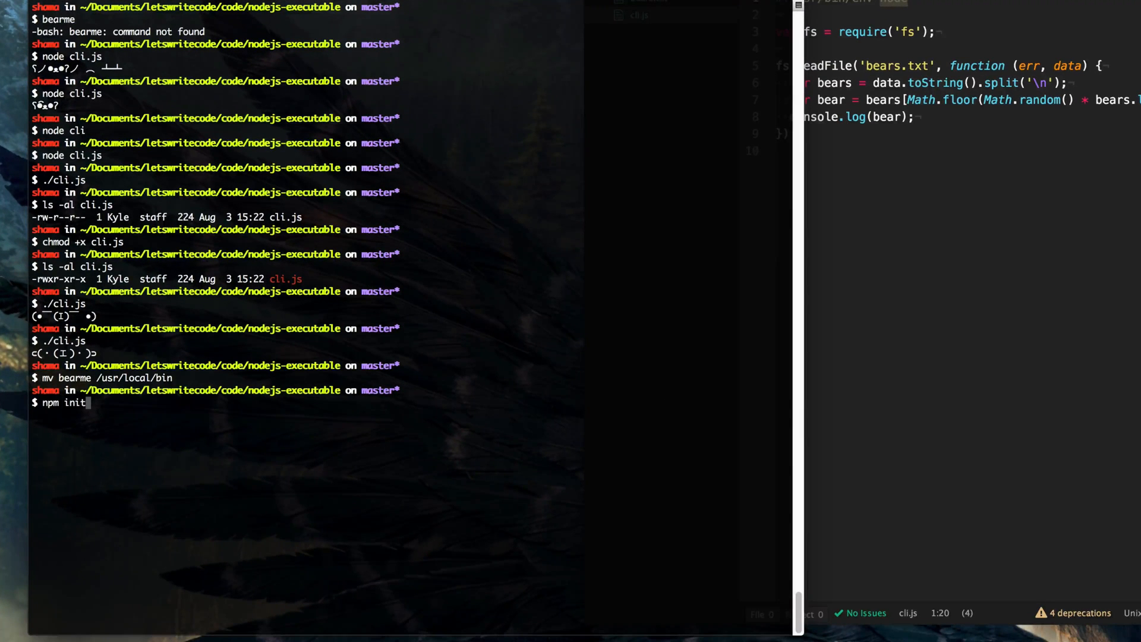
key(Return)
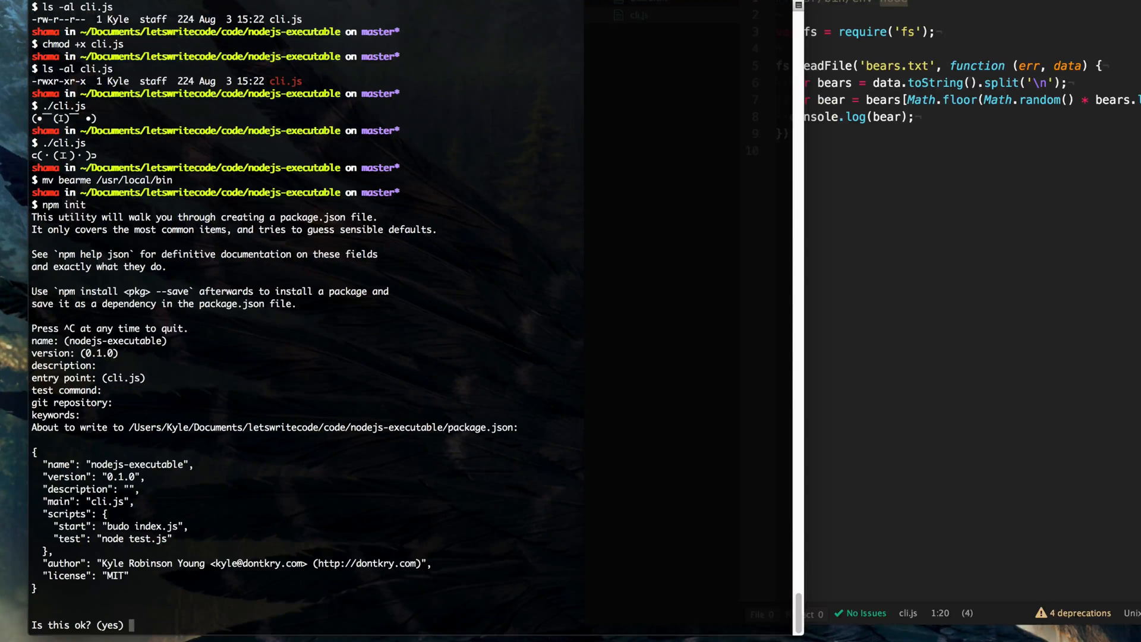
key(Return)
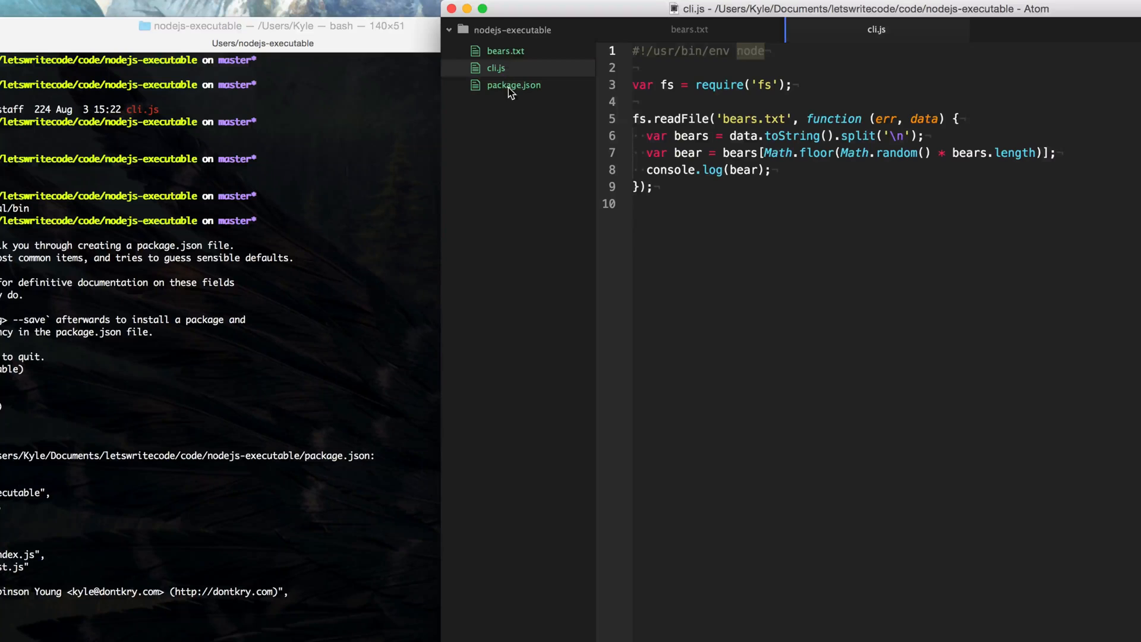
Edit package.json: name bearme, version 1.0.0, bin entry "bearme": "cli.js"
click(512, 85)
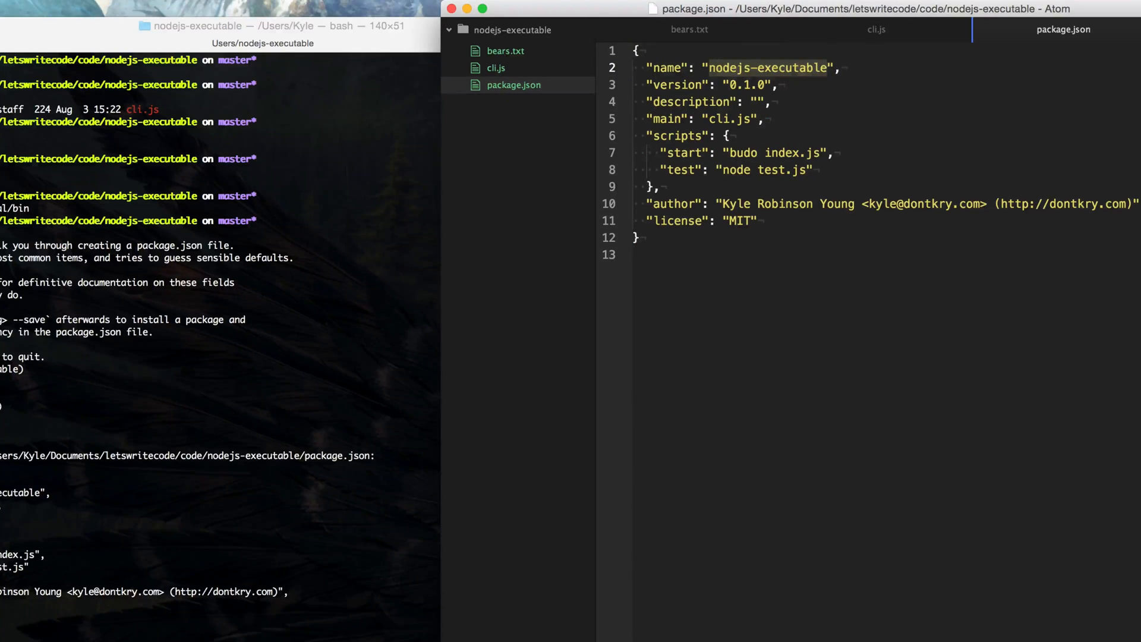
text(bearme)
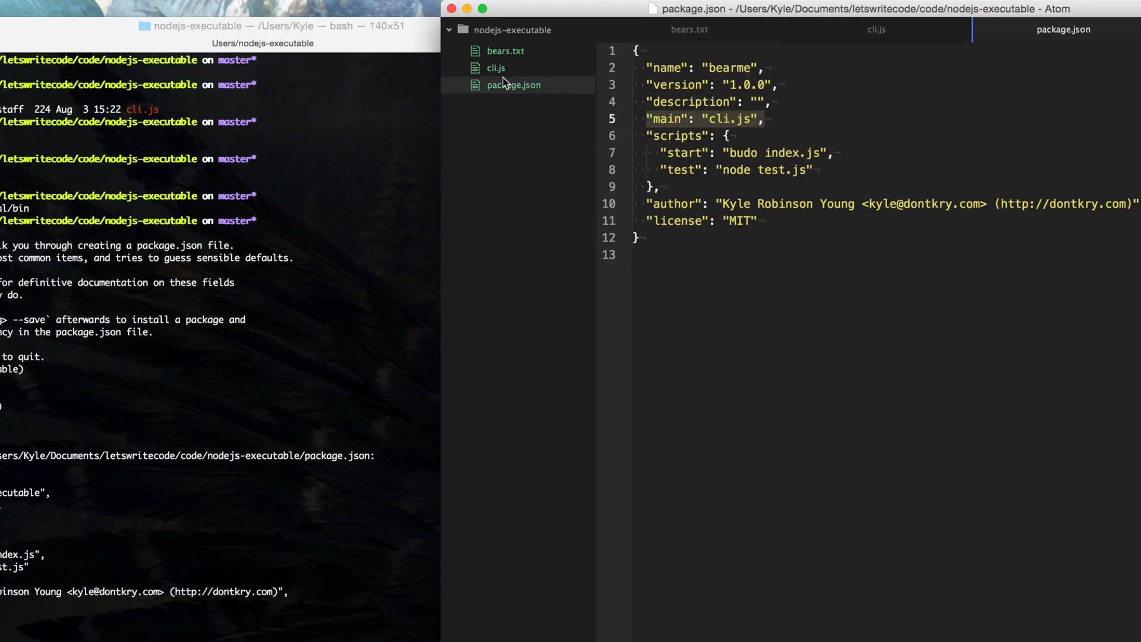
mouse_move(811, 124)
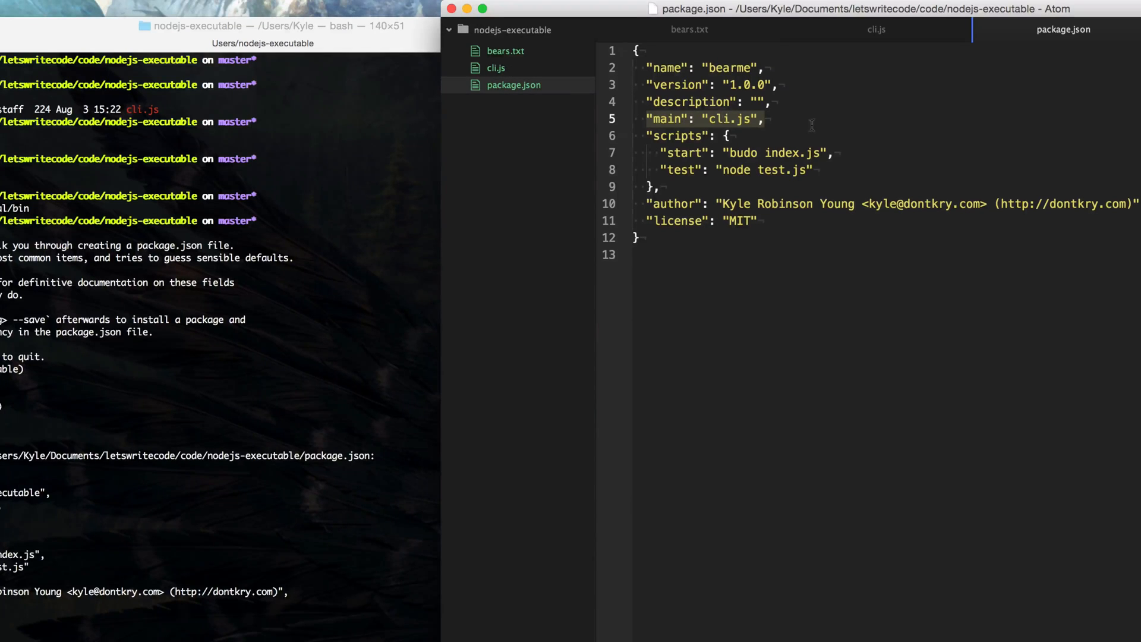
click(764, 119)
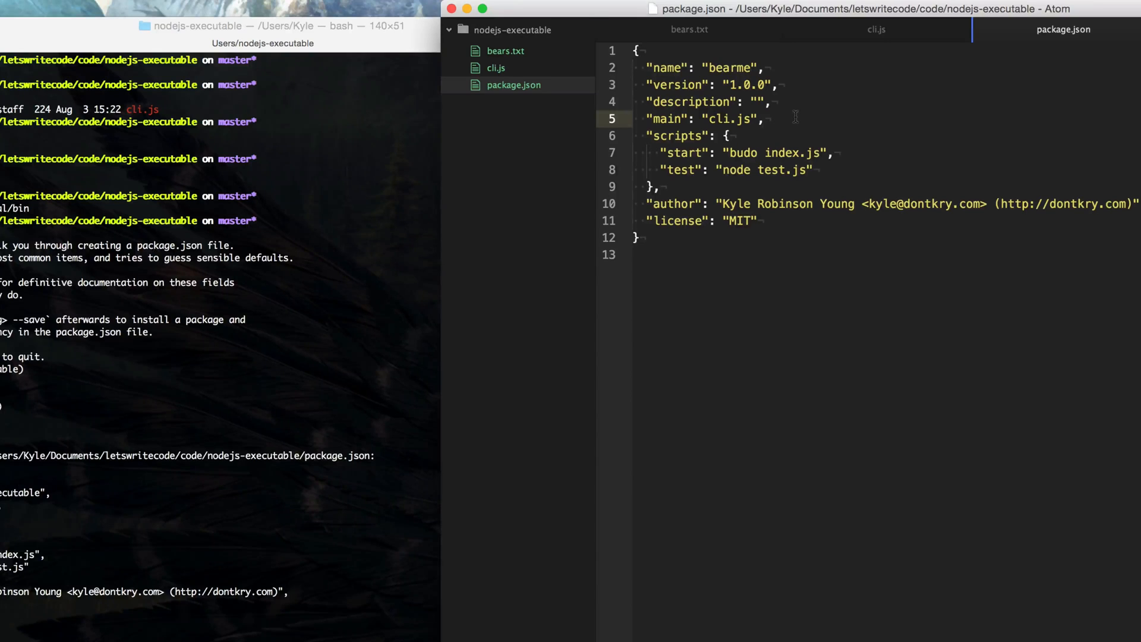
click(764, 119)
text("bin": {)
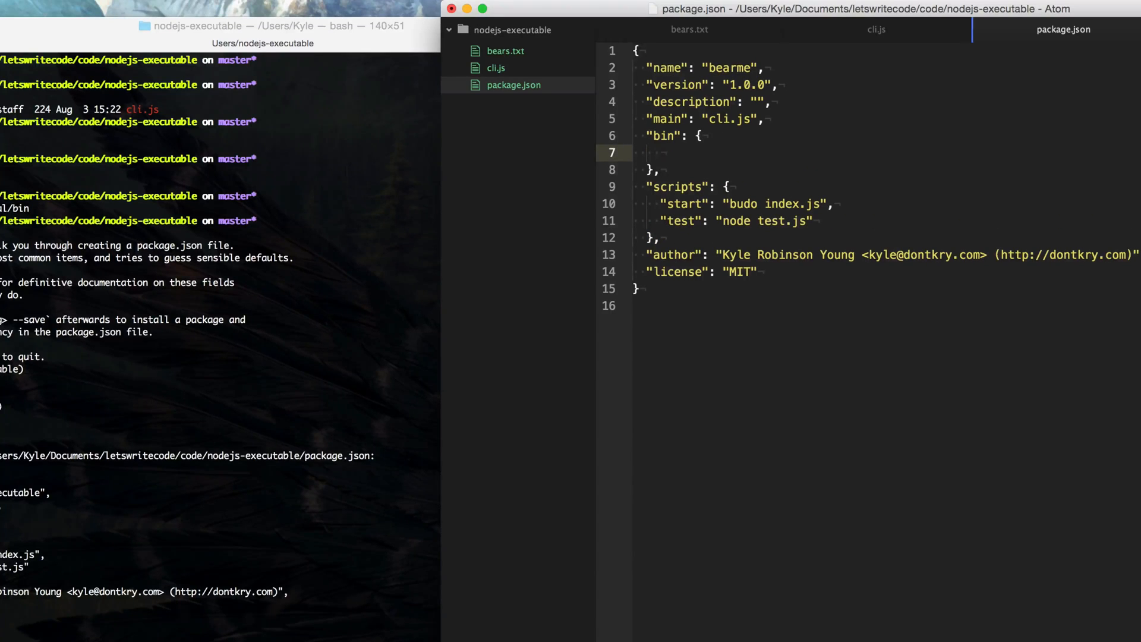
click(658, 153)
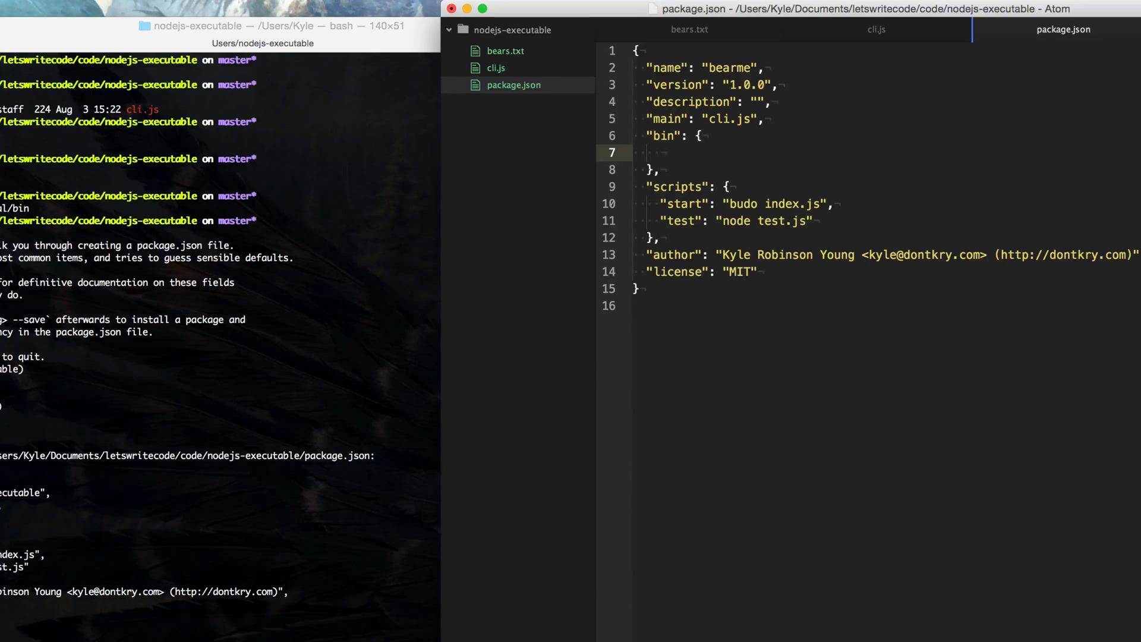
click(659, 153)
text("bearme)
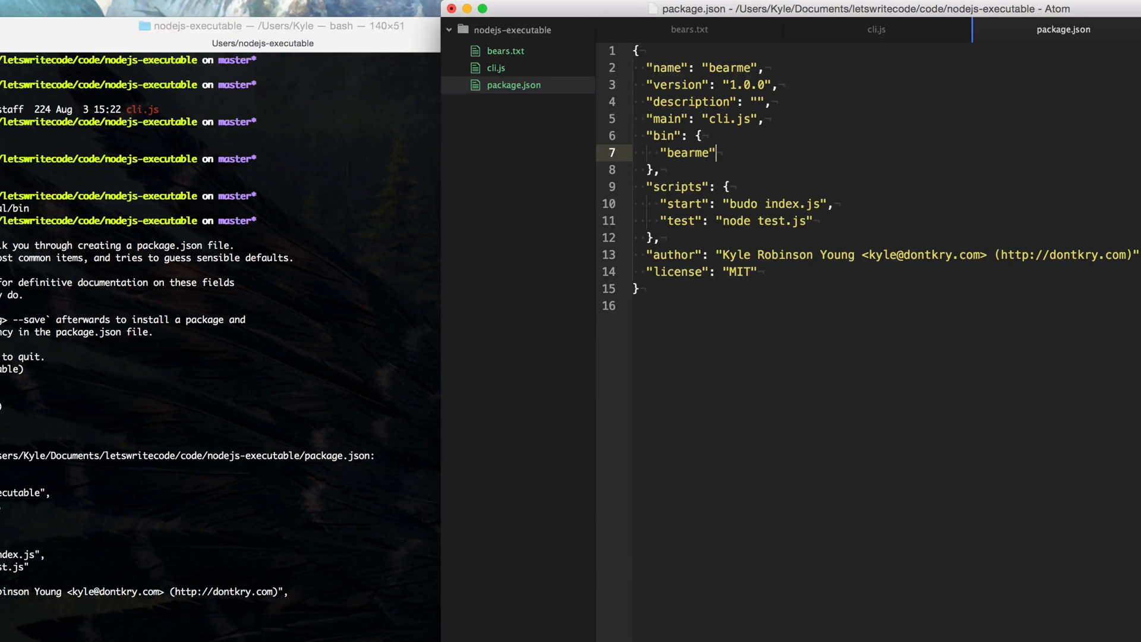
text(: "cli.)
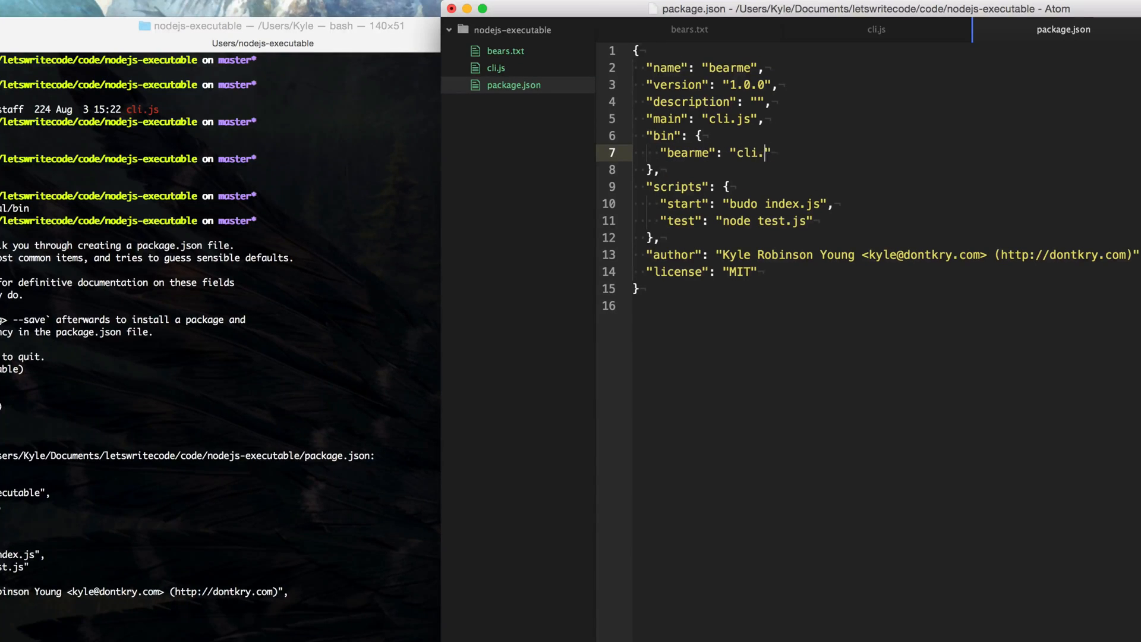
text(js)
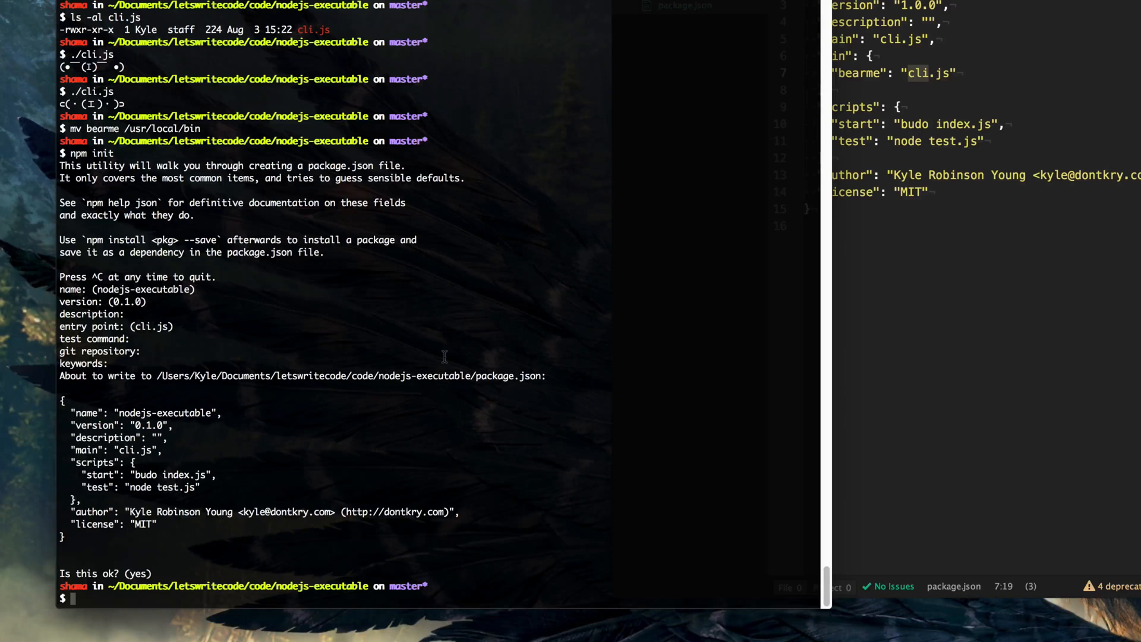
Type npm publish in the Terminal to publish bearme
text(npm pu)
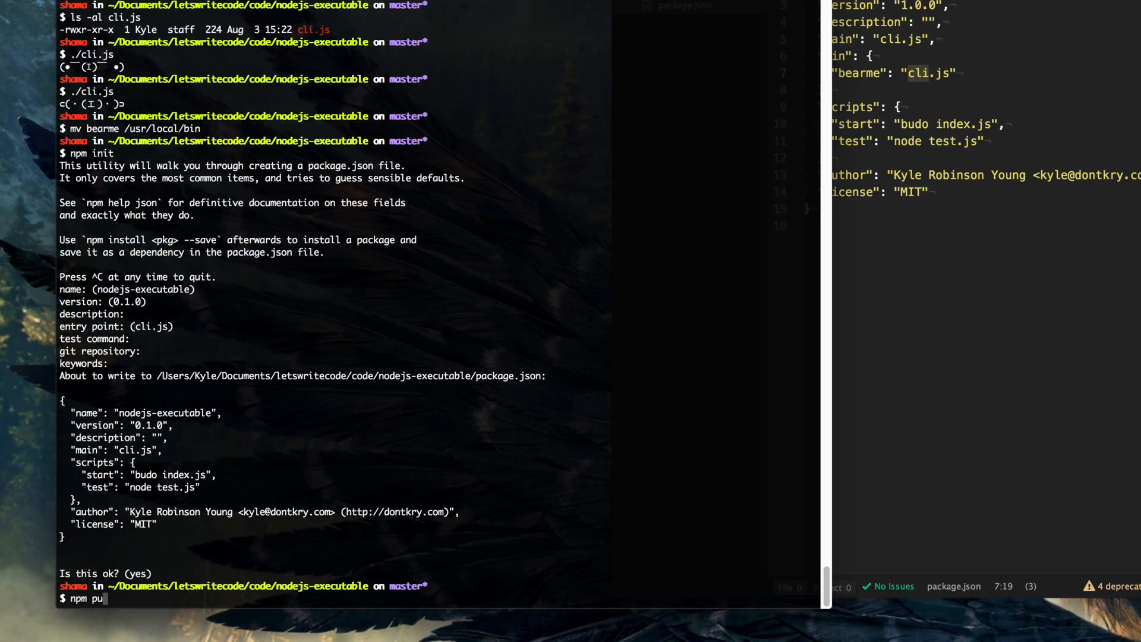
text(blish)
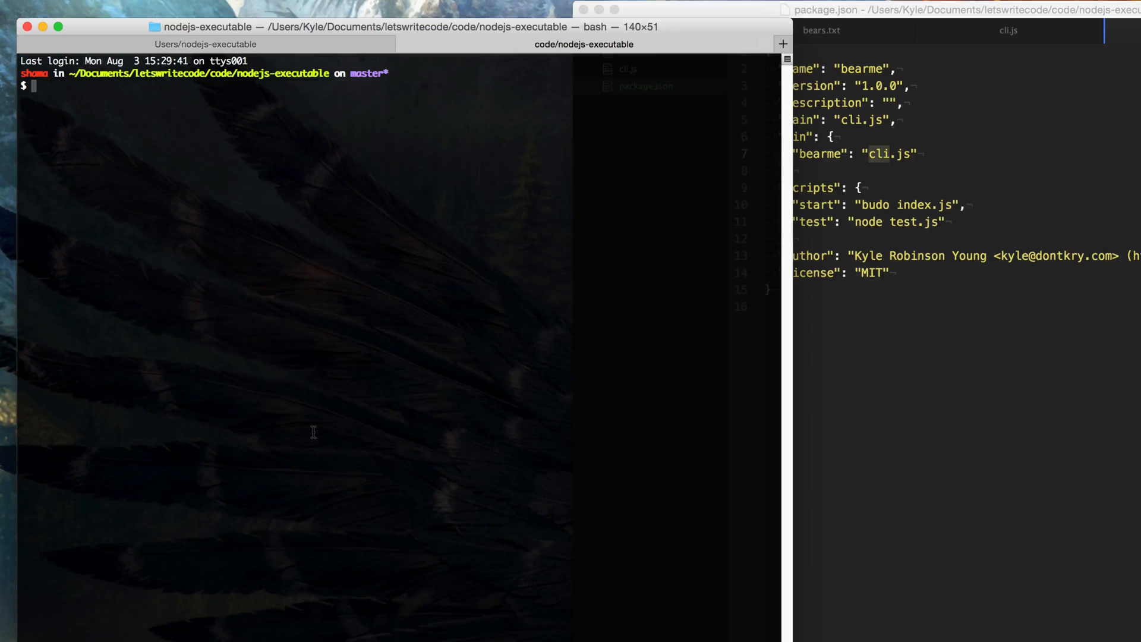
Install bearme globally with npm install bearme -g, then clear the terminal output
text(npm install bearme)
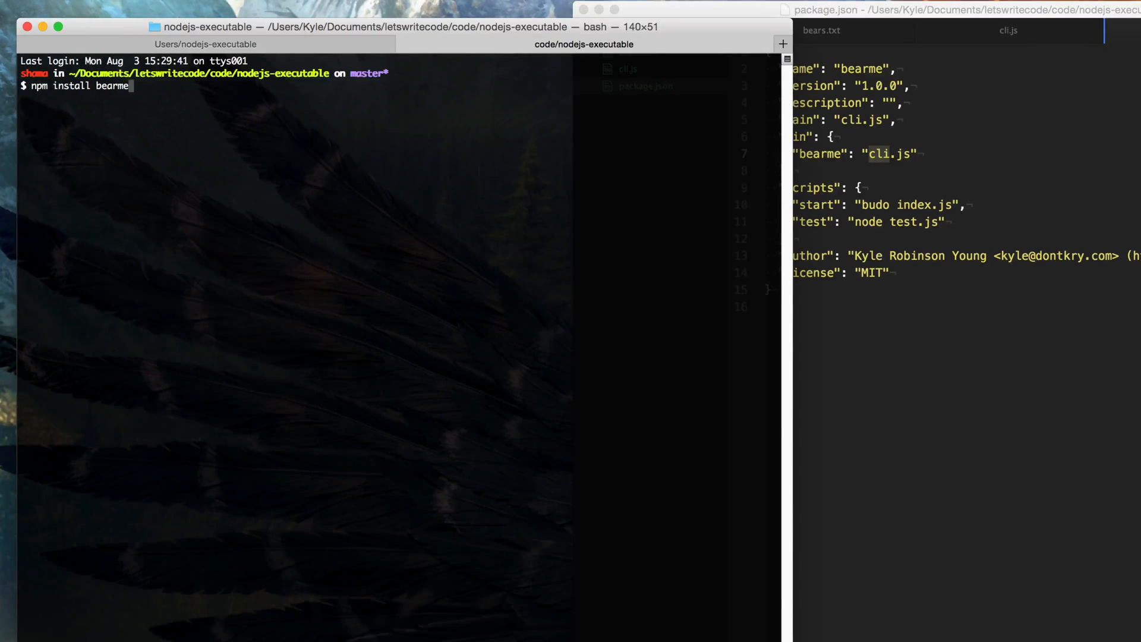
text(-g)
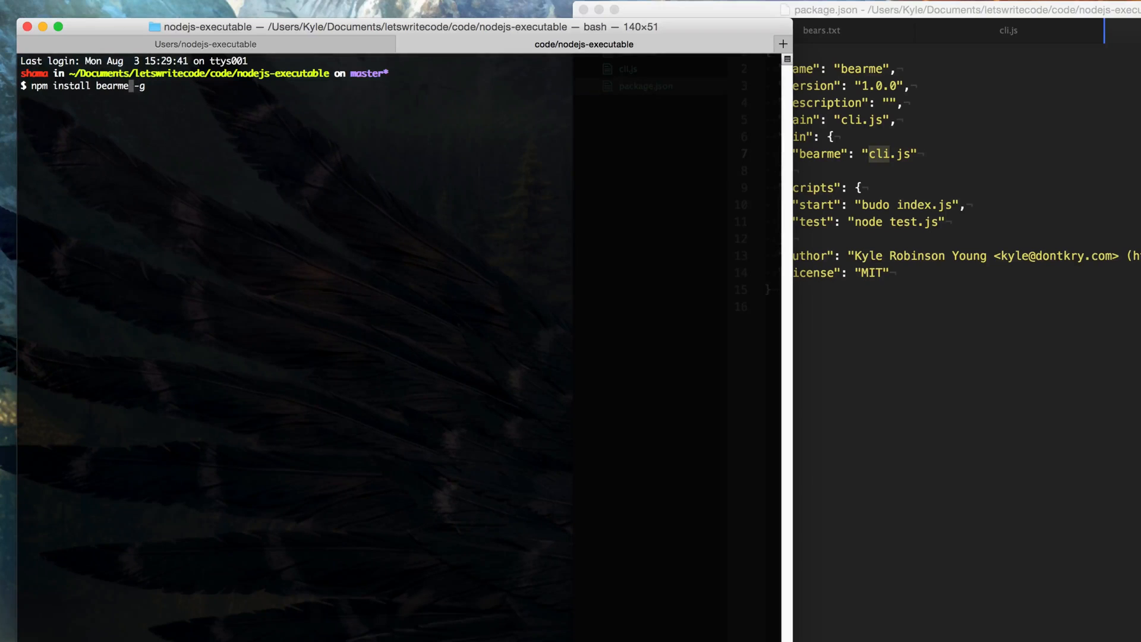
key(Return)
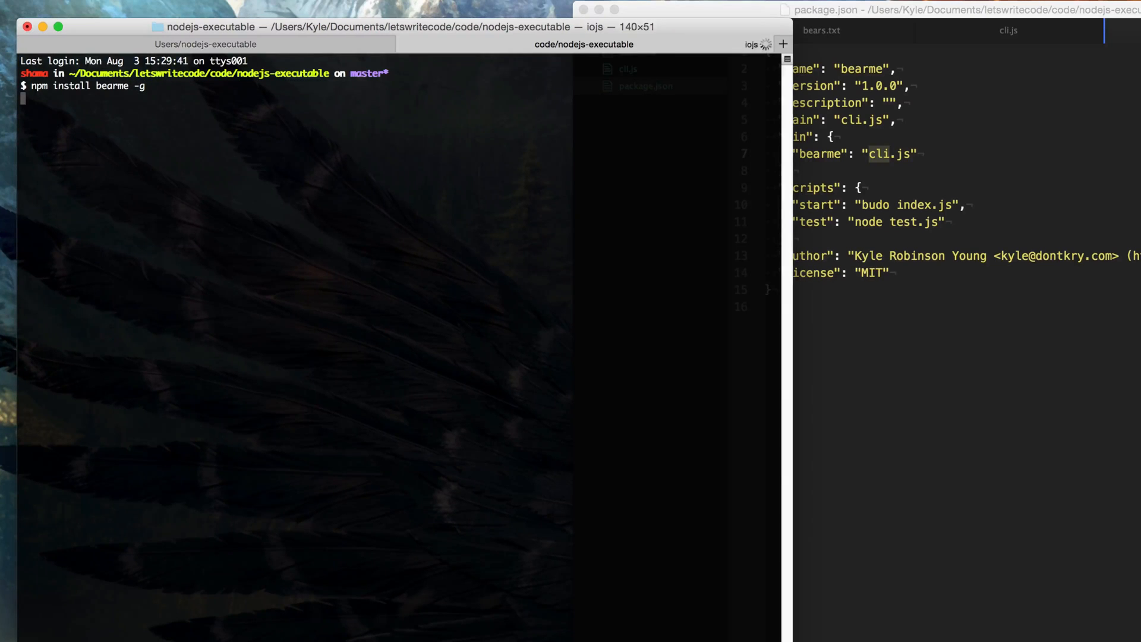
key(Return)
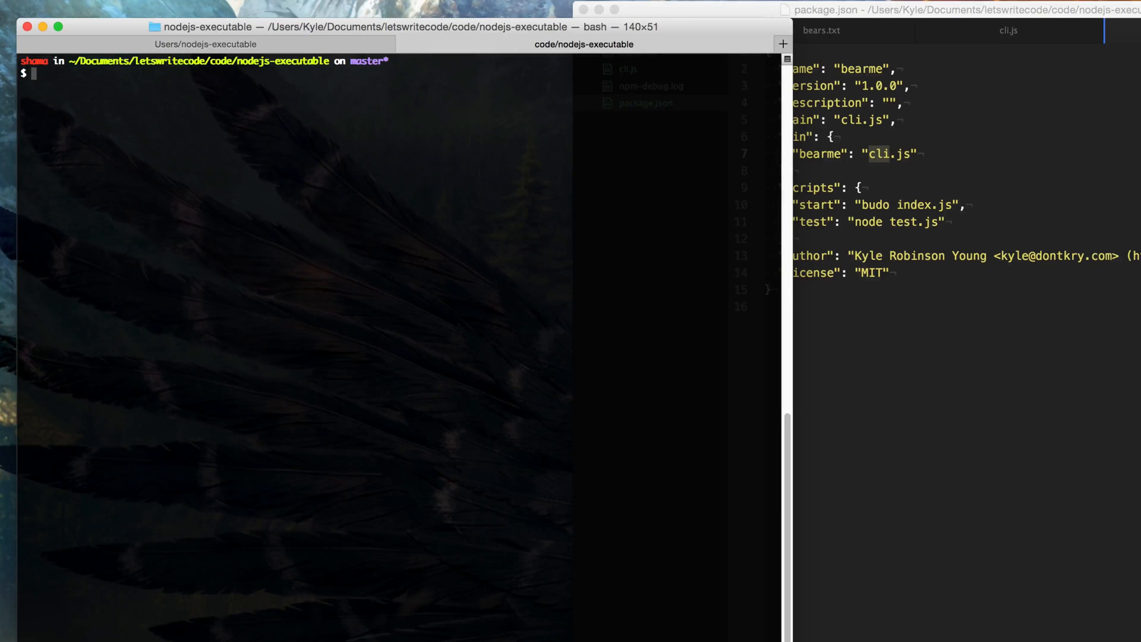
Run bearme twice for random bears, save one with bearme > bear.txt, and view it
text(bearme)
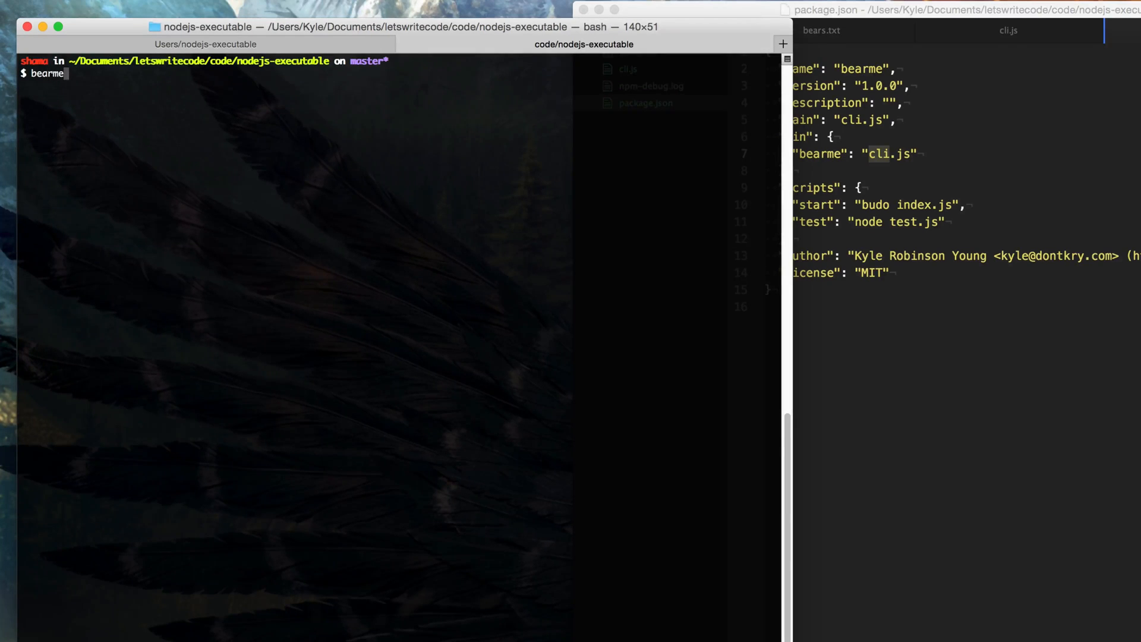
key(Return)
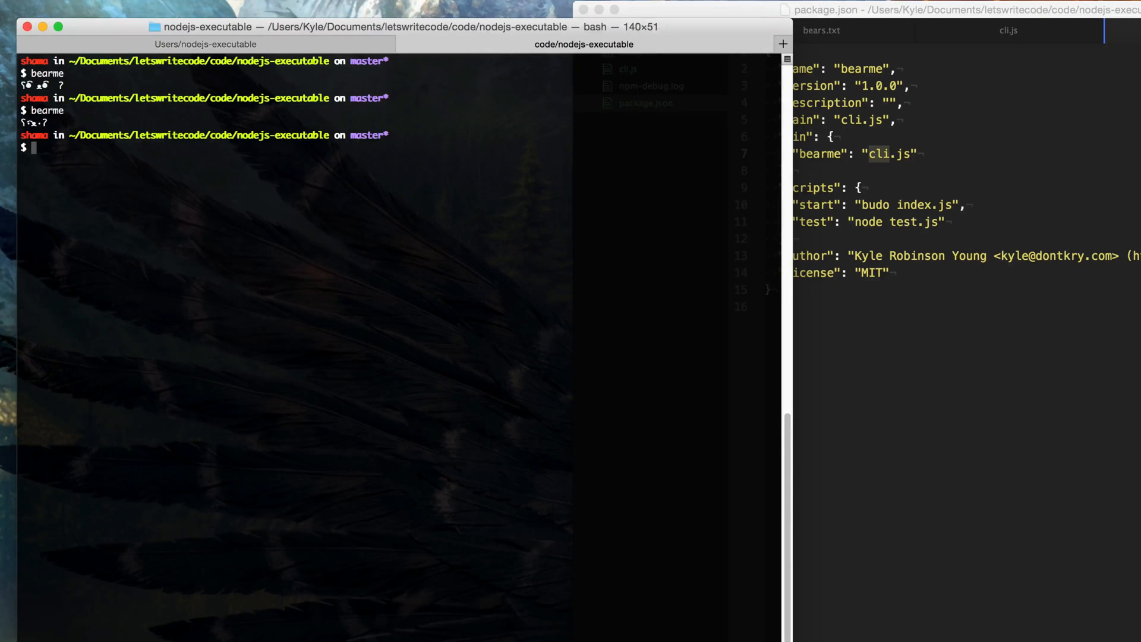
text(bearme)
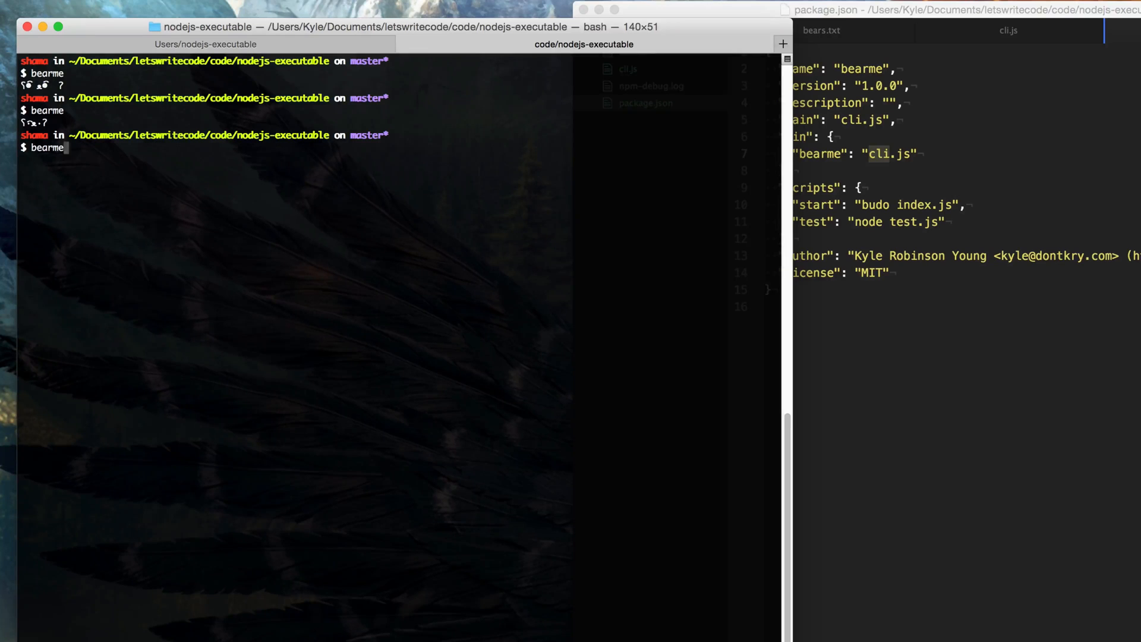
key(Return)
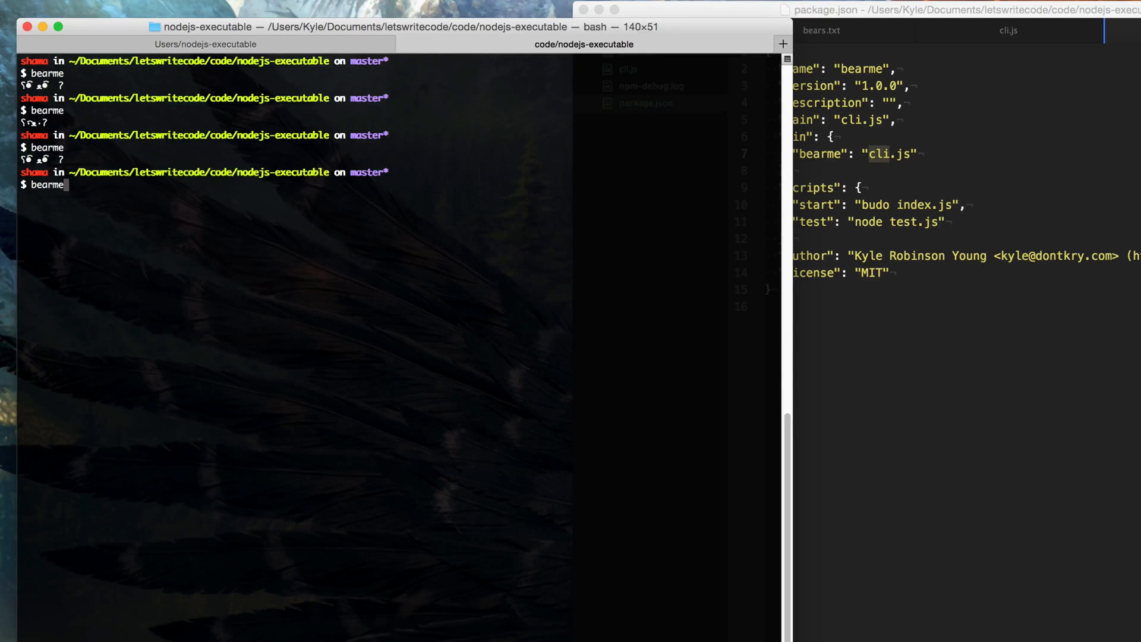
text(> bear.txt)
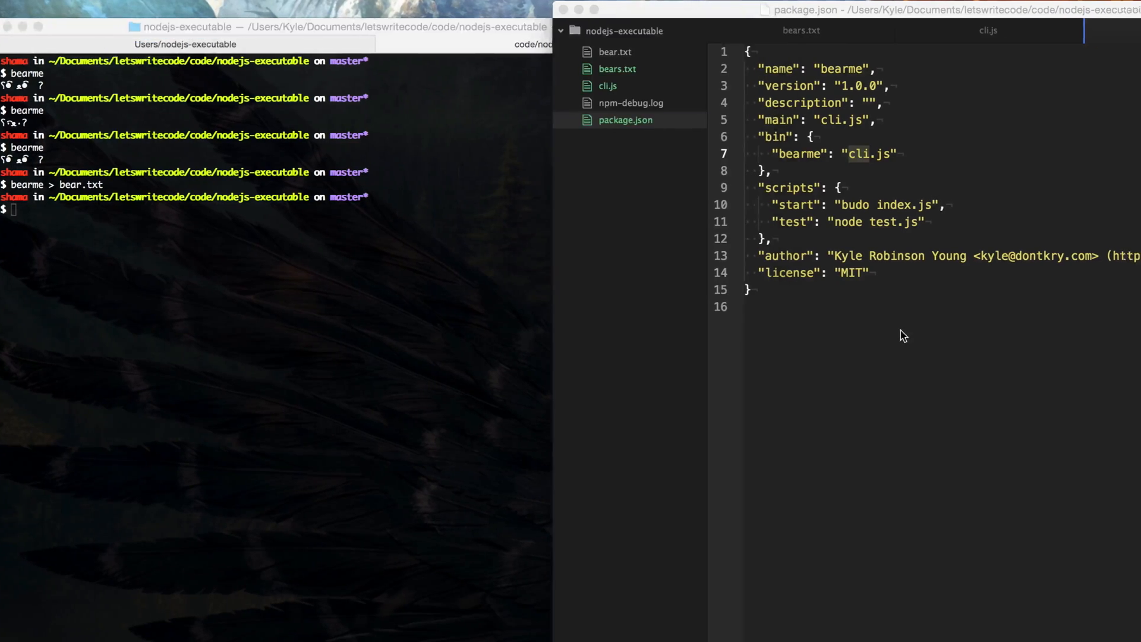
click(613, 52)
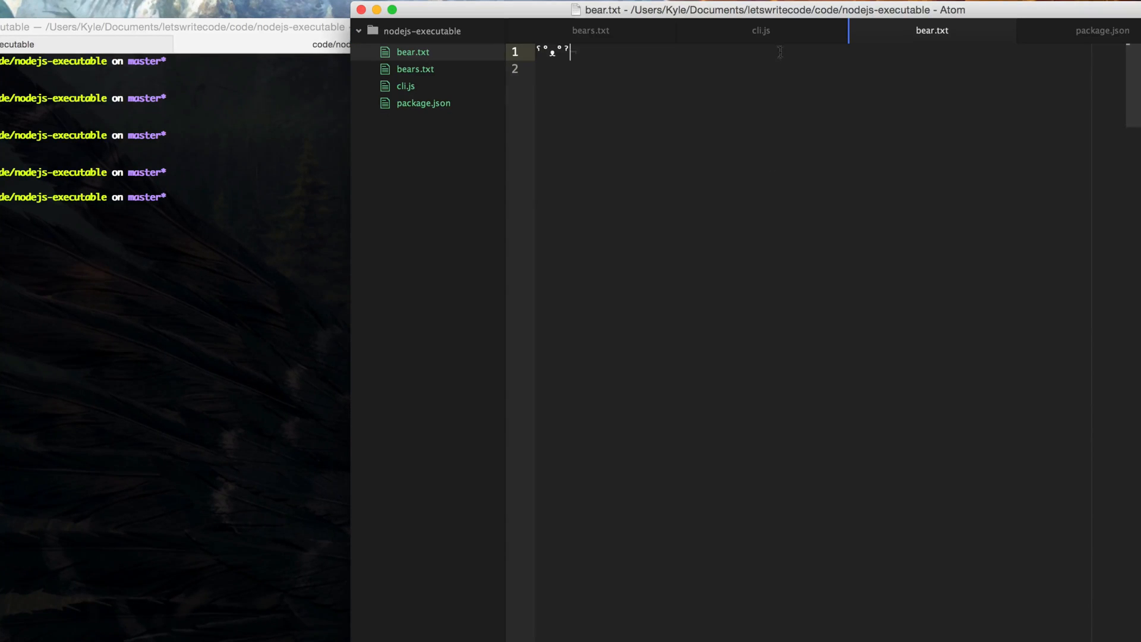
Open cli.js in Atom's tree view
click(405, 86)
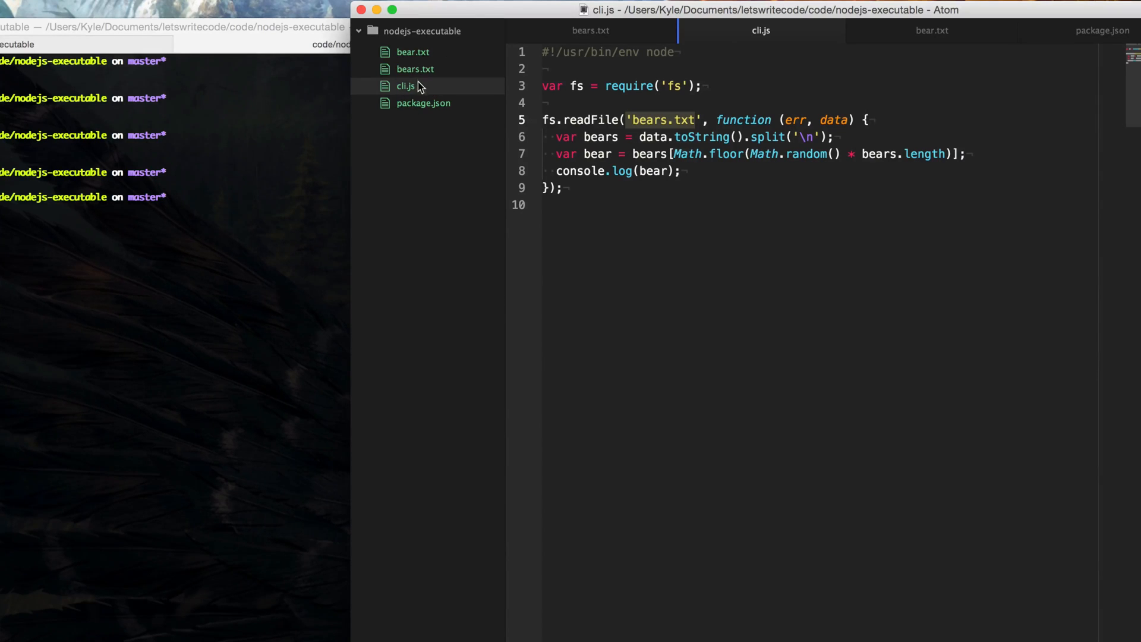
Require path in cli.js and read bears.txt via path.resolve(__dirname, 'bears.txt'); bump version to 1.1.0
click(700, 86)
text(var path)
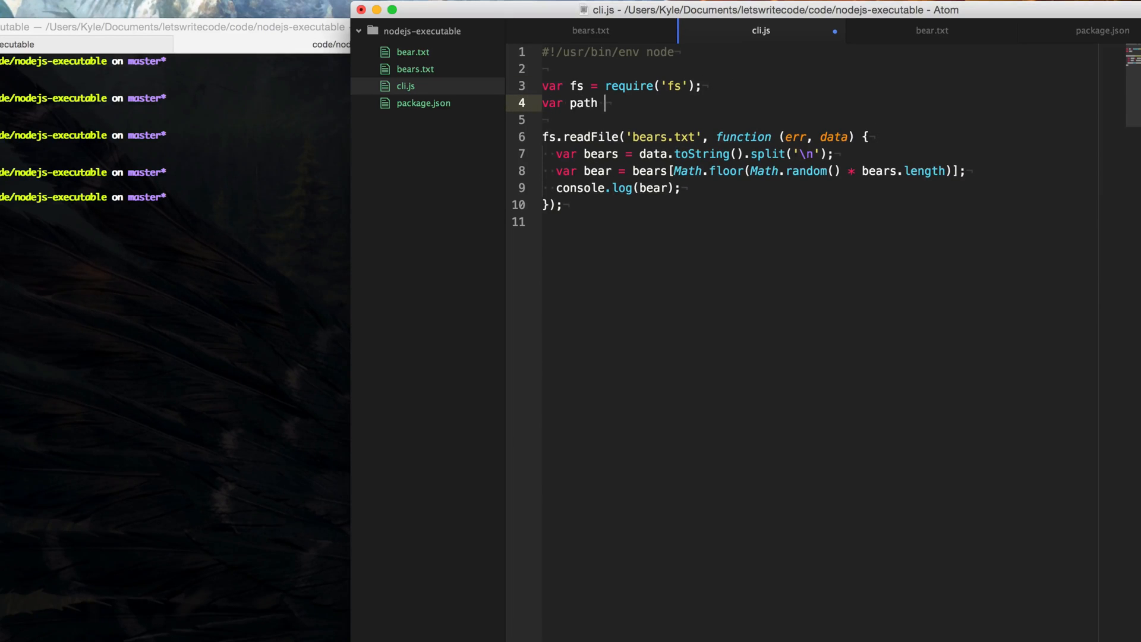
text(= require('path'))
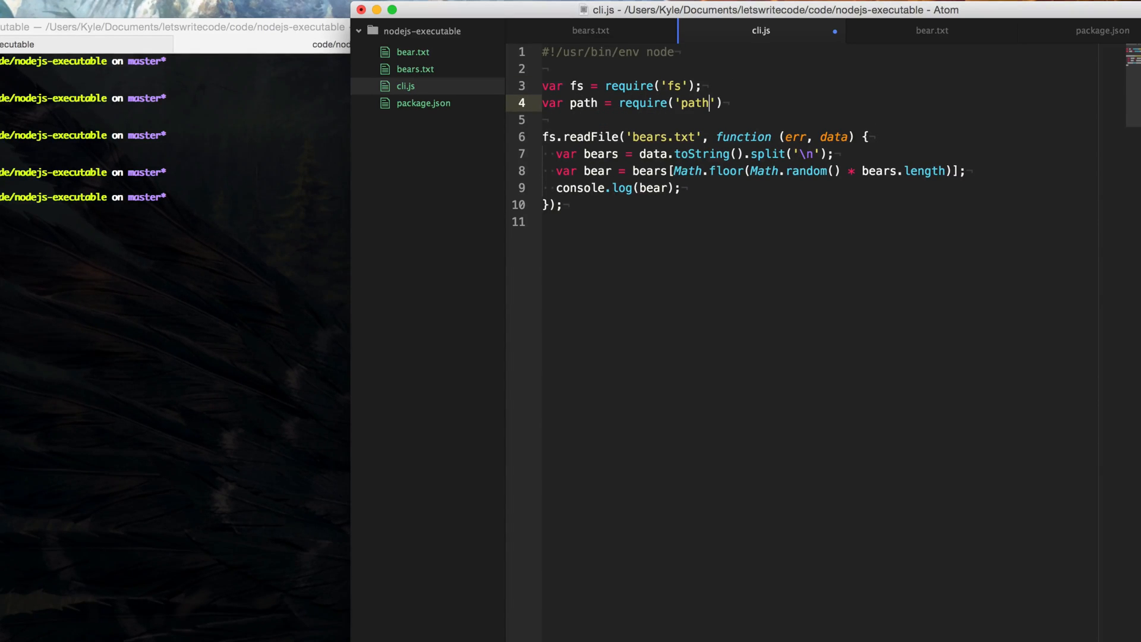
text(;)
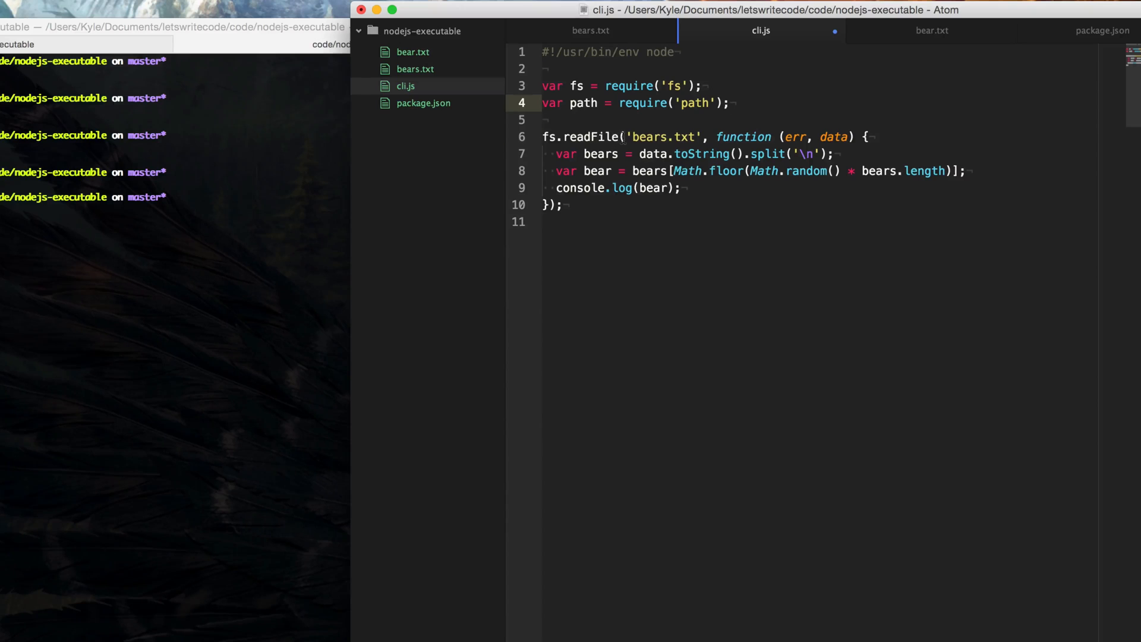
text(path.resolve()
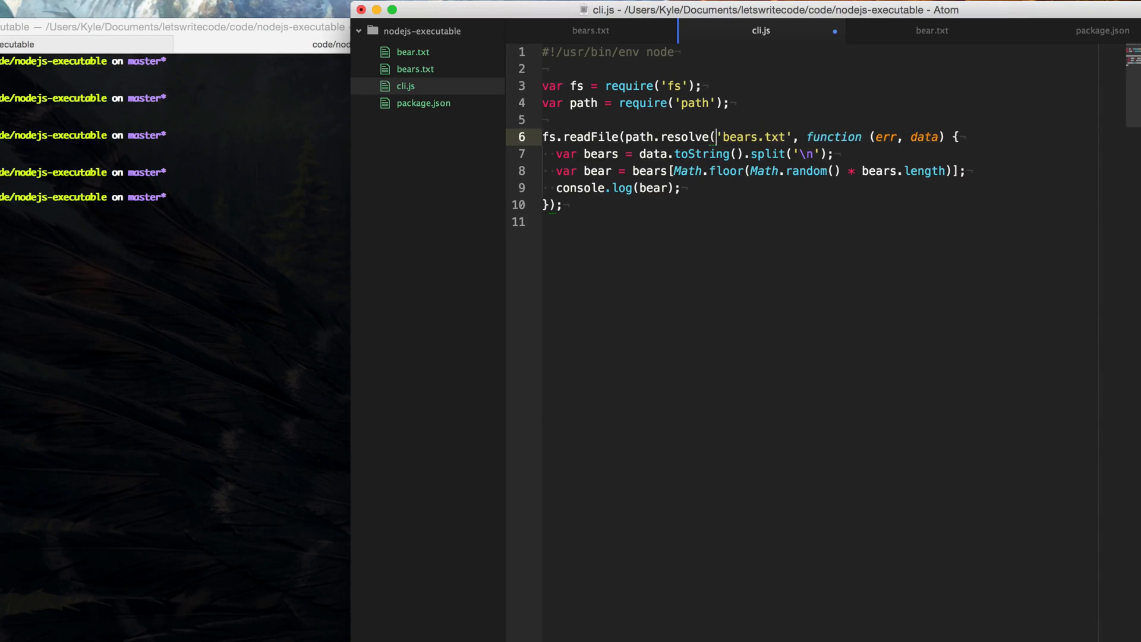
text(__dirname,)
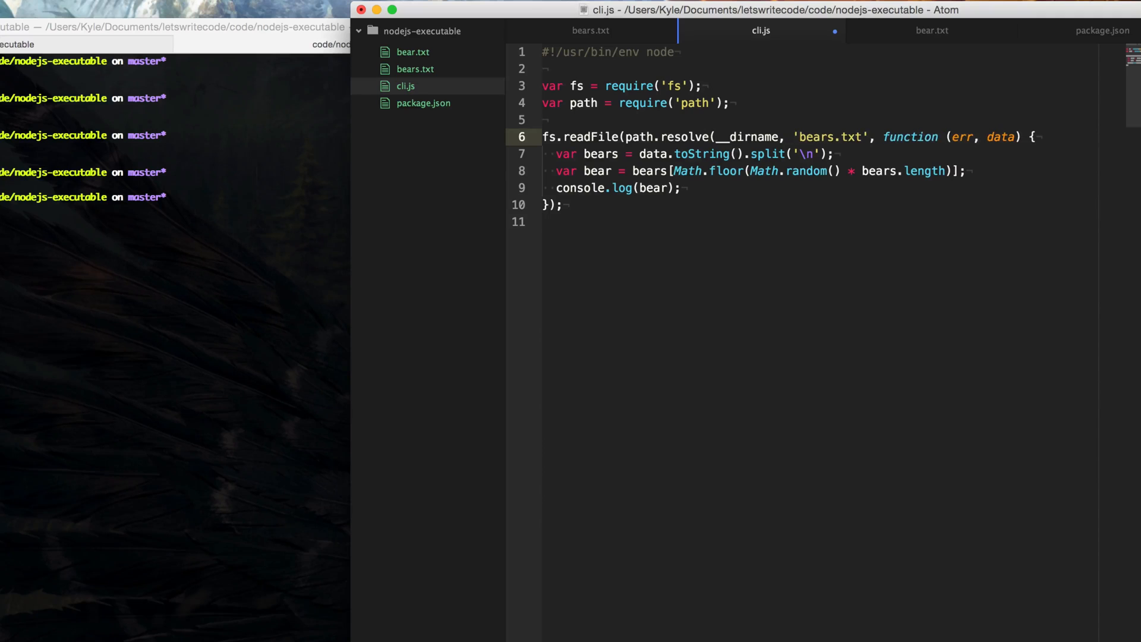
double_click(745, 137)
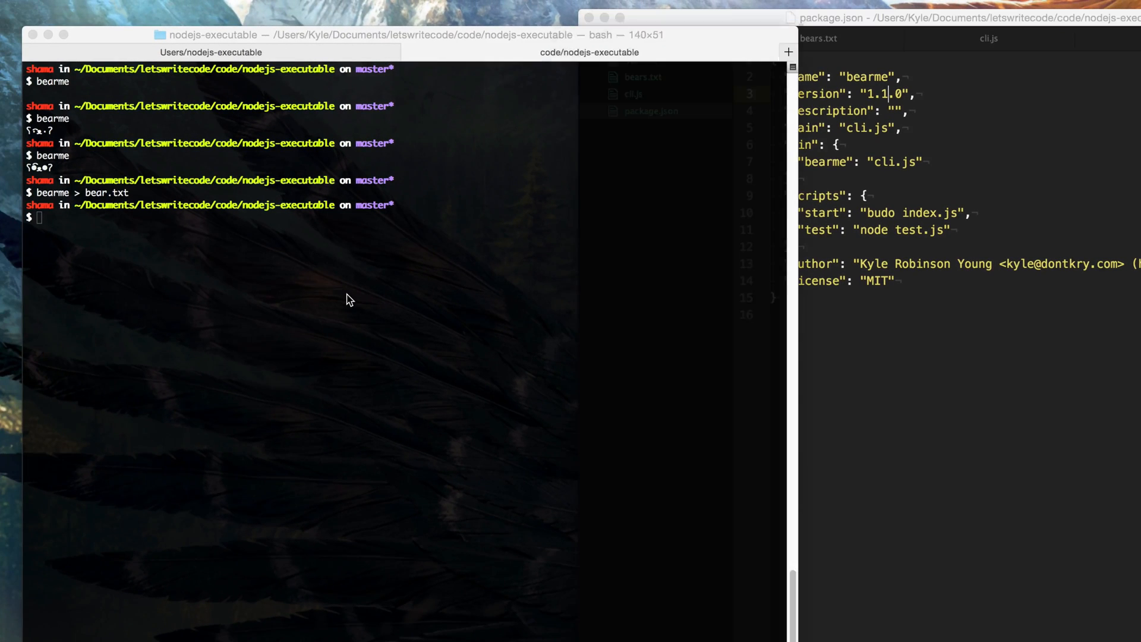
Publish bearme 1.1.0 with npm publish
text(npm pub)
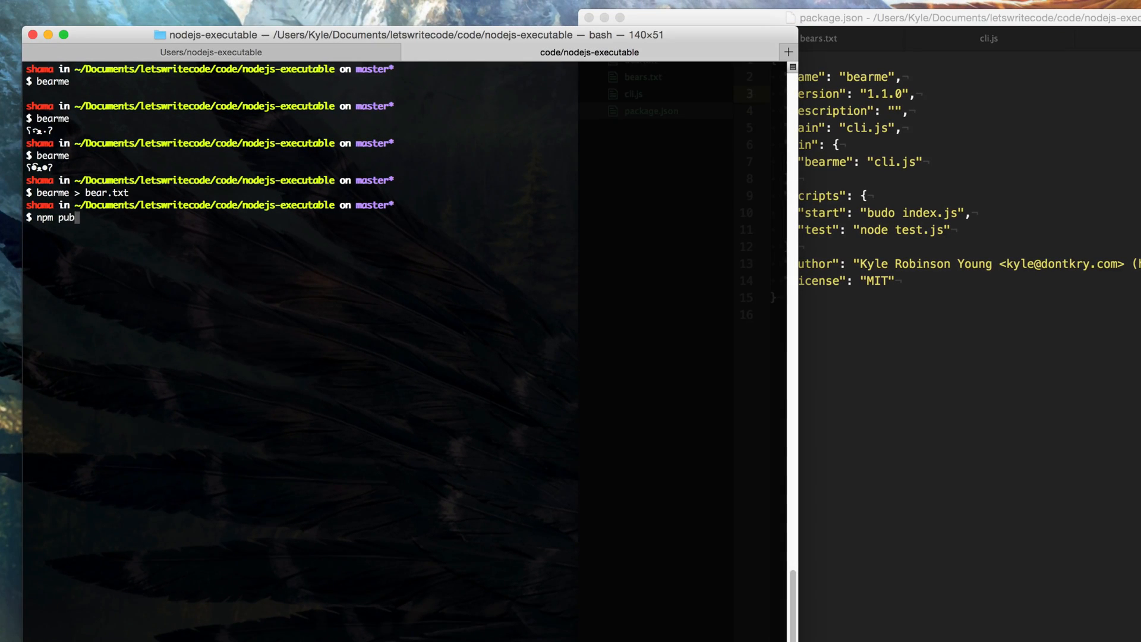
key(Return)
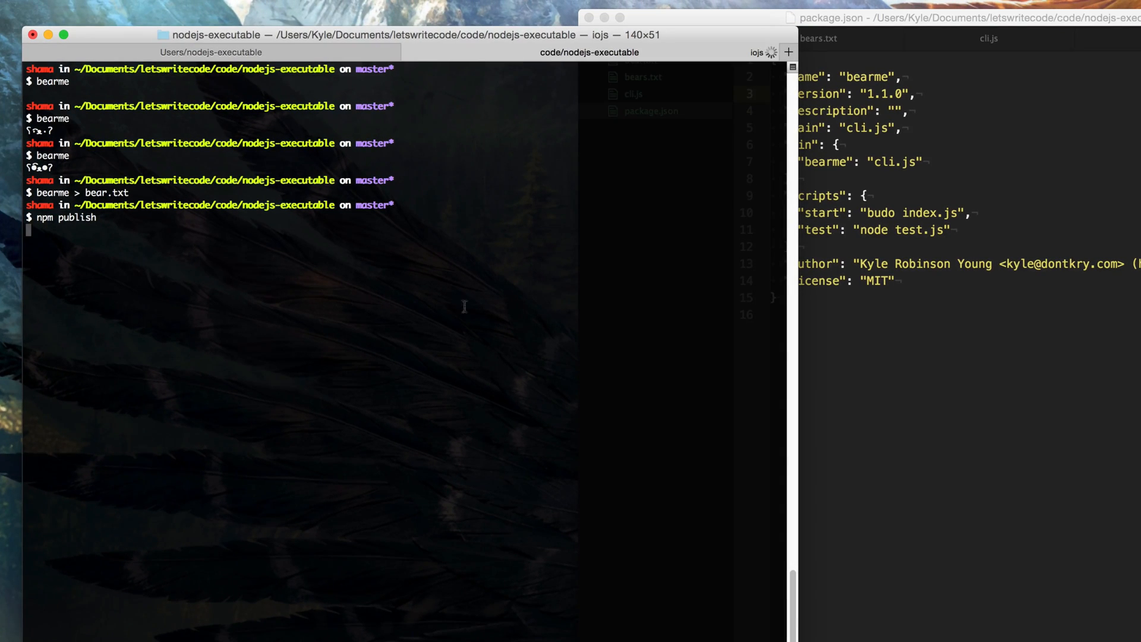
mouse_move(920, 104)
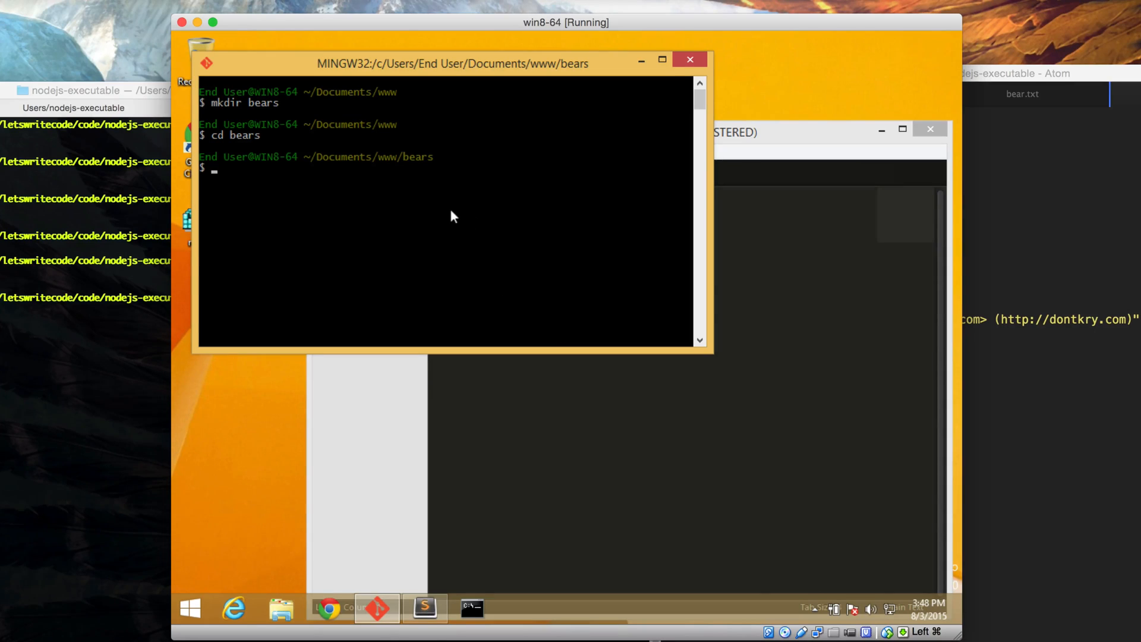
Initialize the bears project with default npm init settings and install bearme with --save-dev
text(npm init)
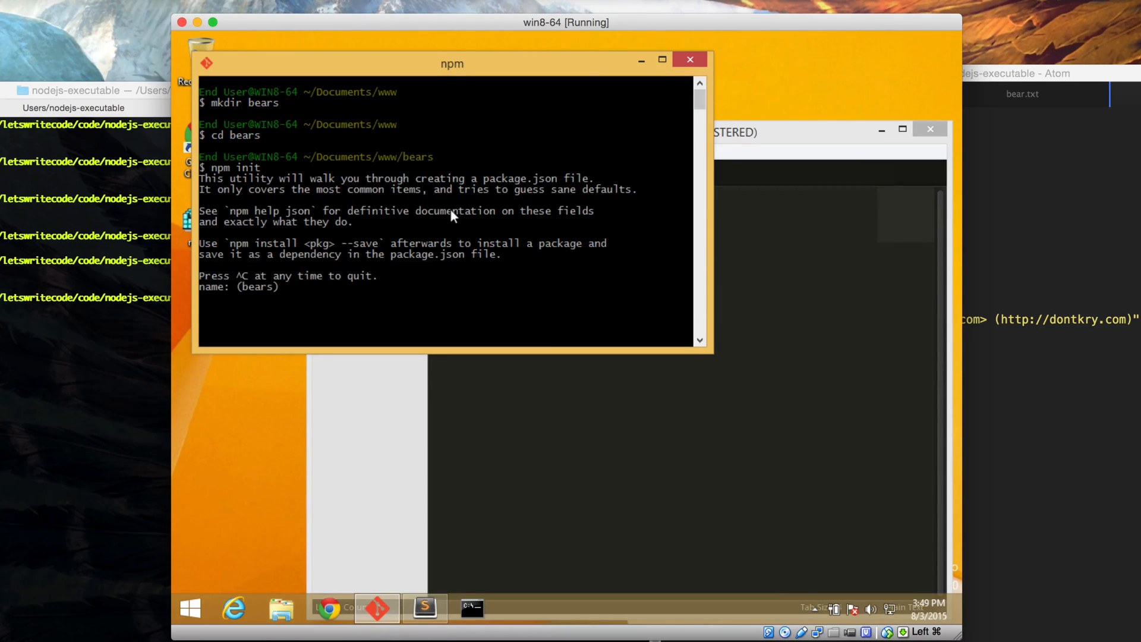
key(Return)
text(npm)
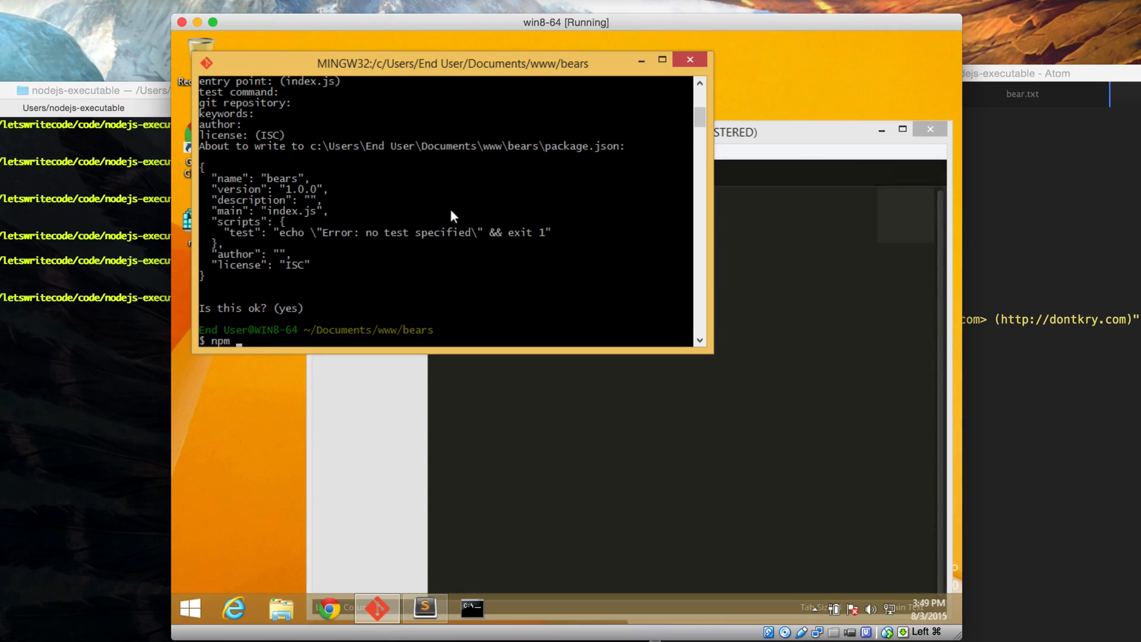
text(i bearme)
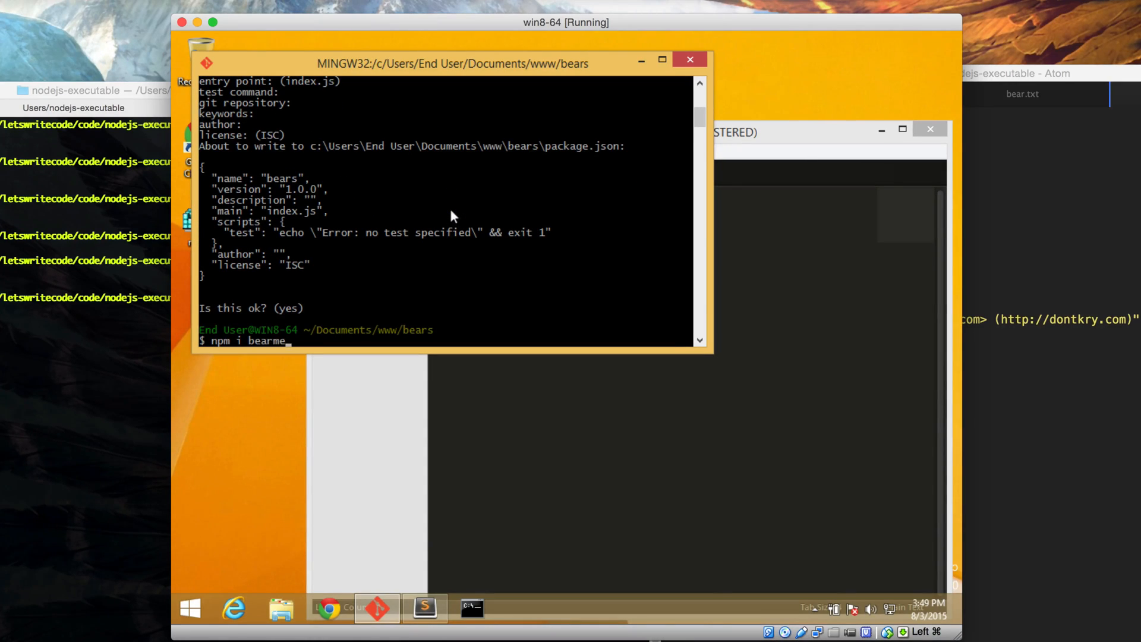
text(--save-dev)
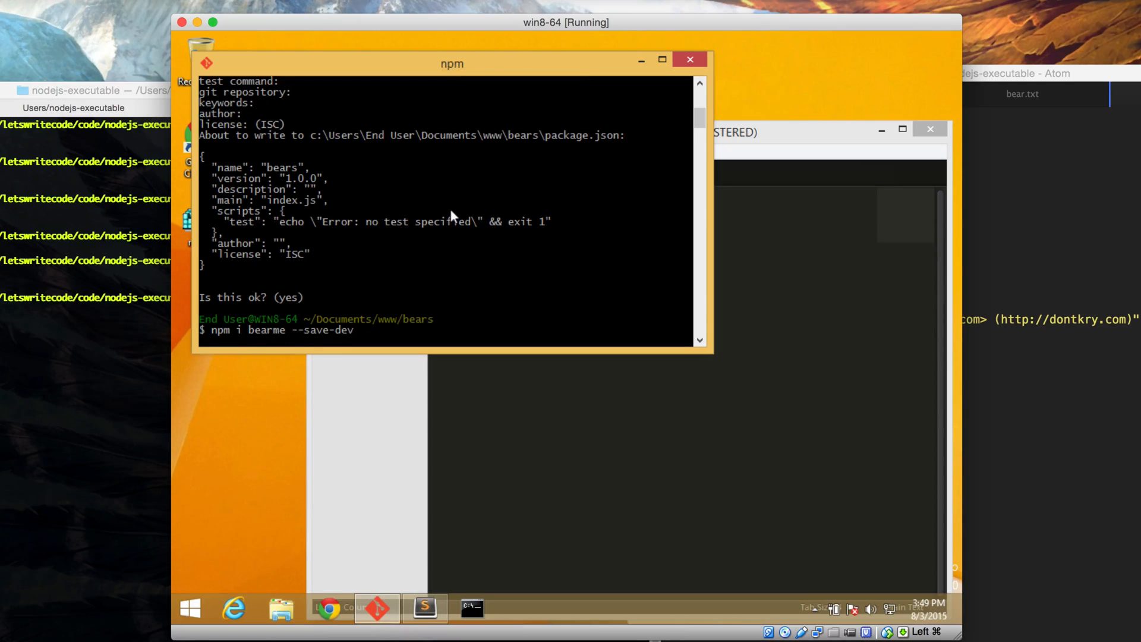
key(Return)
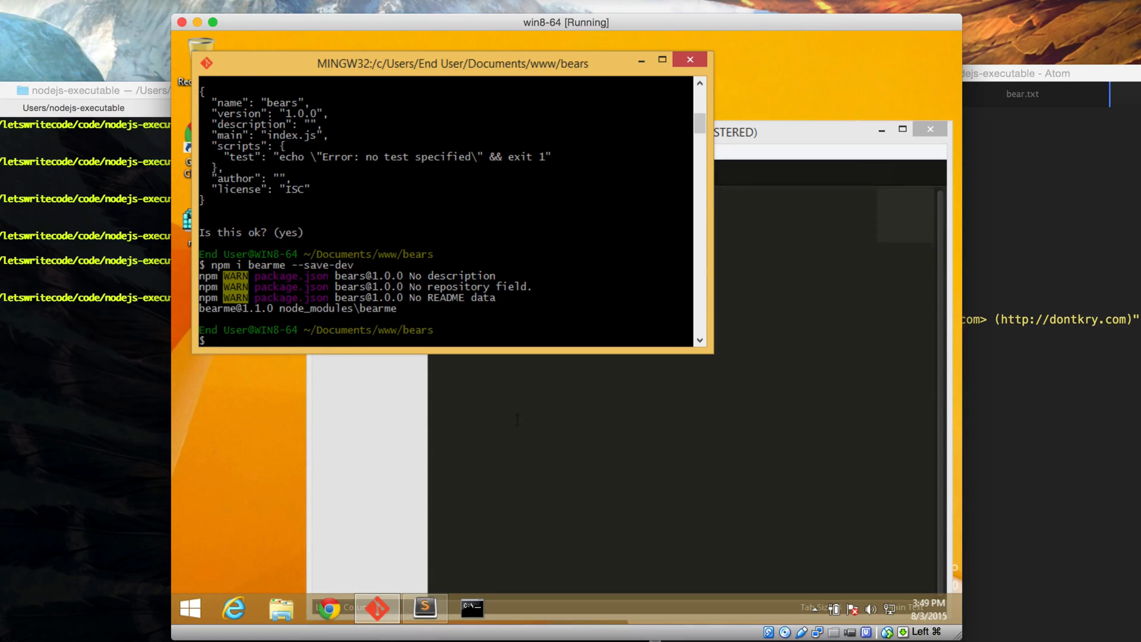
click(424, 607)
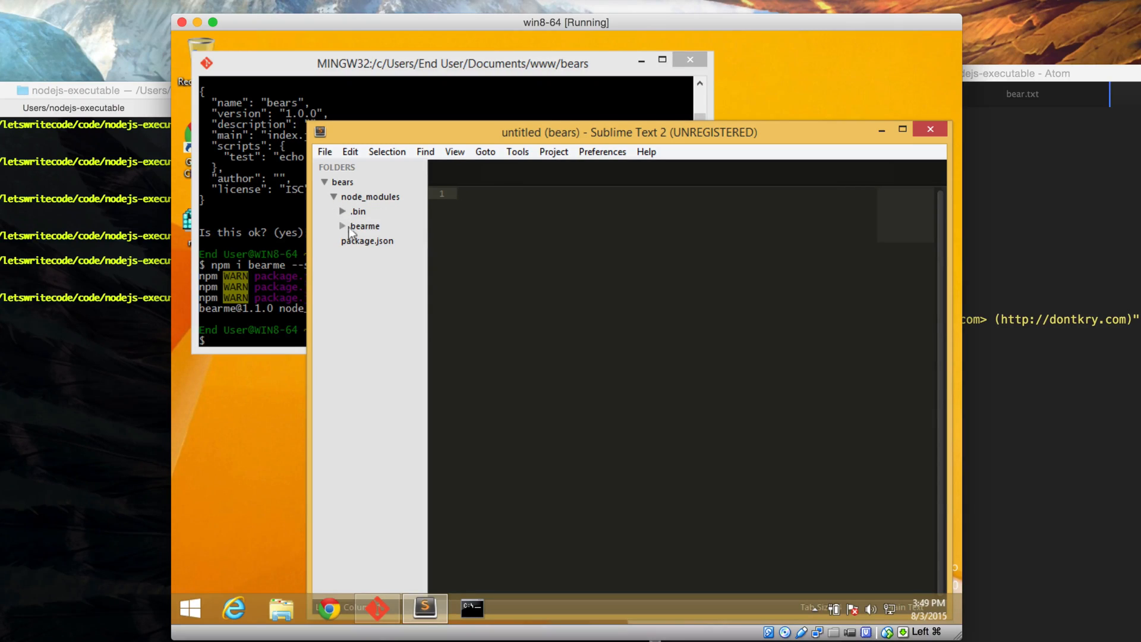
Expand node_modules/.bin, then set the bears package.json test script to bearme
click(356, 211)
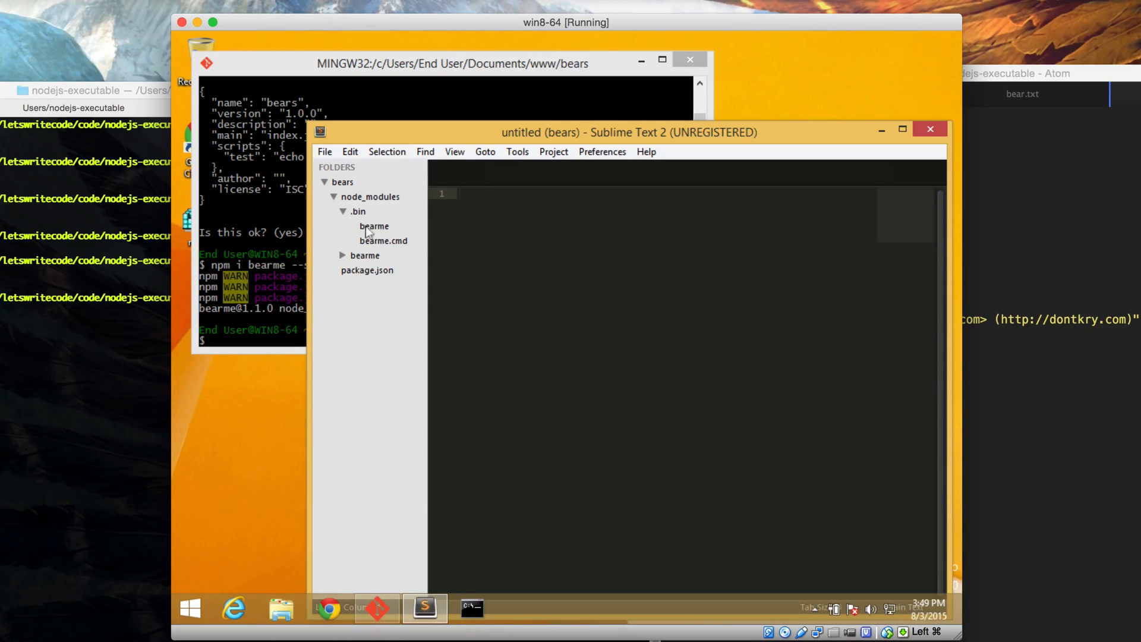
mouse_move(371, 228)
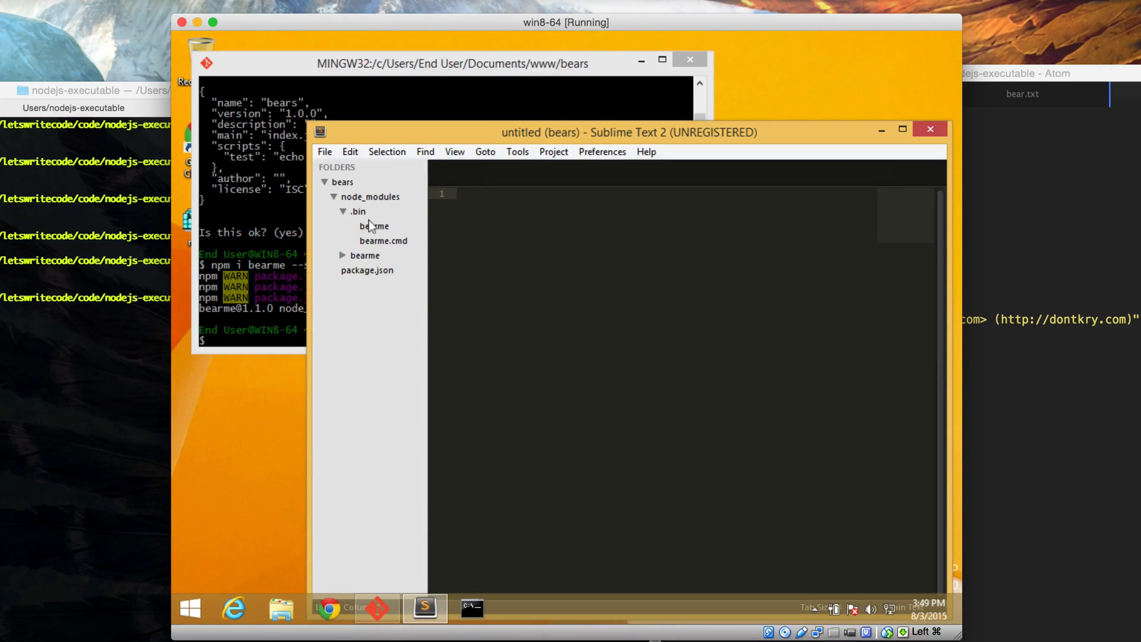
mouse_move(384, 241)
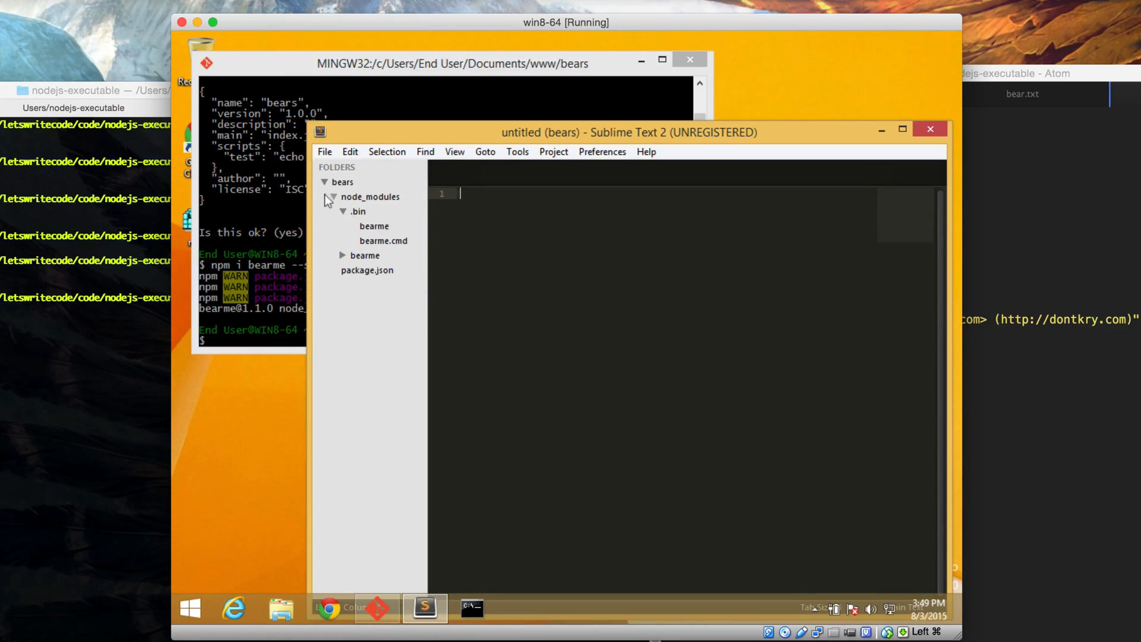
click(367, 270)
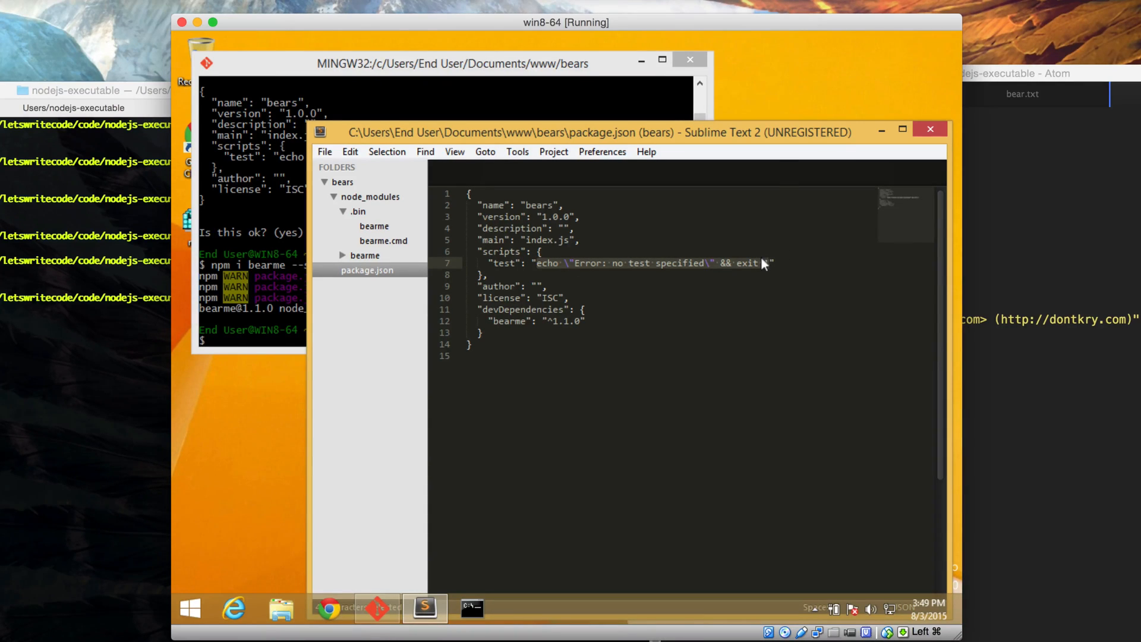
text(bearme")
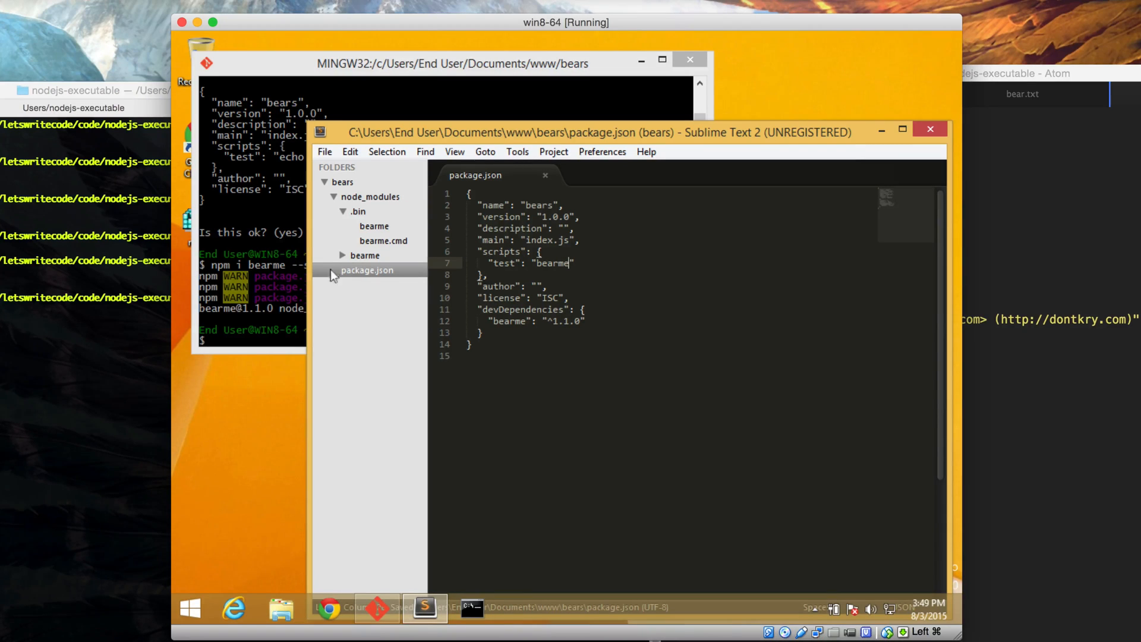
mouse_move(269, 211)
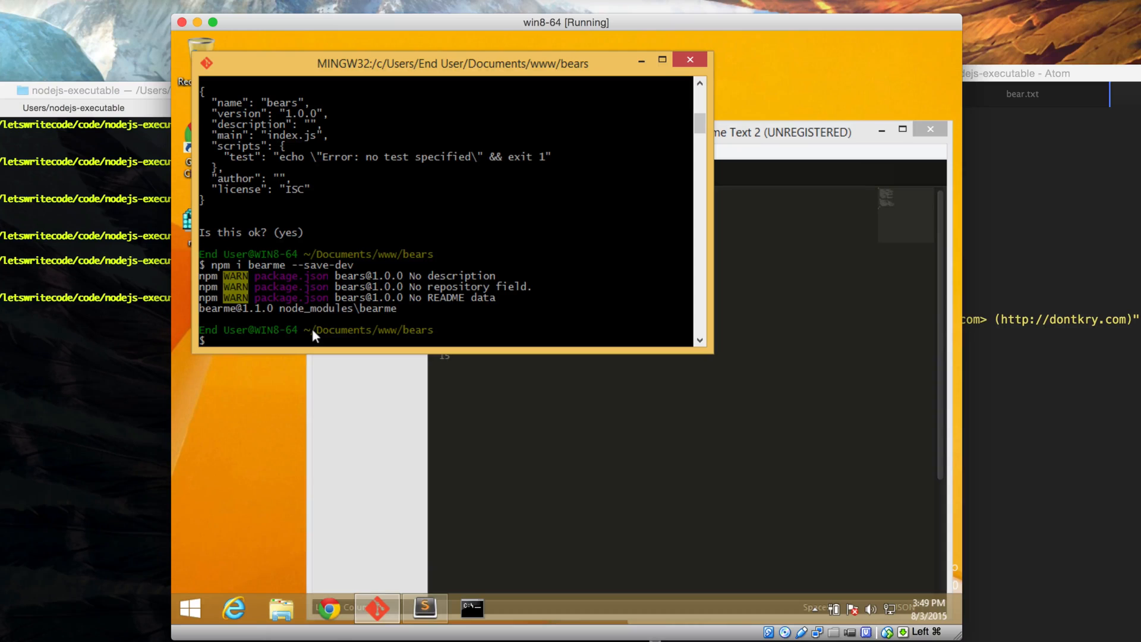
Run bearme directly in Git Bash, which reports command not found
text(bearm)
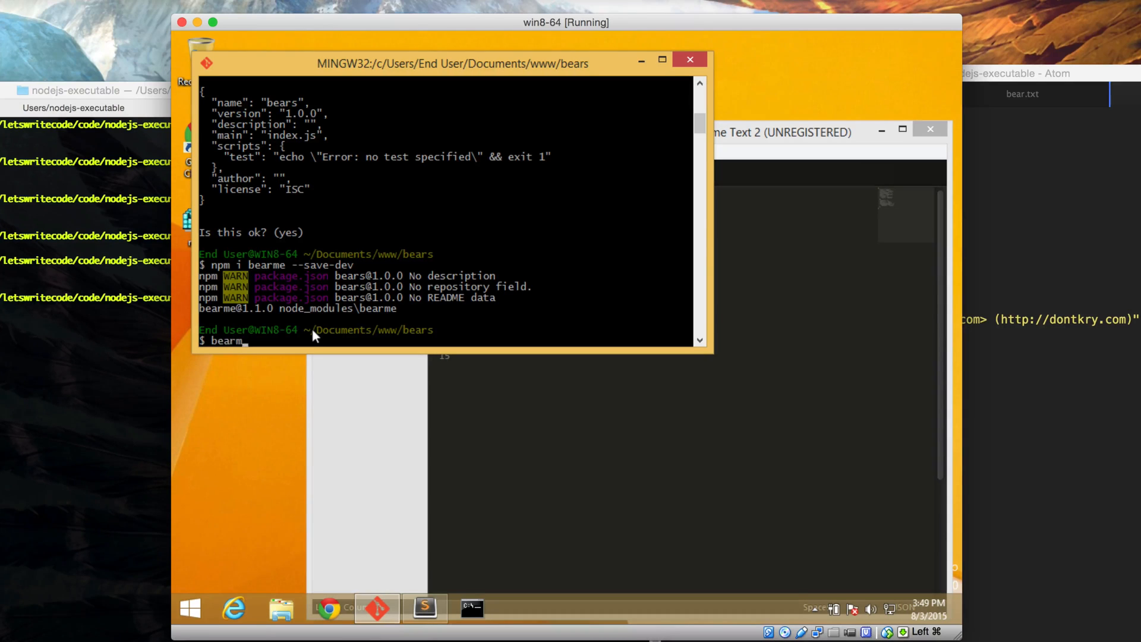
key(Return)
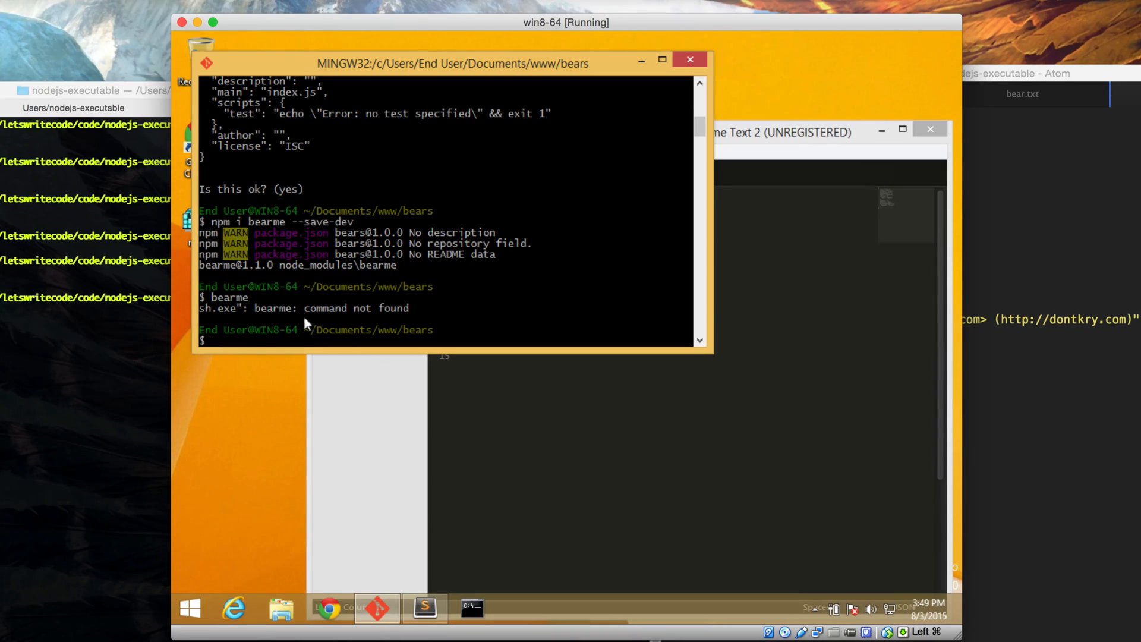
mouse_move(340, 311)
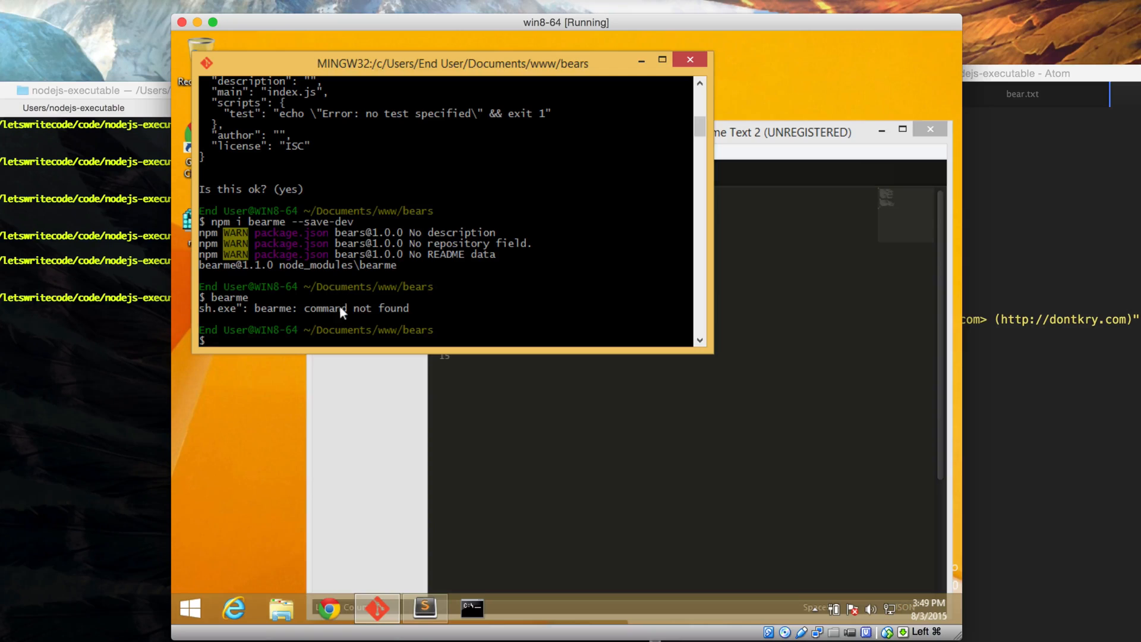
click(424, 607)
text(npm test)
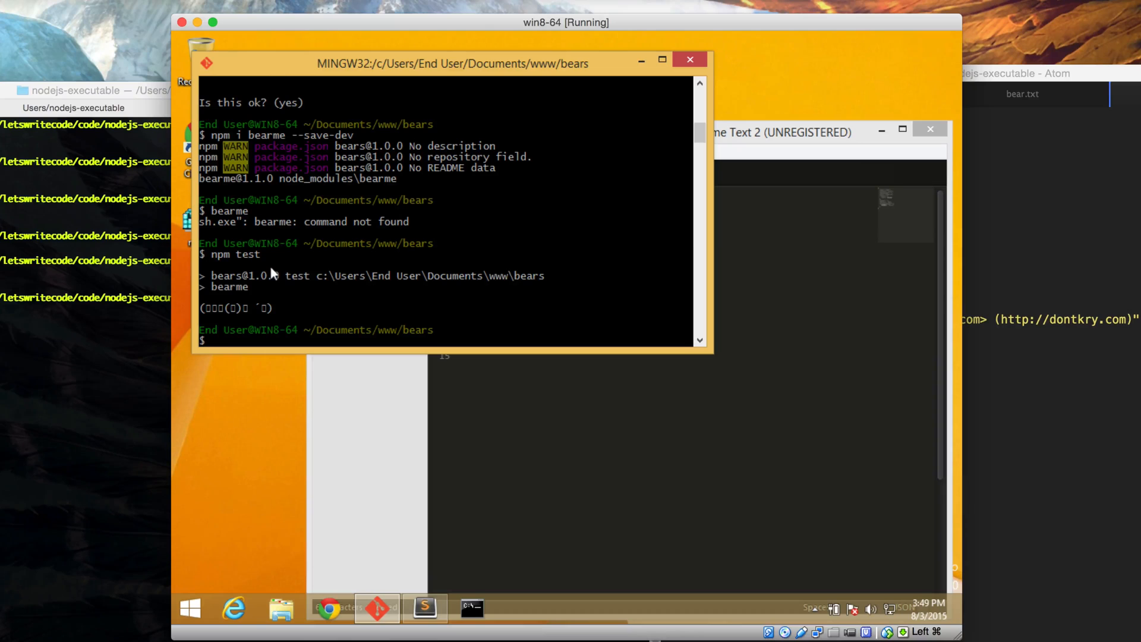
mouse_move(375, 280)
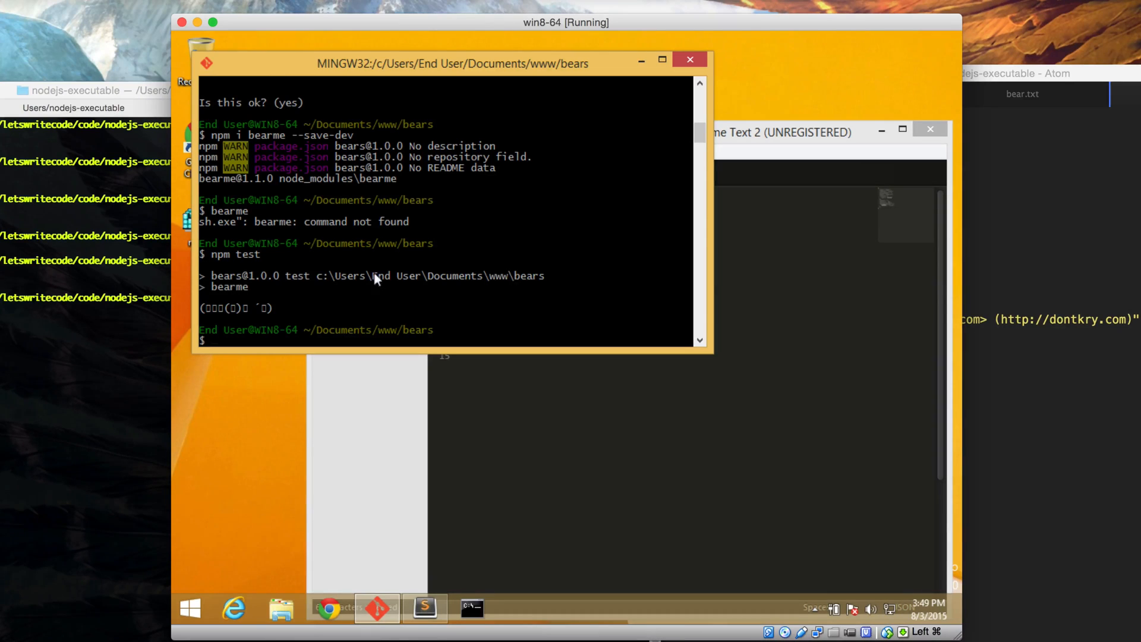
mouse_move(567, 358)
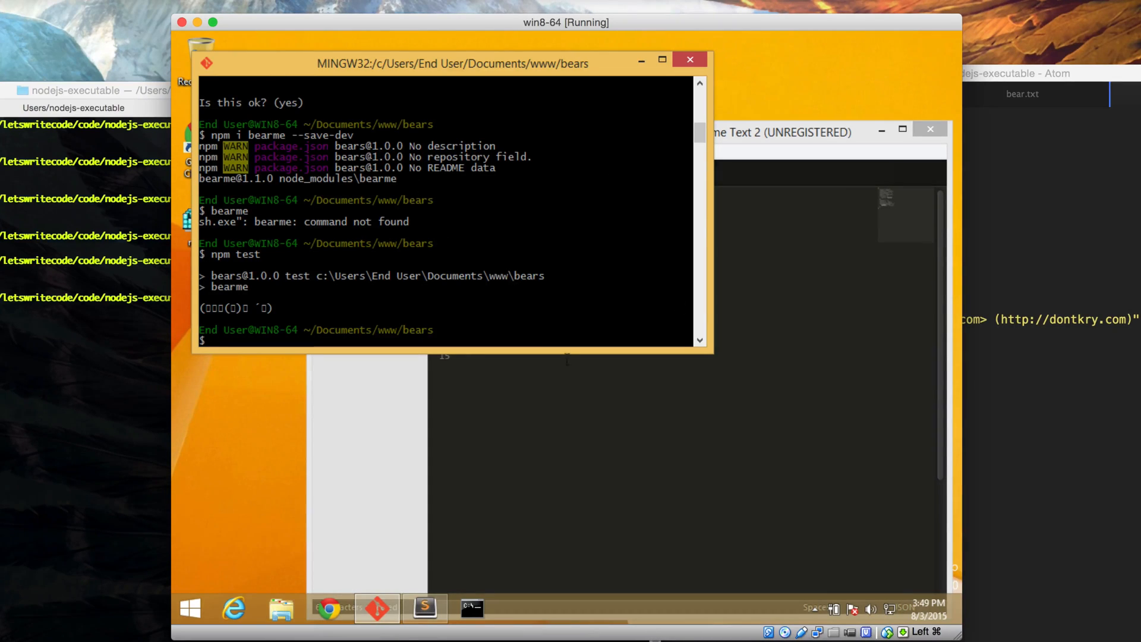